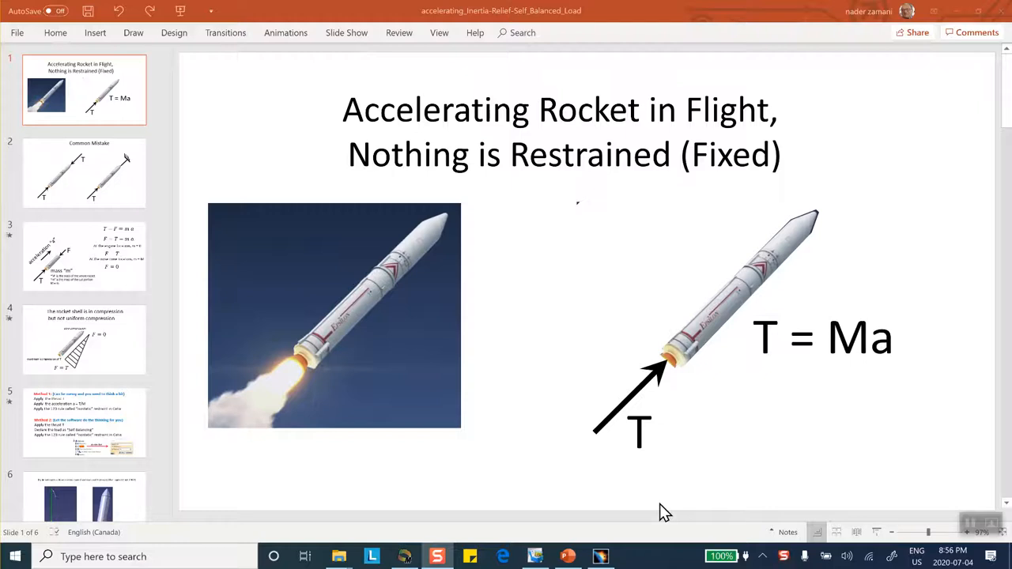
{"action": "mouse_move", "coordinate": [518, 389]}
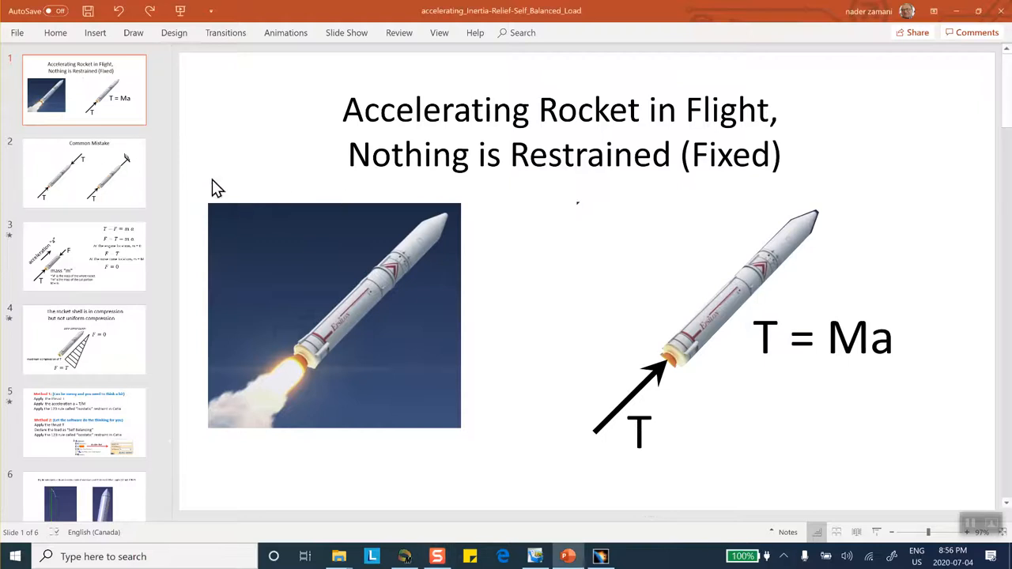
Show the Common Mistake slide with the two thrust-loaded rocket sketches
{"action": "left_click", "coordinate": [85, 173]}
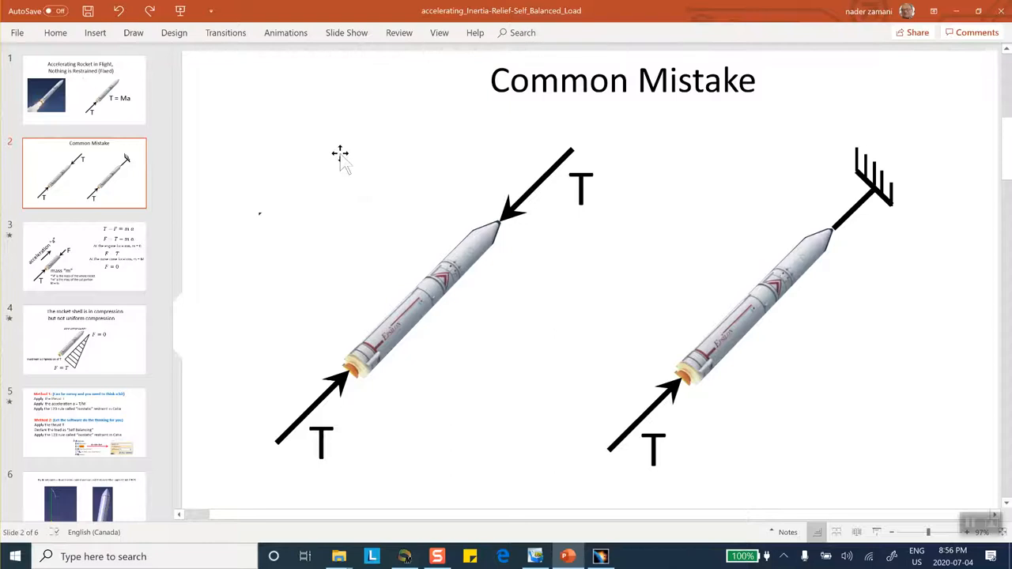
{"action": "mouse_move", "coordinate": [541, 174]}
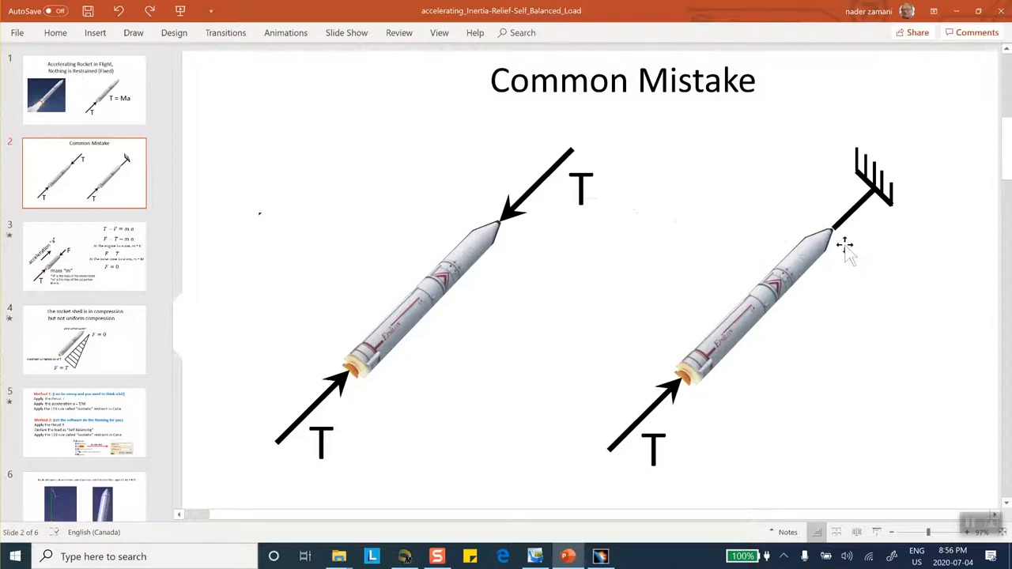
{"action": "mouse_move", "coordinate": [851, 247]}
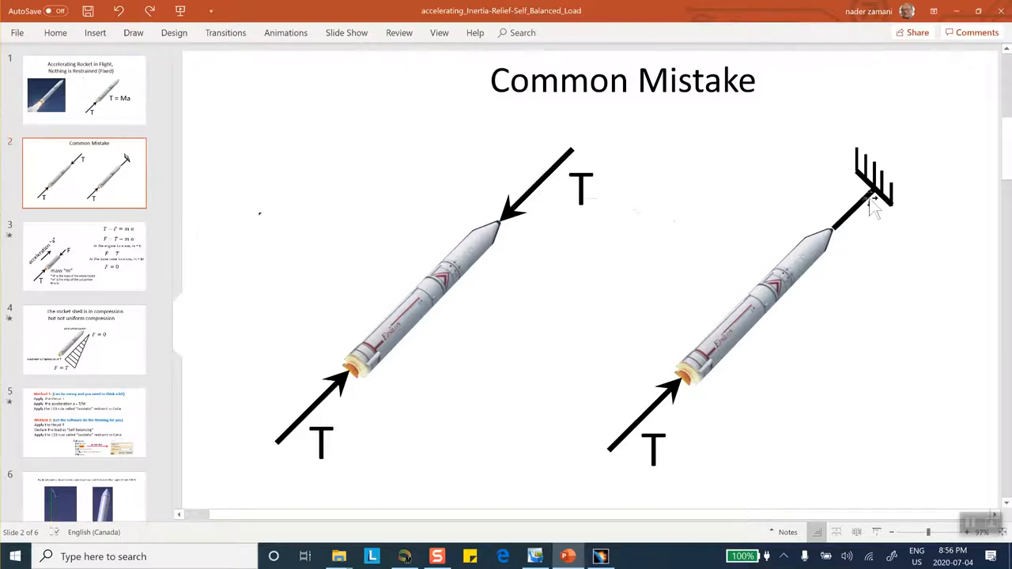
{"action": "mouse_move", "coordinate": [722, 202]}
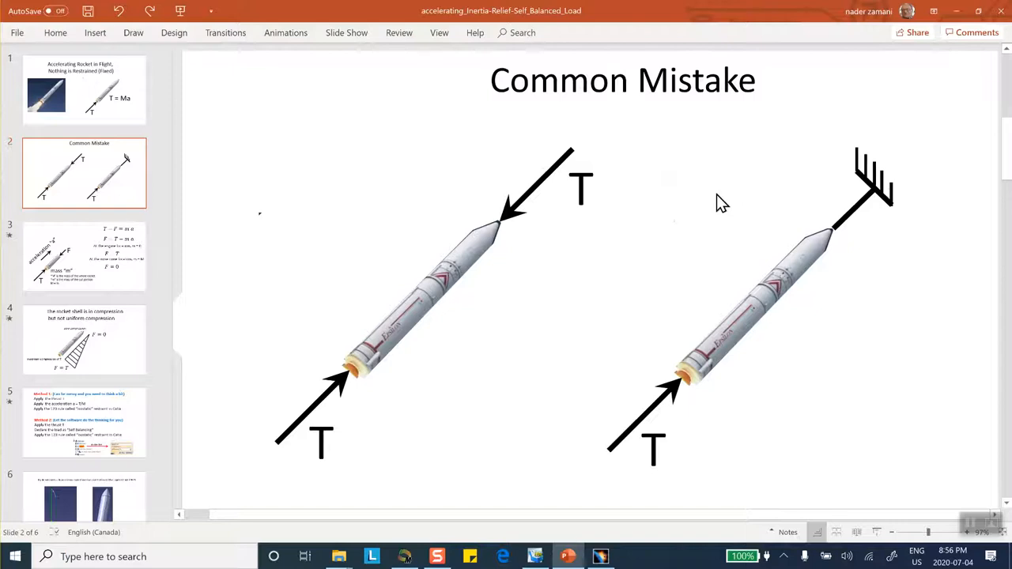
{"action": "mouse_move", "coordinate": [712, 206]}
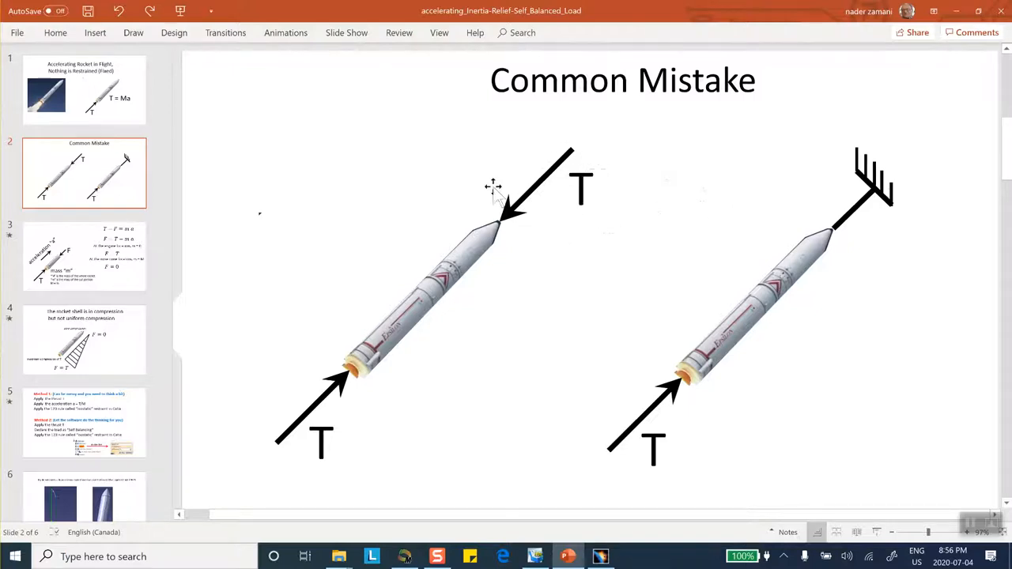
{"action": "mouse_move", "coordinate": [563, 207]}
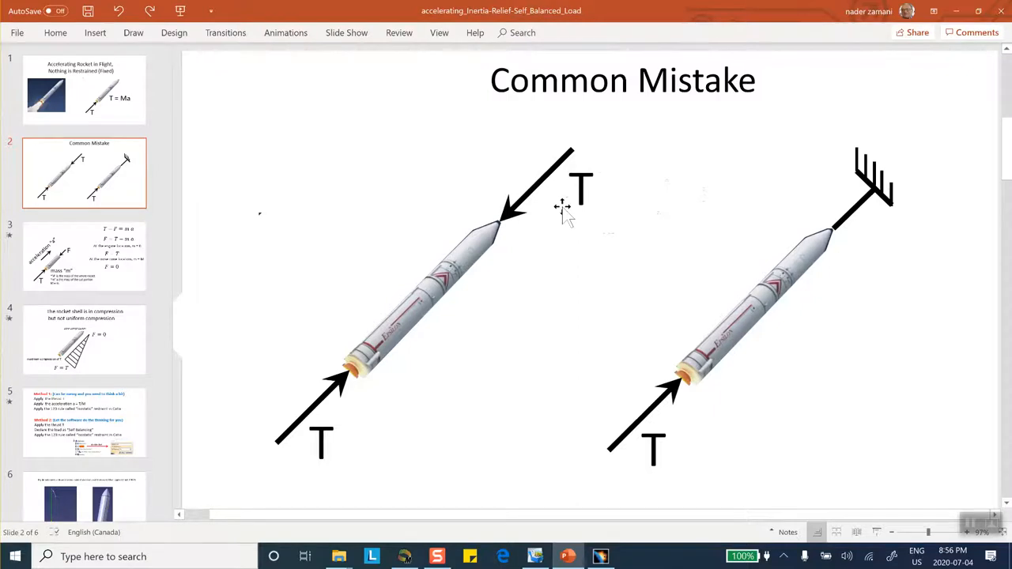
{"action": "mouse_move", "coordinate": [557, 189]}
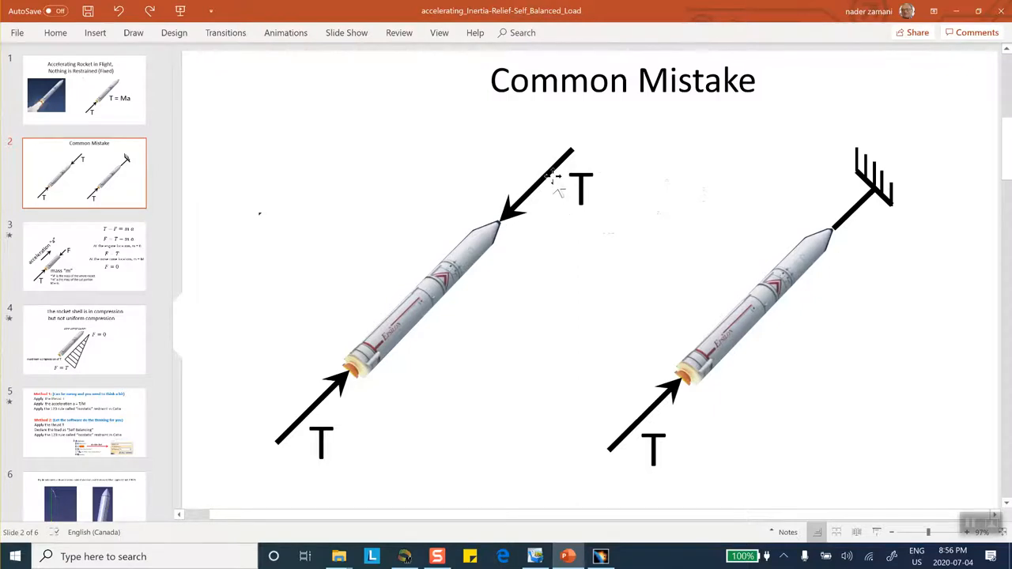
{"action": "mouse_move", "coordinate": [462, 237]}
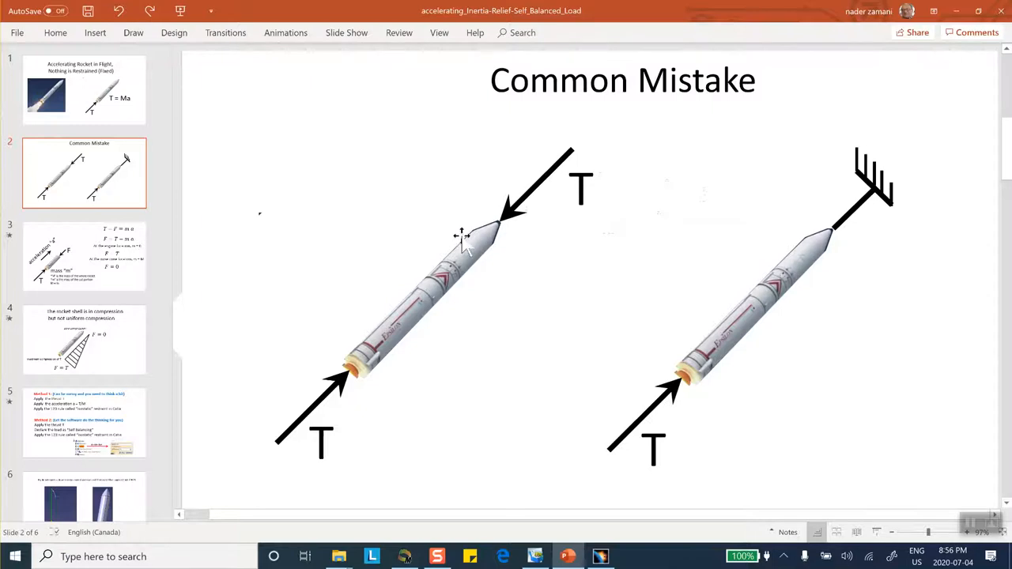
{"action": "mouse_move", "coordinate": [541, 193]}
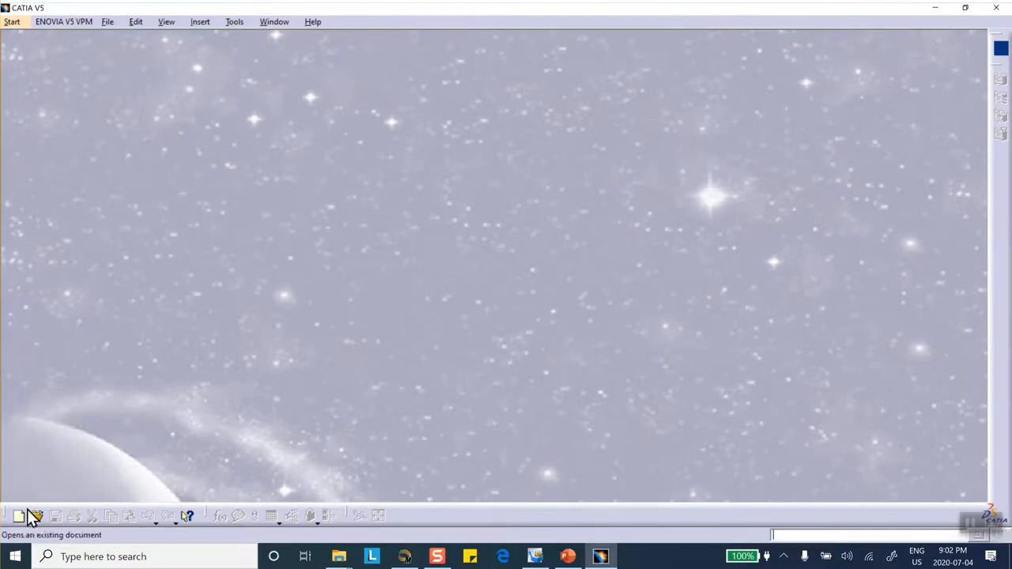
Create a new Part document (Part1) and start a line profile sketch on a reference plane
{"action": "left_click", "coordinate": [19, 516]}
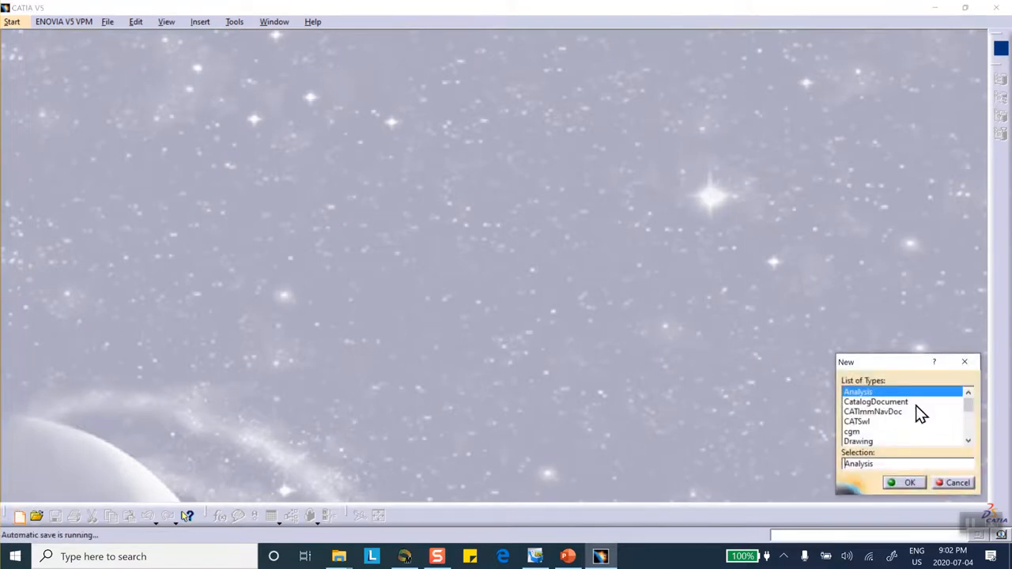
{"action": "scroll", "scroll_direction": "down", "scroll_amount": 3}
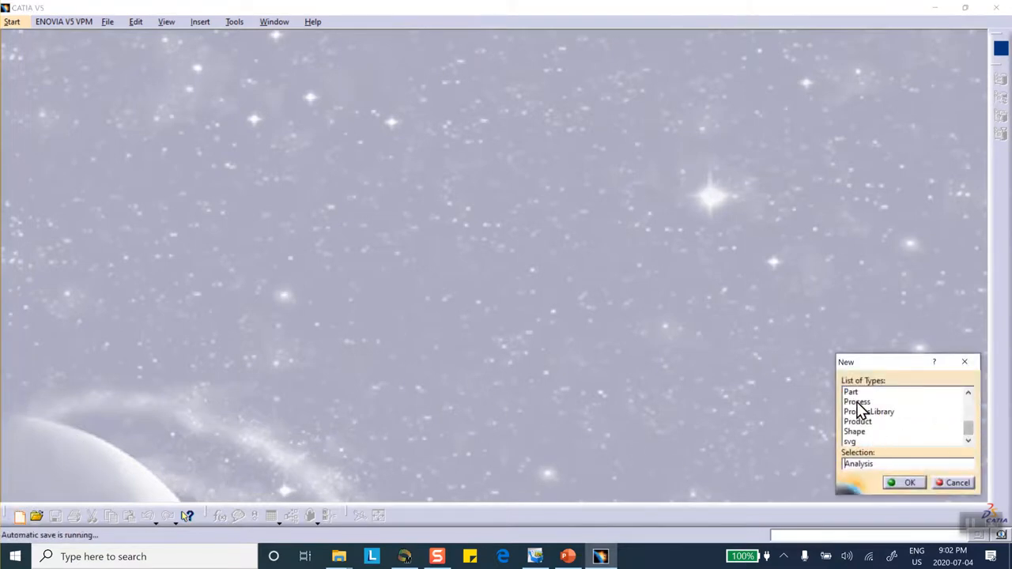
{"action": "left_click", "coordinate": [909, 483]}
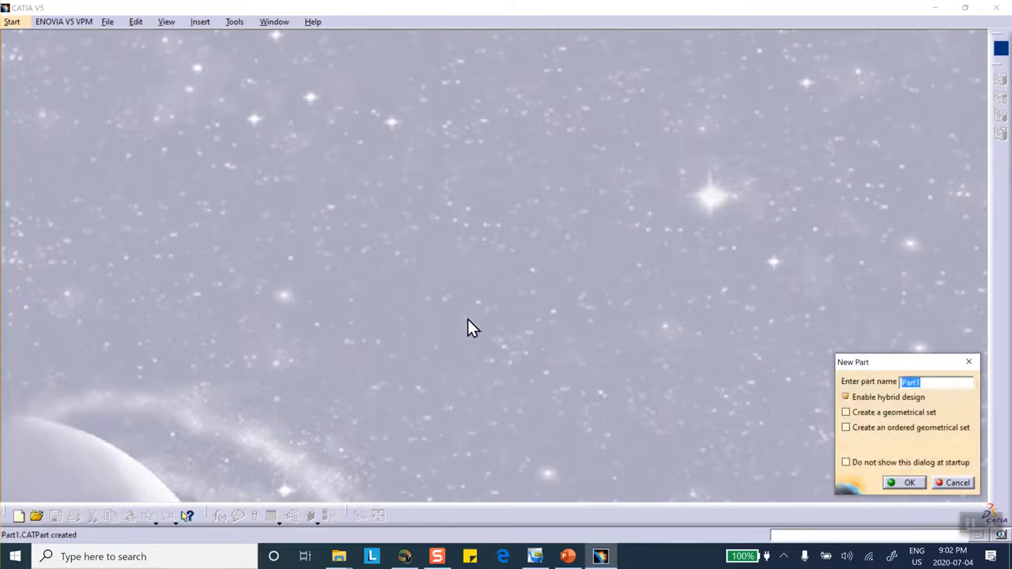
{"action": "left_click", "coordinate": [910, 482]}
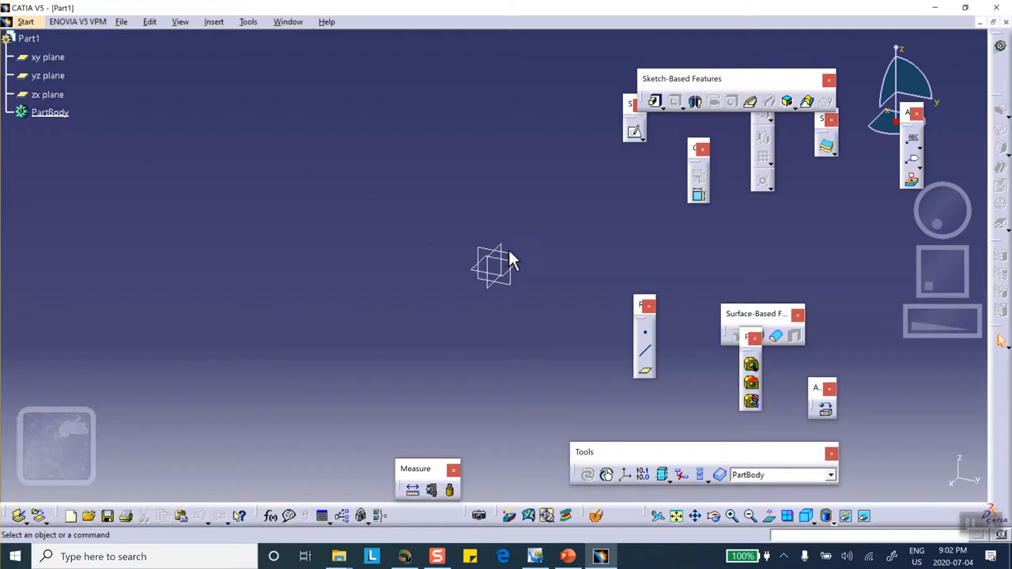
{"action": "left_click", "coordinate": [490, 266]}
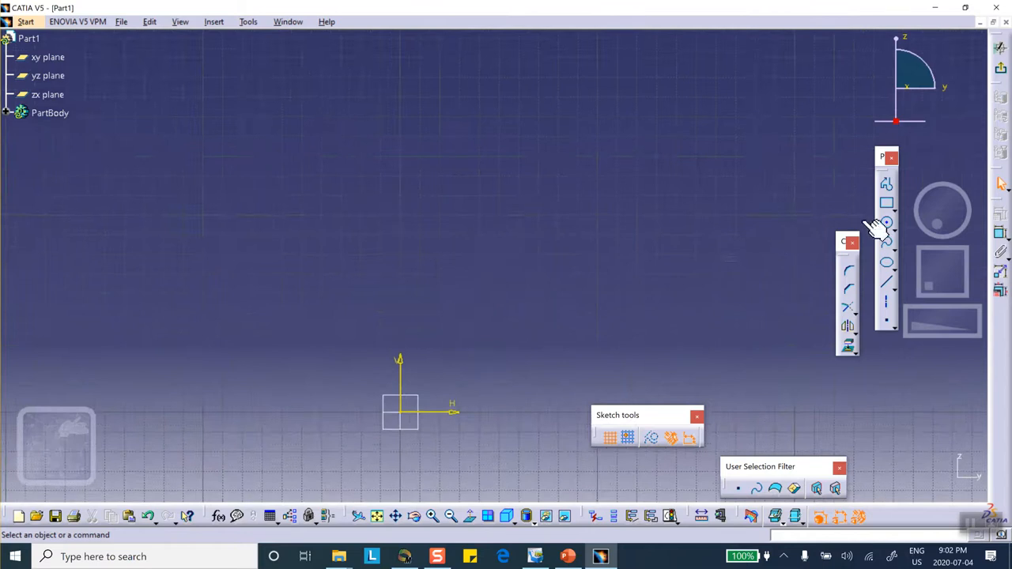
{"action": "mouse_move", "coordinate": [730, 419]}
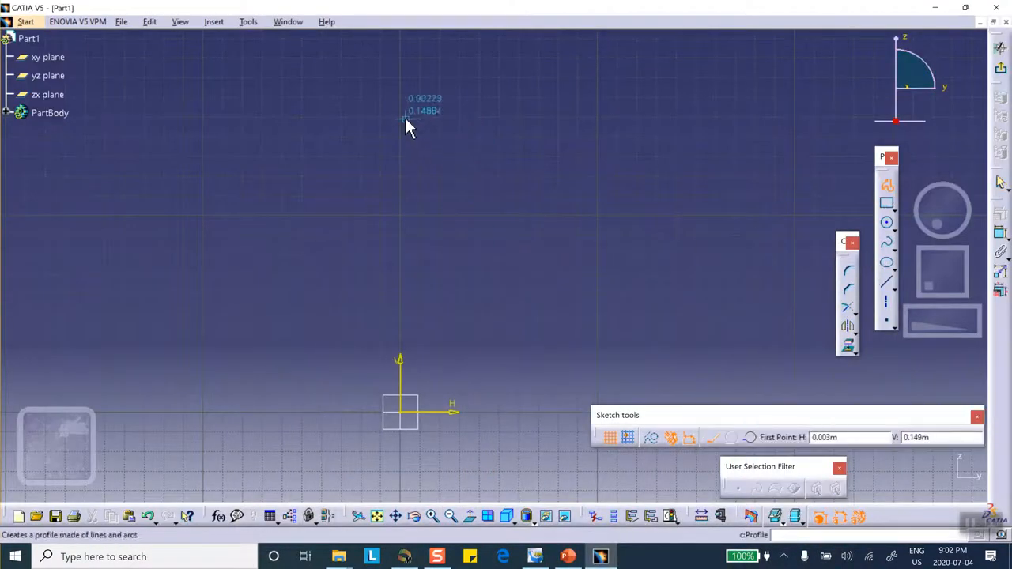
{"action": "left_click", "coordinate": [403, 119]}
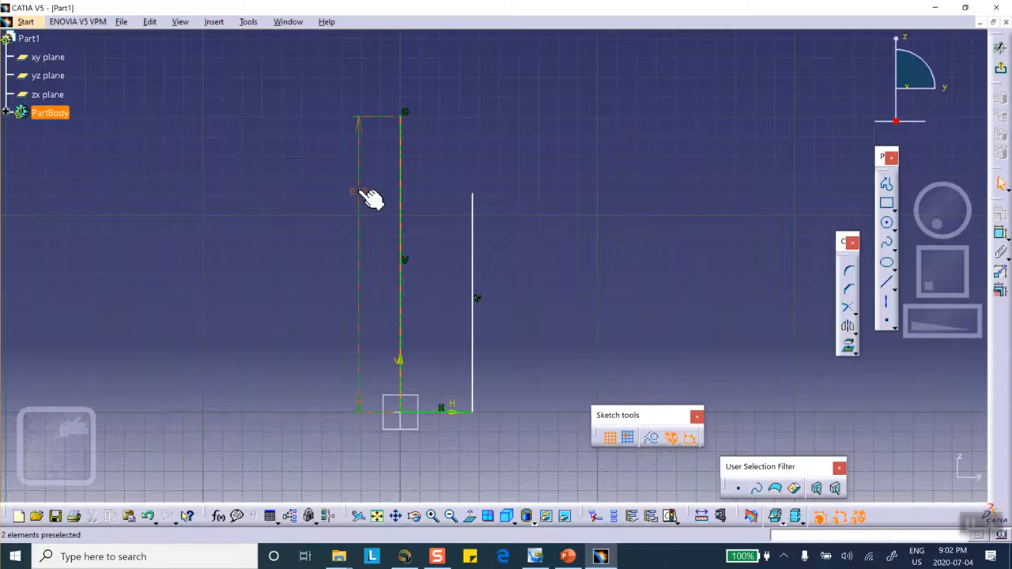
Dimension the profile: tall side 0.5, shorter side 0.4 m, base 0.05
{"action": "double_click", "coordinate": [358, 190]}
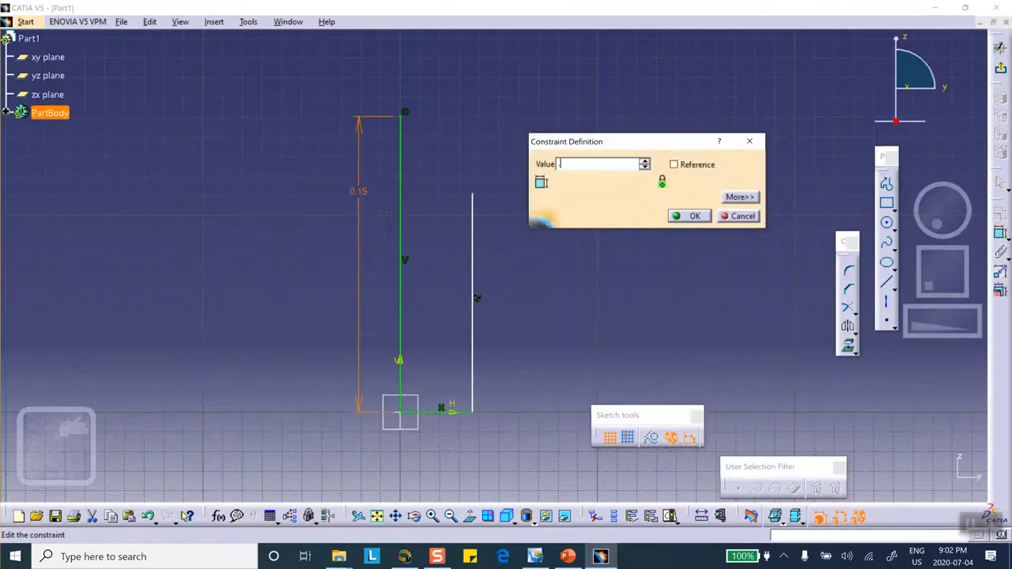
{"action": "type", "text": ".5"}
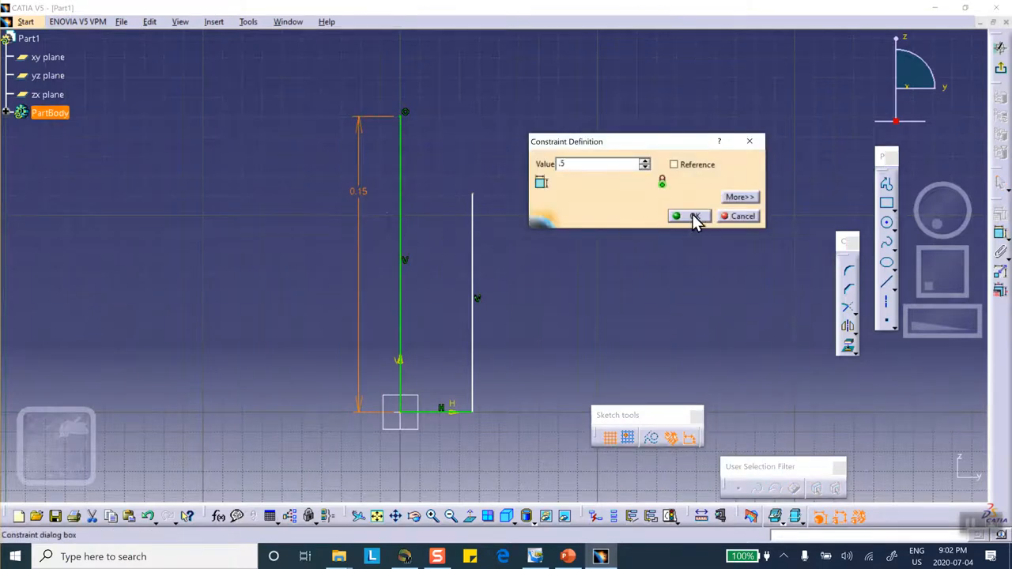
{"action": "left_click", "coordinate": [690, 215]}
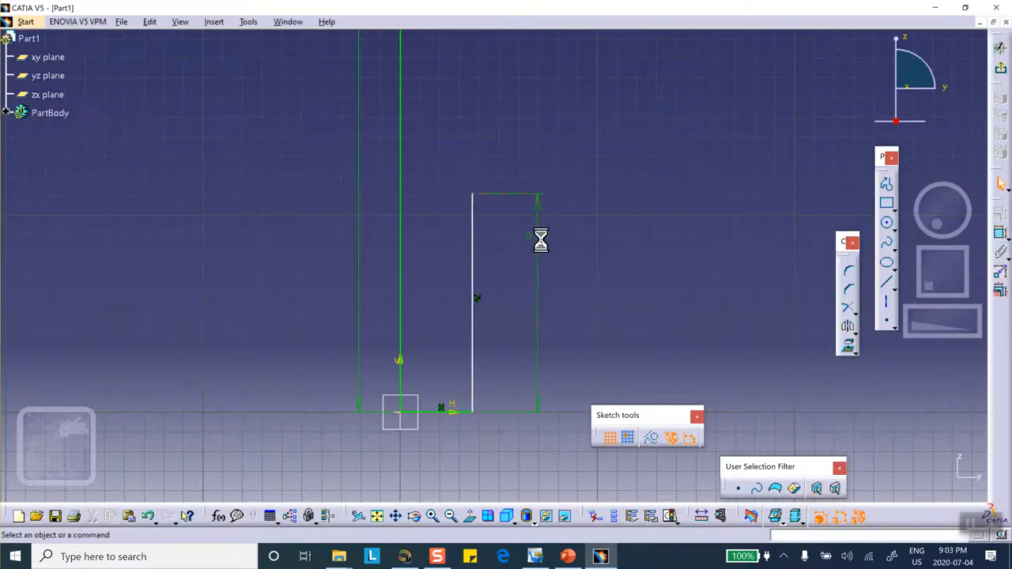
{"action": "double_click", "coordinate": [541, 238]}
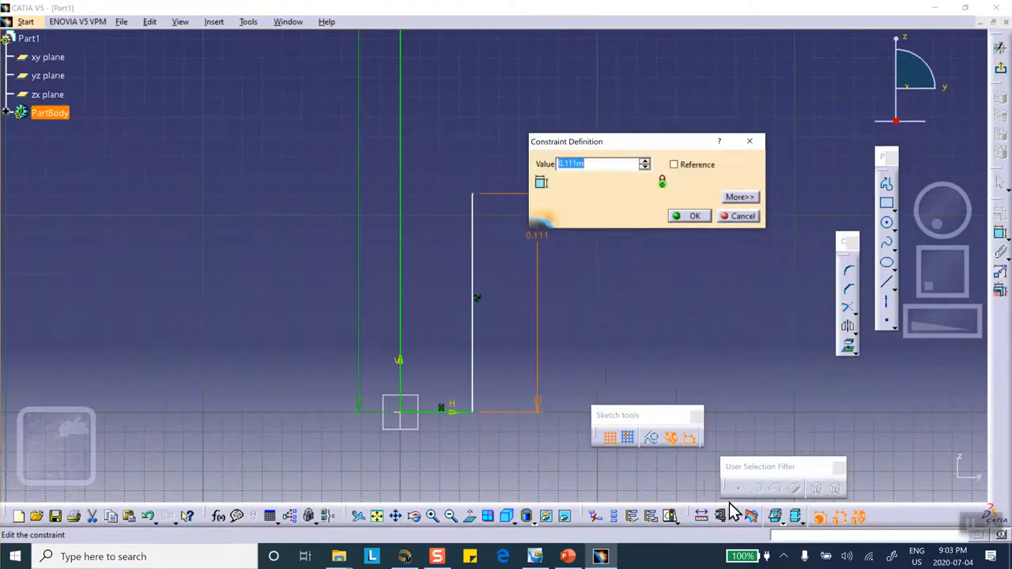
{"action": "left_click", "coordinate": [568, 557]}
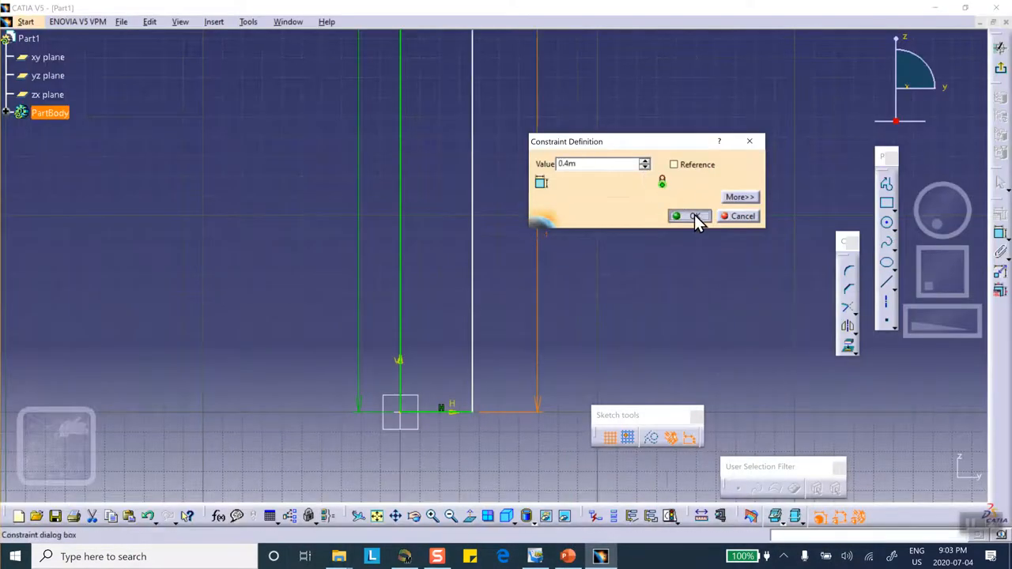
{"action": "left_click", "coordinate": [683, 215]}
{"action": "type", "text": ".05"}
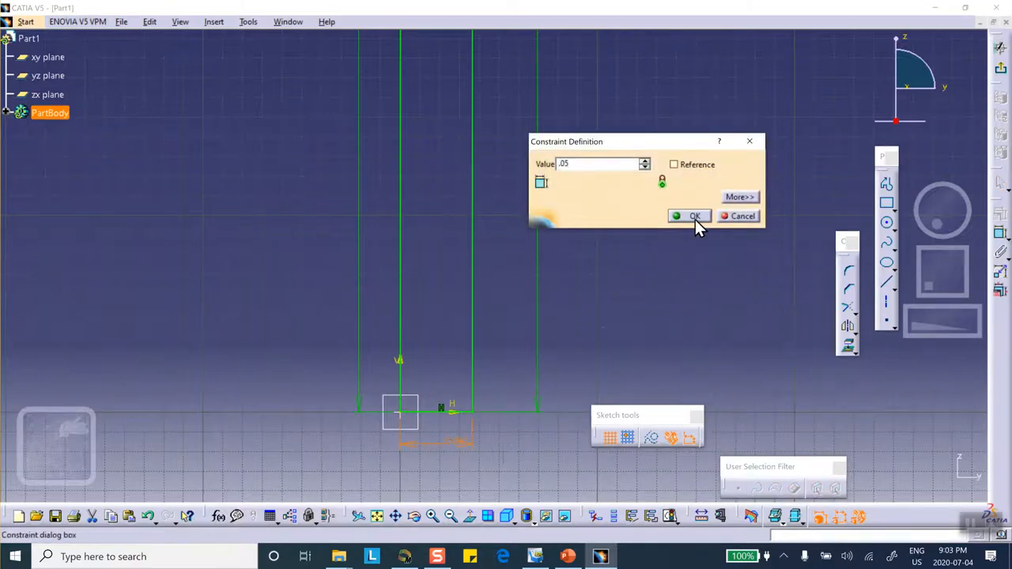
{"action": "left_click", "coordinate": [690, 215]}
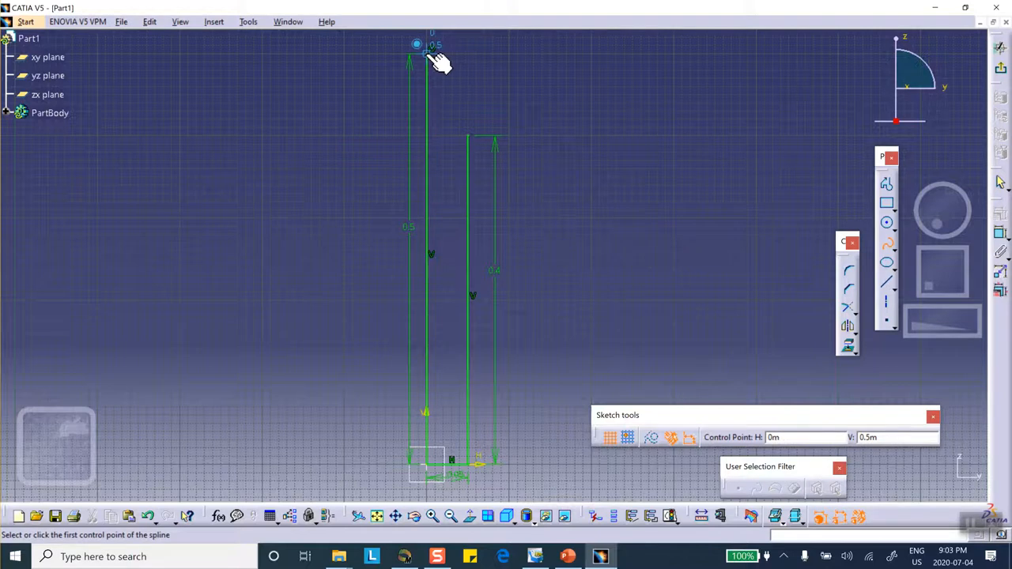
Finish the curved nose and revolve the profile about its centre line into the rocket body (Shaft)
{"action": "left_click", "coordinate": [430, 49]}
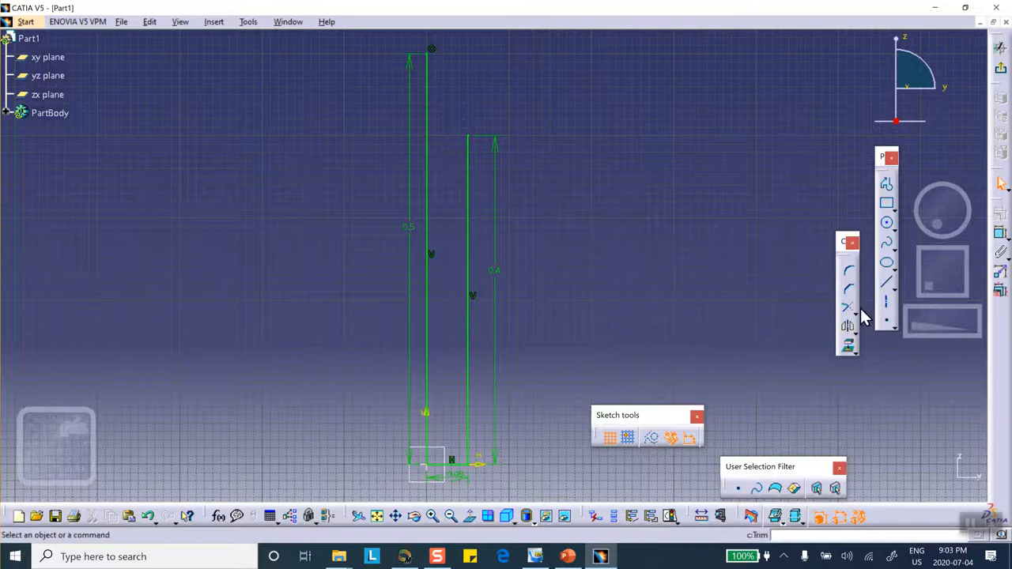
{"action": "mouse_move", "coordinate": [886, 261]}
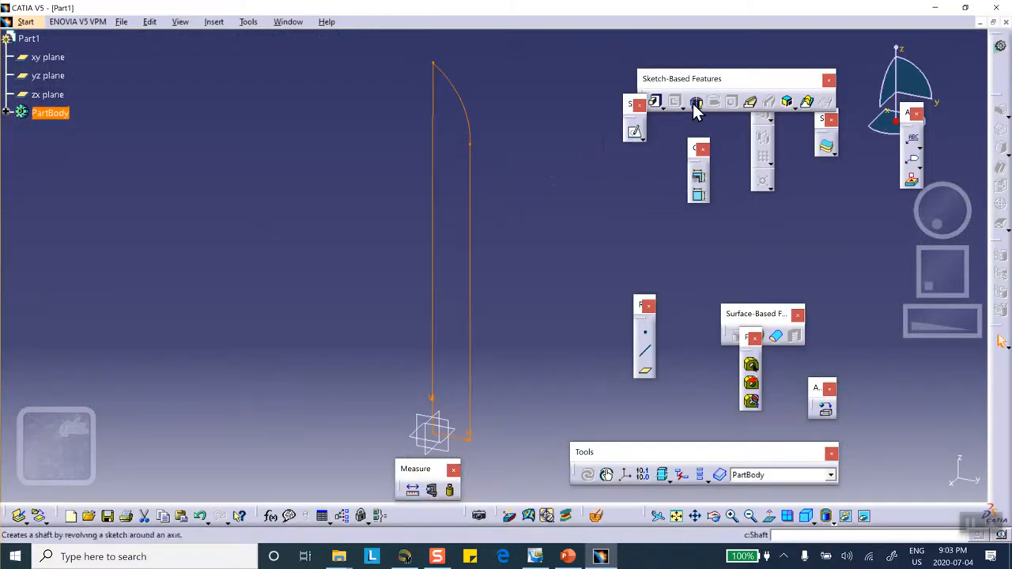
{"action": "left_click", "coordinate": [696, 101]}
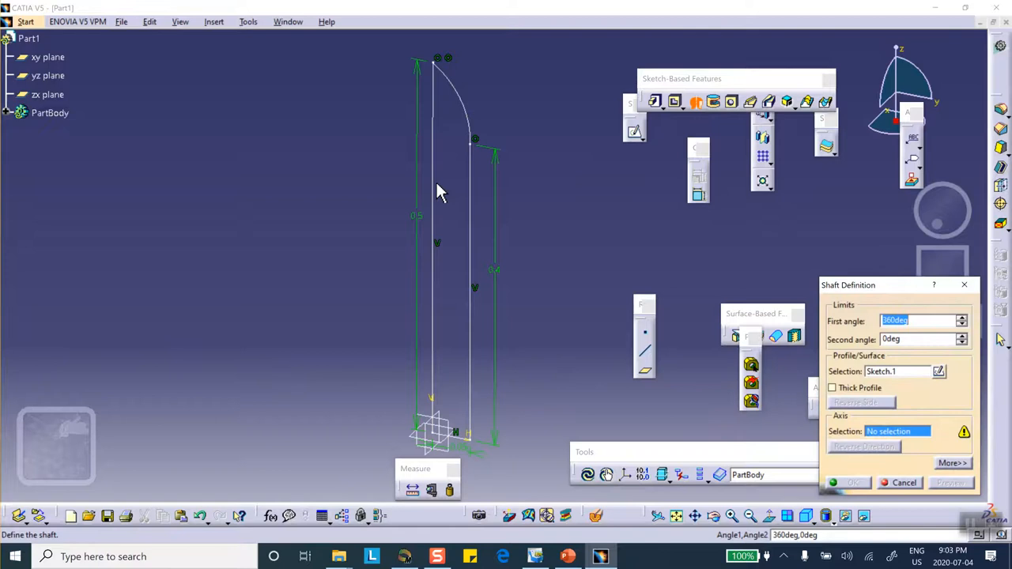
{"action": "left_click", "coordinate": [436, 266]}
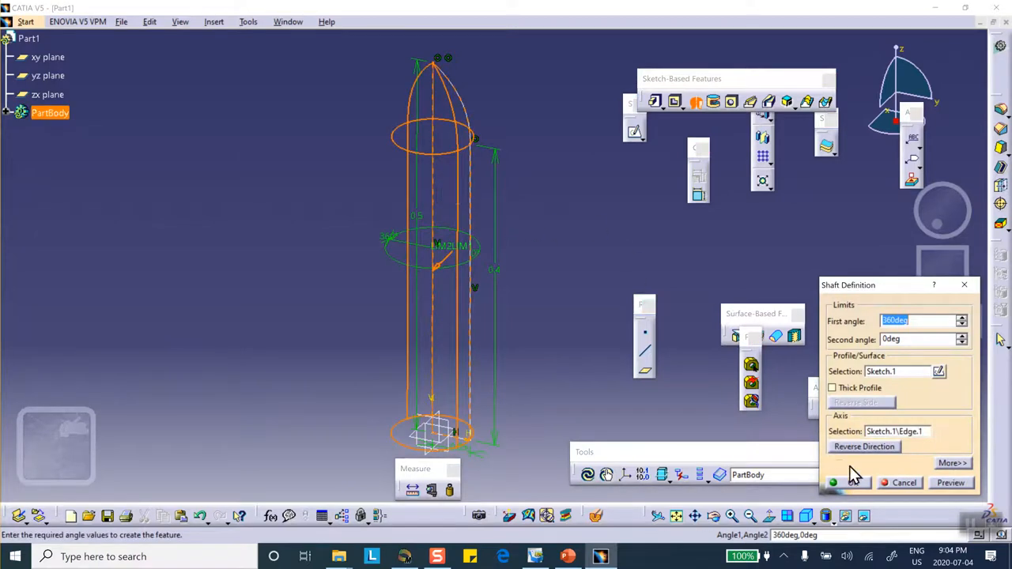
{"action": "left_click", "coordinate": [847, 483]}
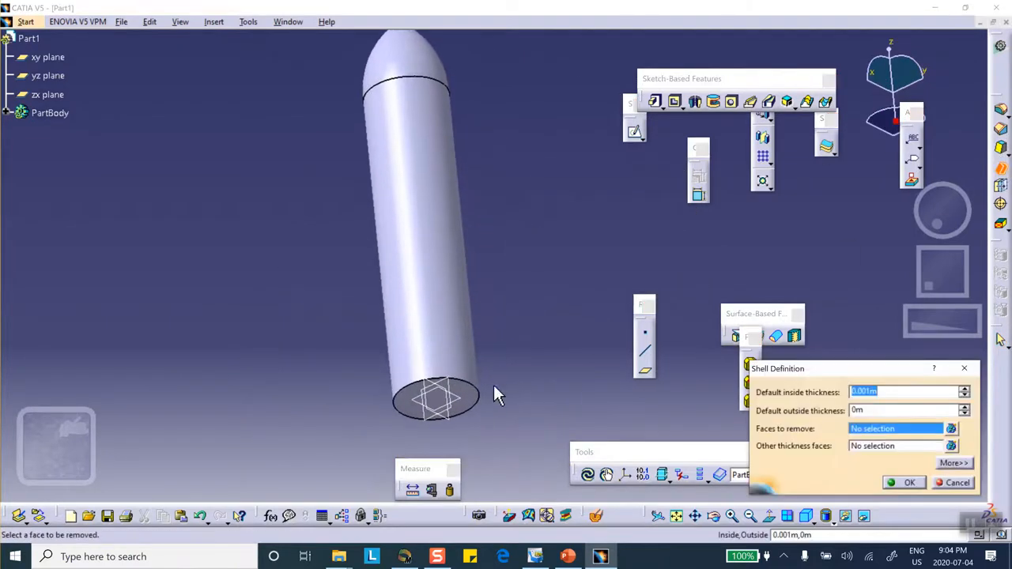
Attempt a 0.005 m shell open at the base face and abandon it after the failure message
{"action": "left_click", "coordinate": [435, 399]}
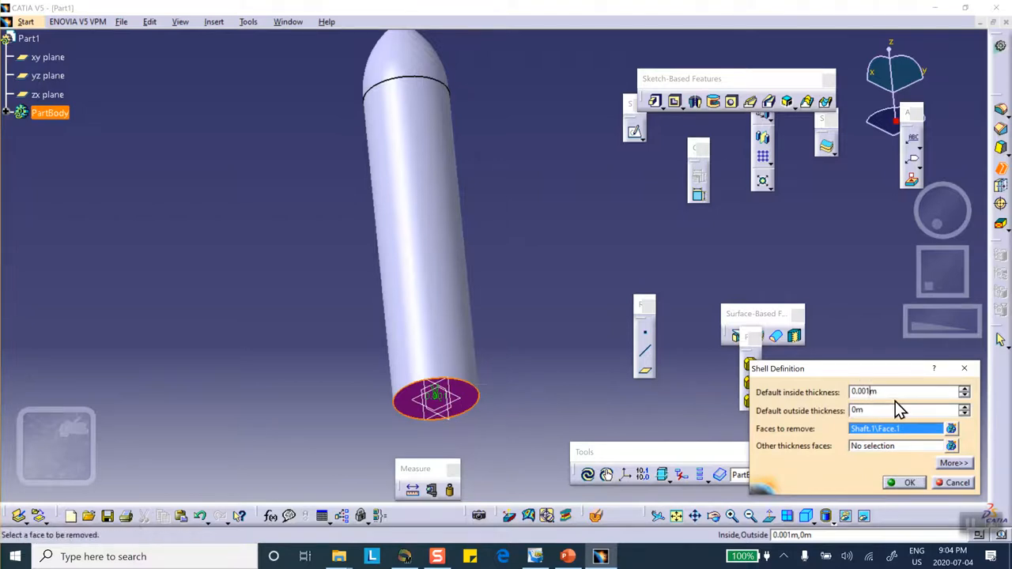
{"action": "type", "text": "0.005m"}
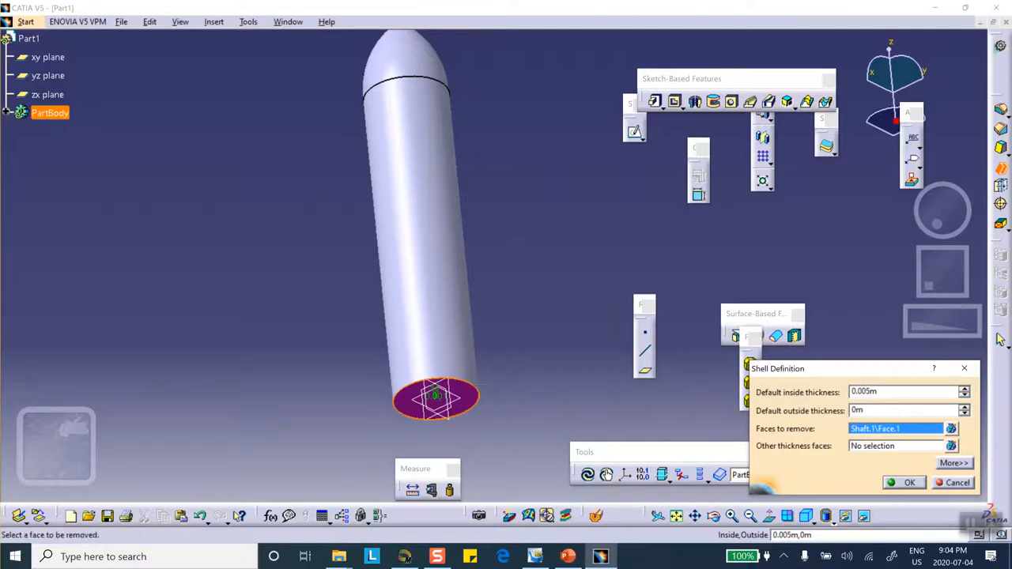
{"action": "left_click", "coordinate": [908, 483]}
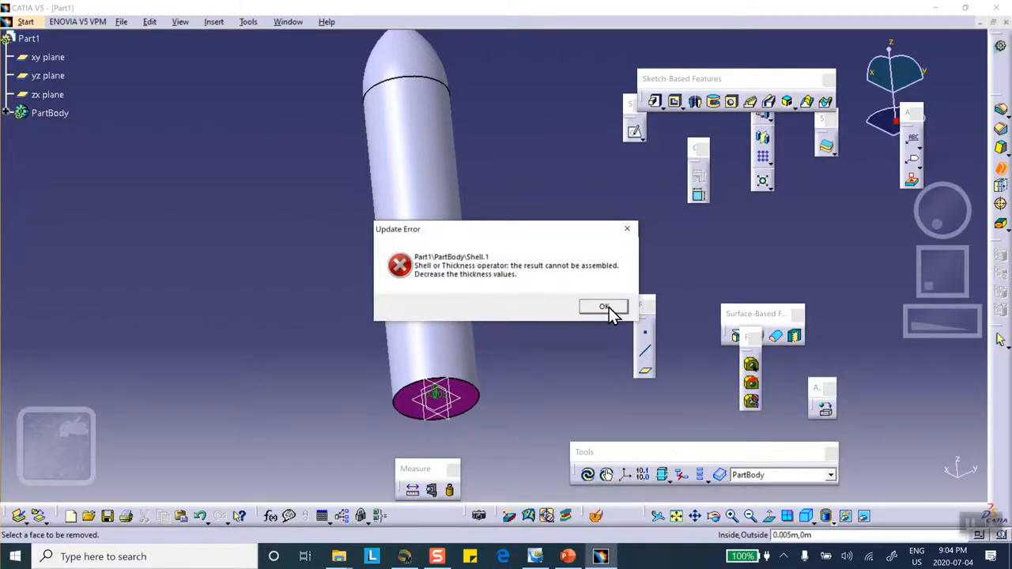
{"action": "left_click", "coordinate": [605, 307]}
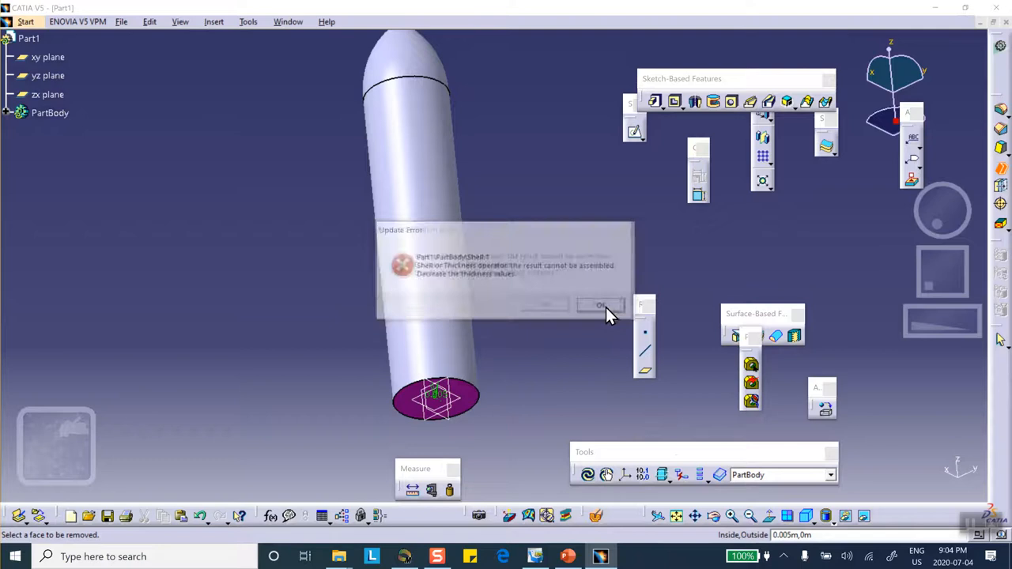
{"action": "left_click", "coordinate": [601, 306]}
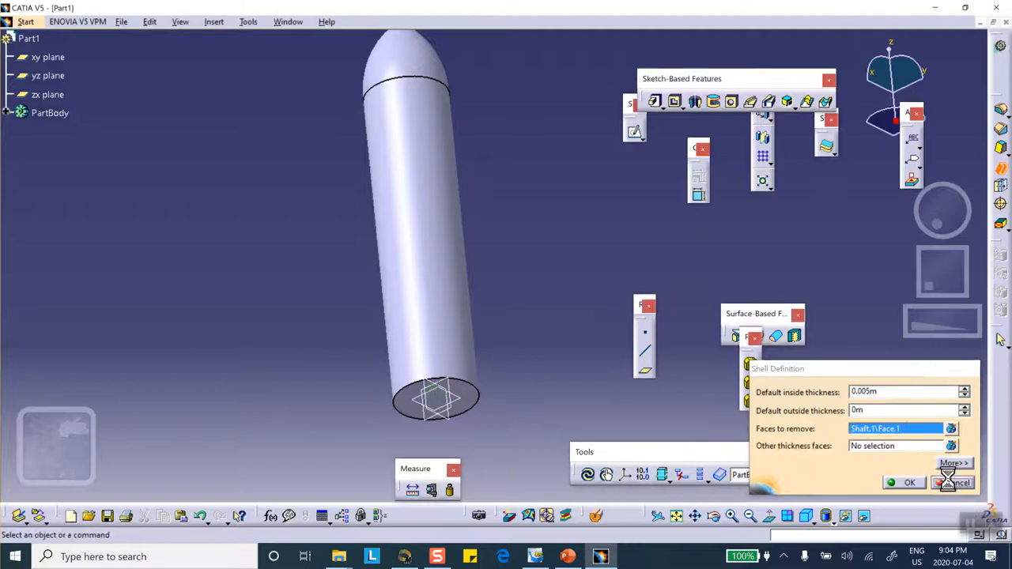
{"action": "left_click", "coordinate": [960, 482]}
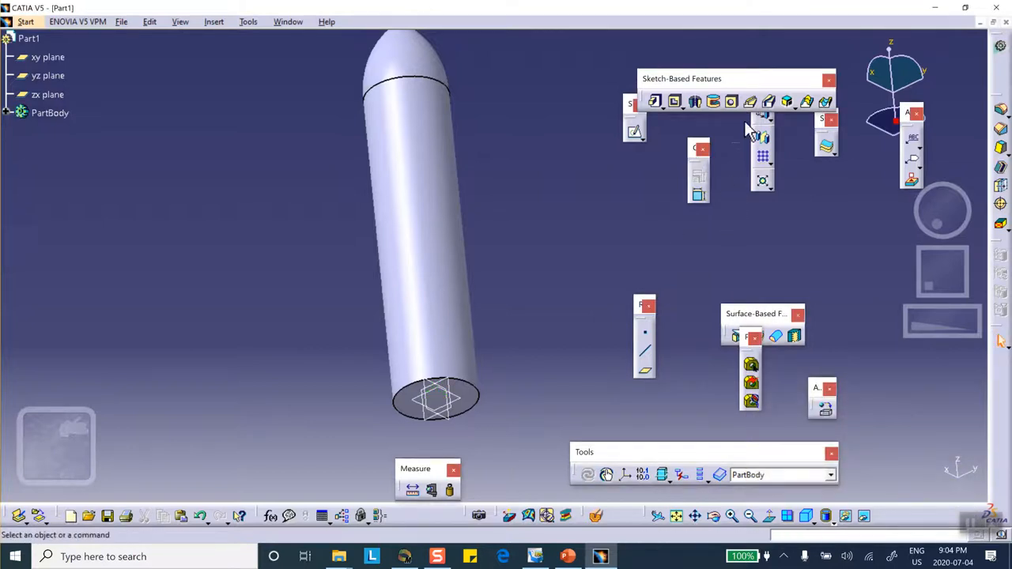
{"action": "mouse_move", "coordinate": [993, 143]}
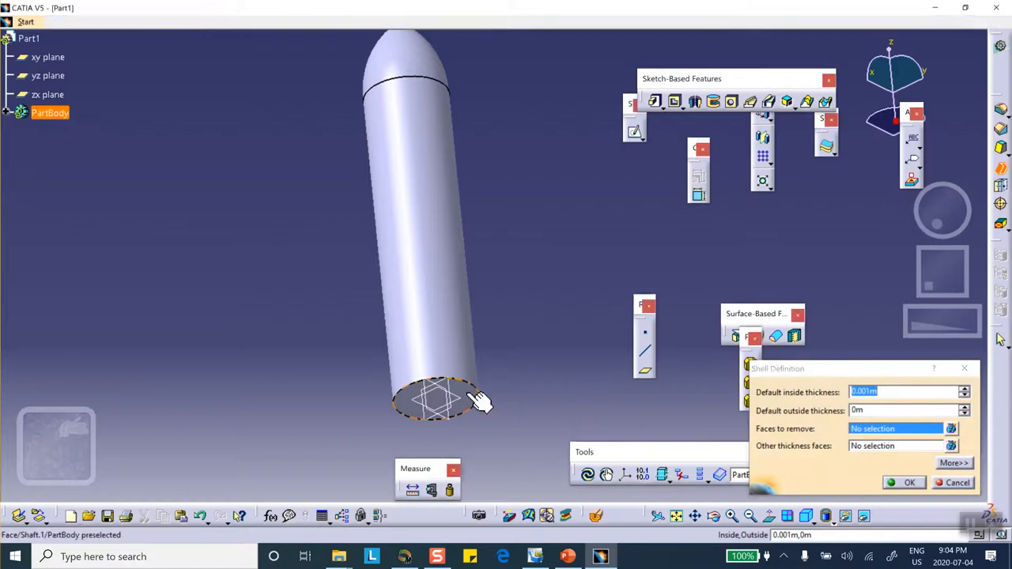
Retry the shell with the base face removed to hollow the rocket into a thin-walled tube
{"action": "left_click", "coordinate": [437, 398]}
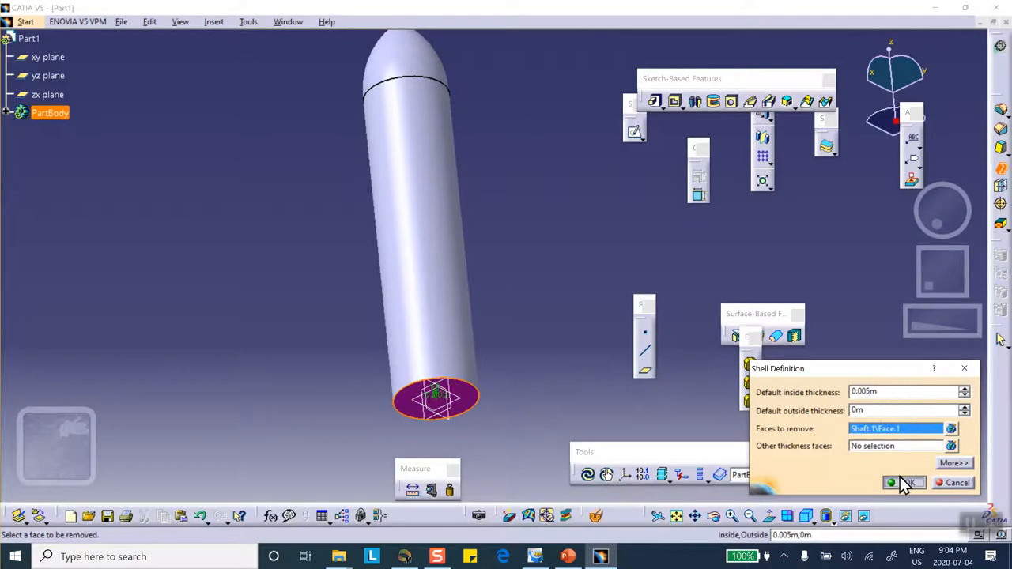
{"action": "left_click", "coordinate": [905, 484]}
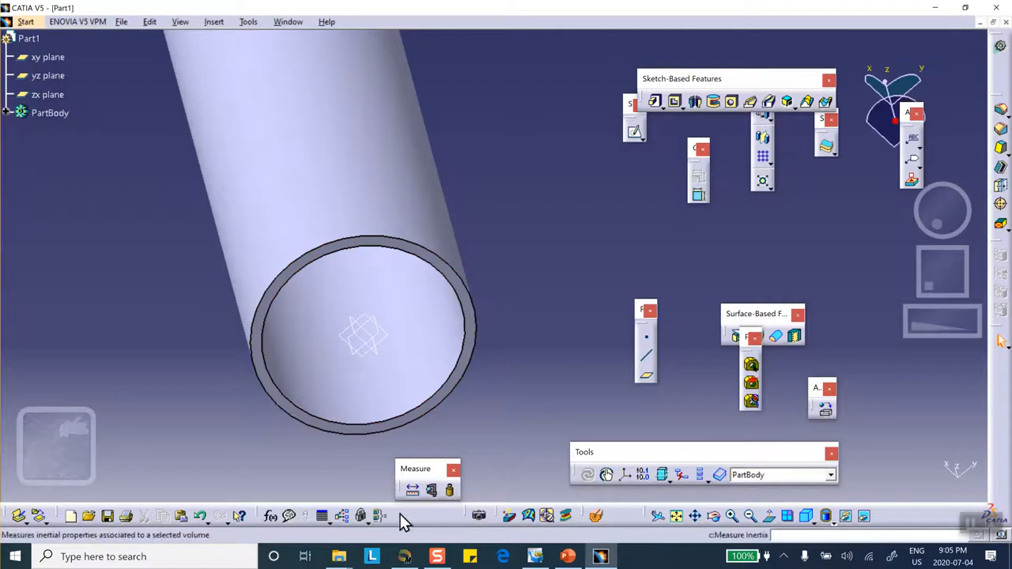
{"action": "mouse_move", "coordinate": [432, 490]}
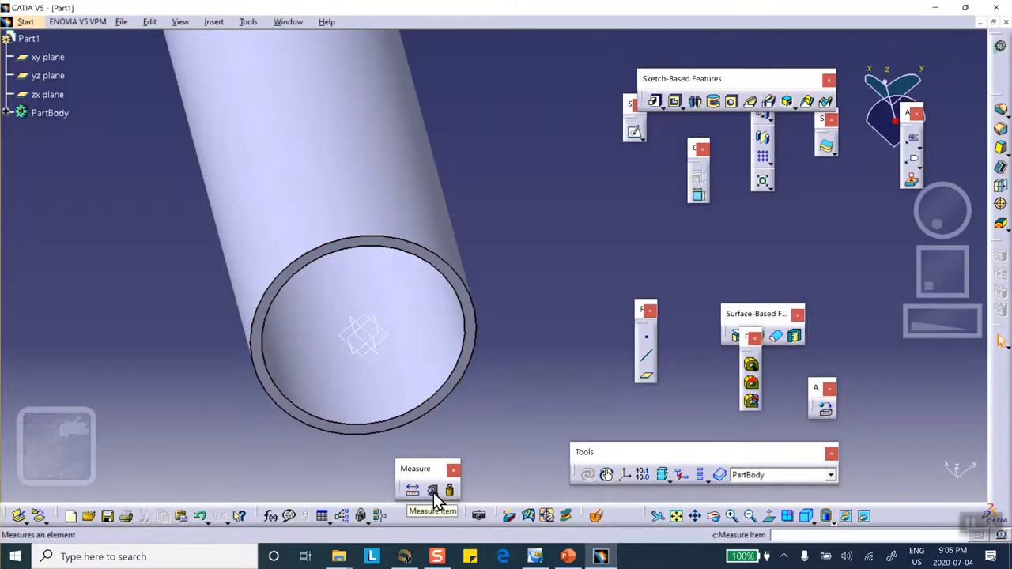
Measure the open base ring area (about 1492.257 mm²), keep it, and hide its label
{"action": "left_click", "coordinate": [432, 490]}
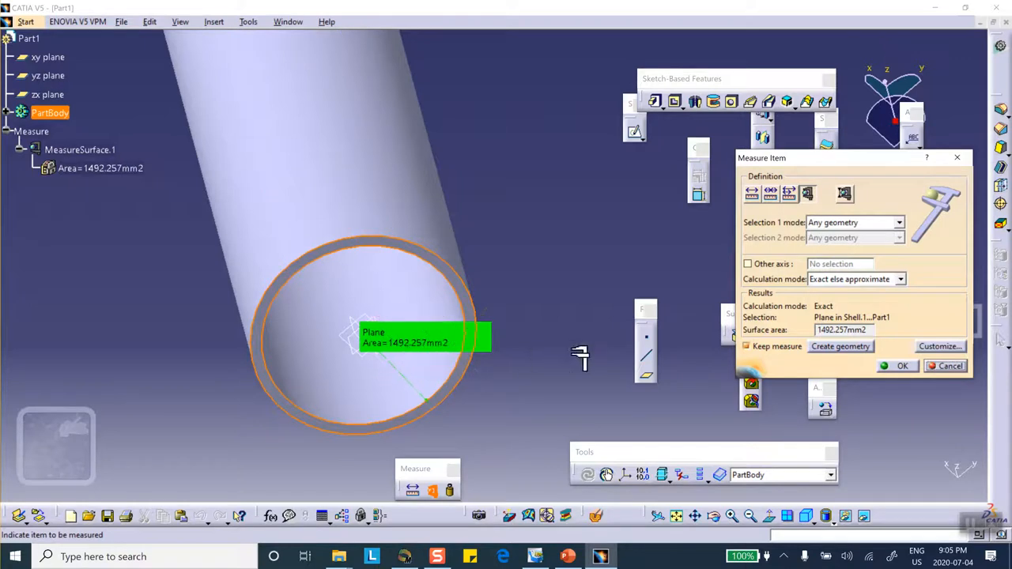
{"action": "left_click", "coordinate": [898, 366]}
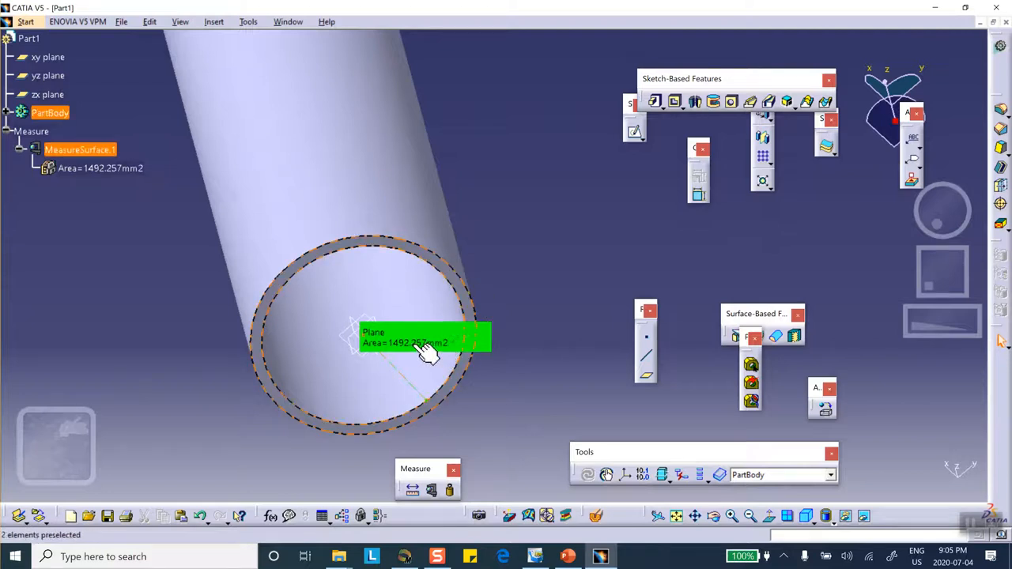
{"action": "mouse_move", "coordinate": [410, 356]}
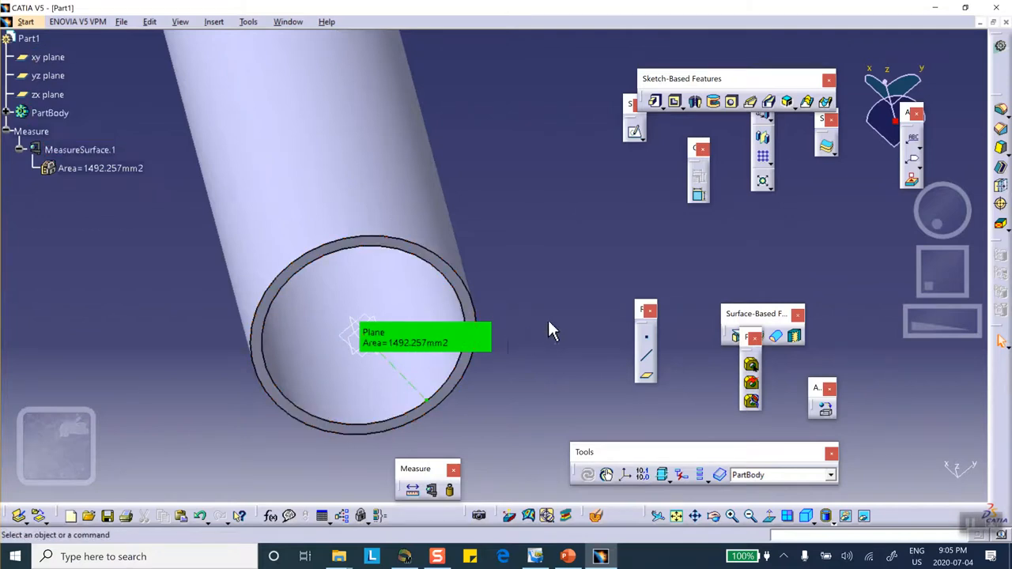
{"action": "mouse_move", "coordinate": [566, 314]}
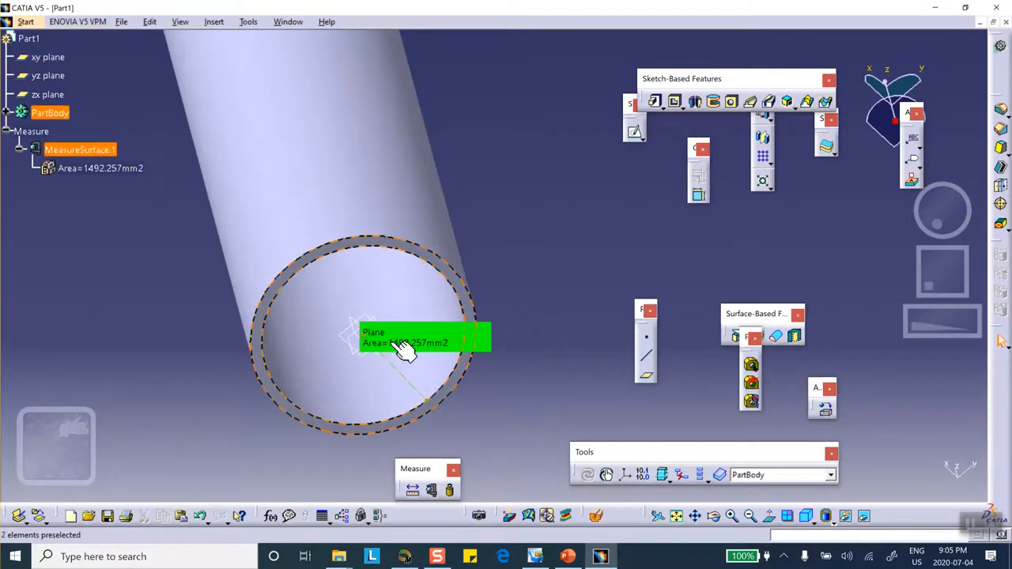
{"action": "left_click", "coordinate": [595, 309]}
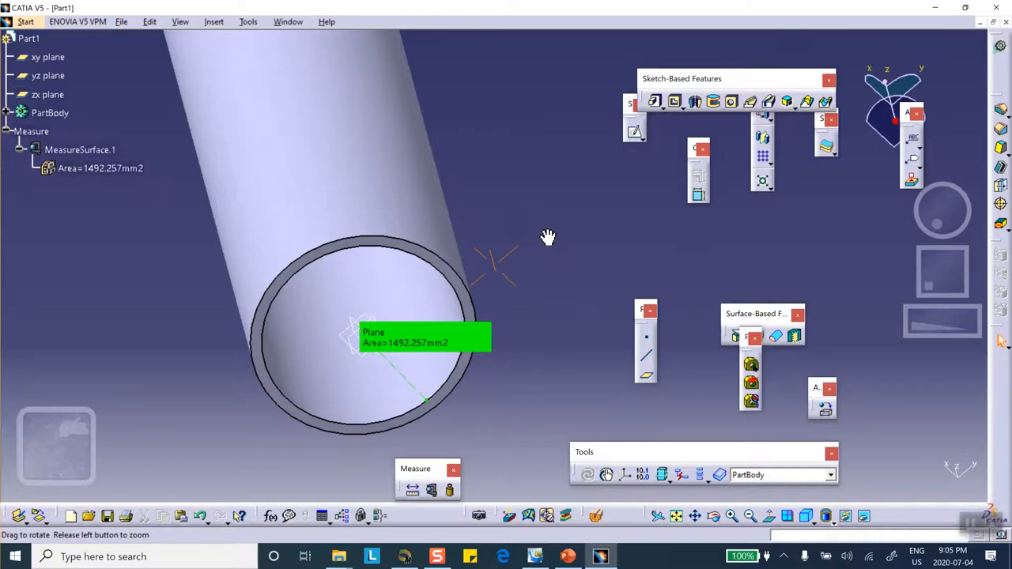
{"action": "left_click_drag", "start_coordinate": [547, 238], "coordinate": [554, 228]}
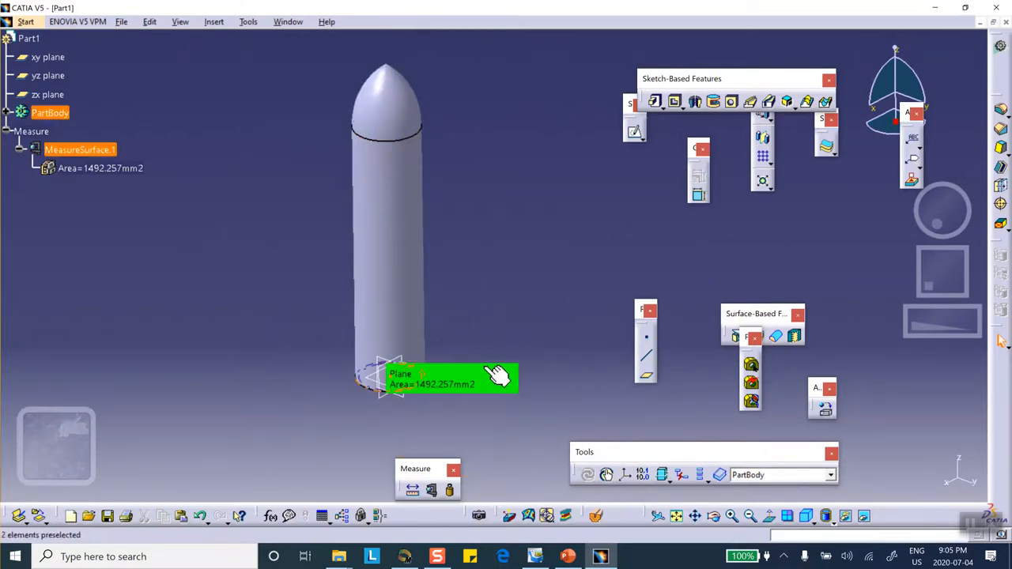
{"action": "right_click", "coordinate": [498, 379]}
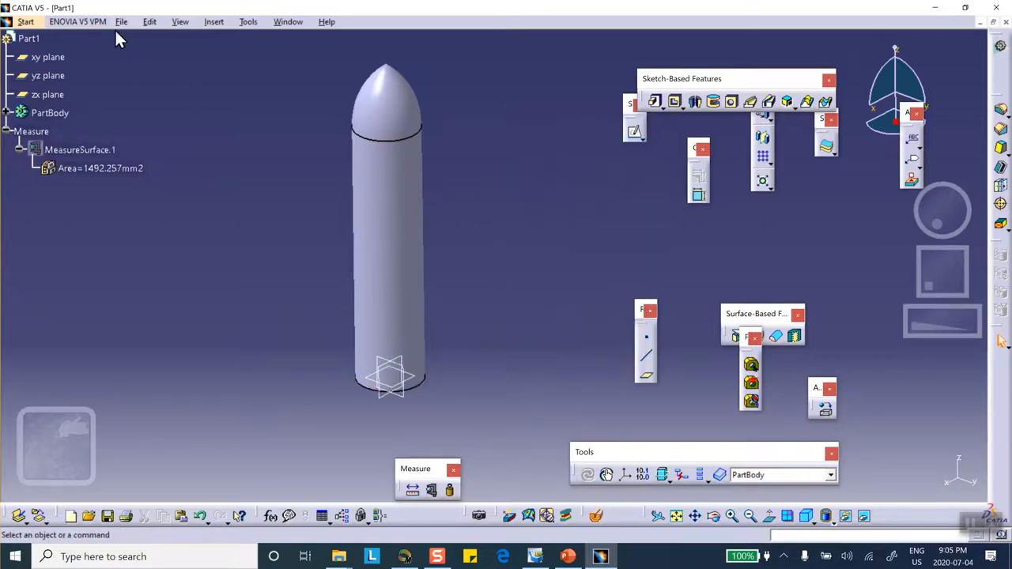
Save the part as Part1.CATPart in the rocket-in-flight desktop folder via Save Management
{"action": "left_click", "coordinate": [120, 22]}
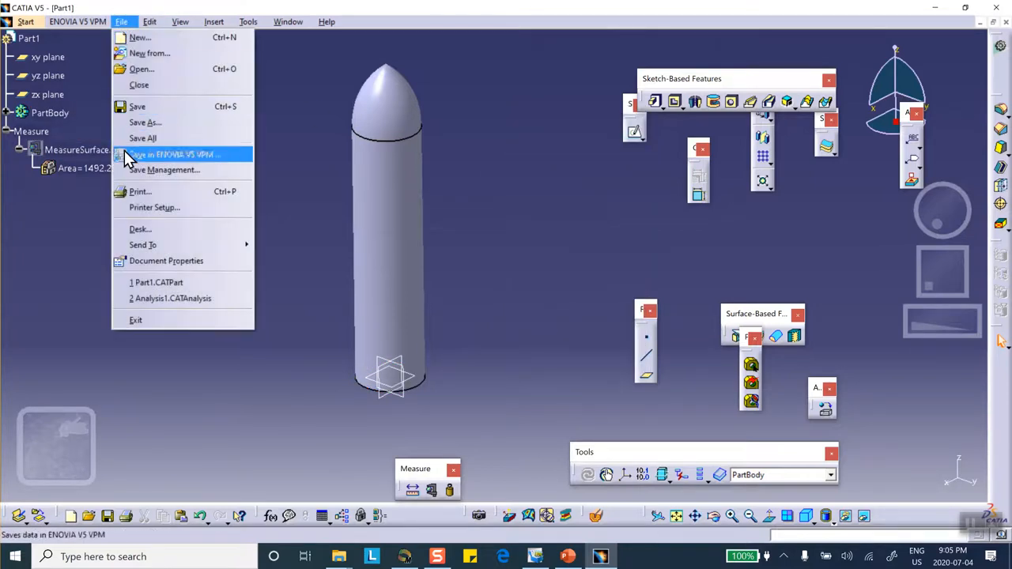
{"action": "left_click", "coordinate": [174, 155]}
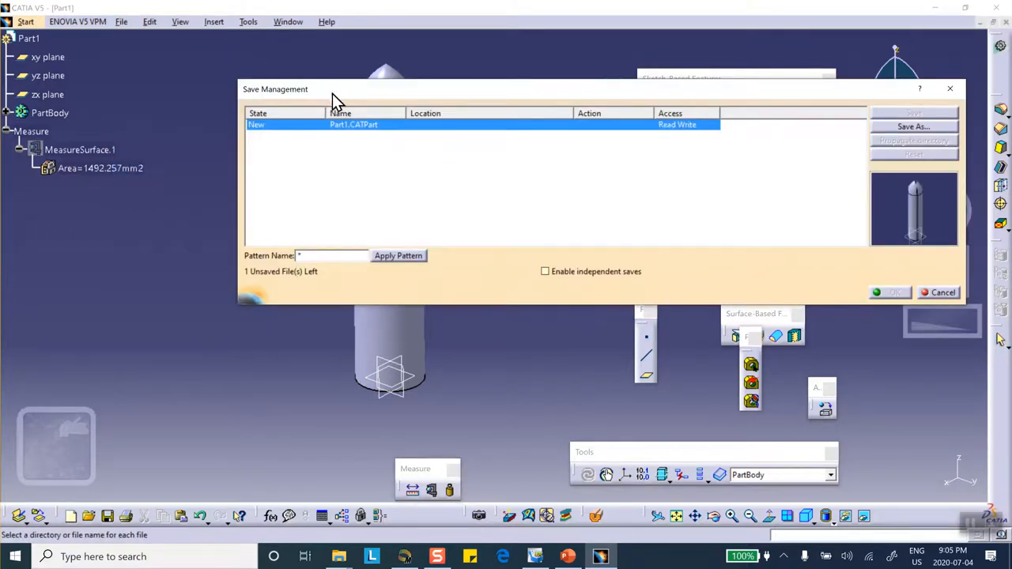
{"action": "left_click", "coordinate": [915, 126]}
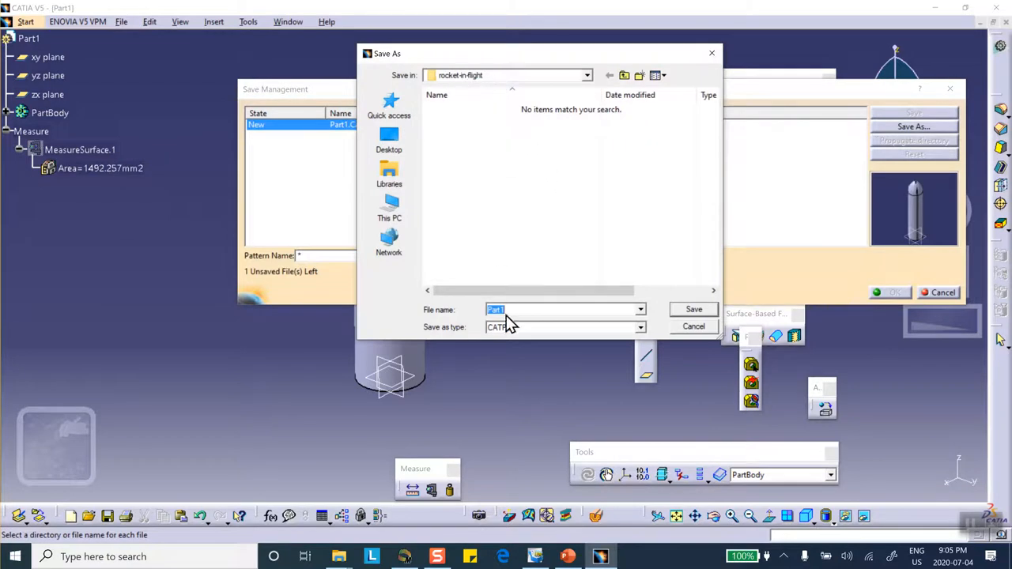
{"action": "left_click", "coordinate": [693, 308]}
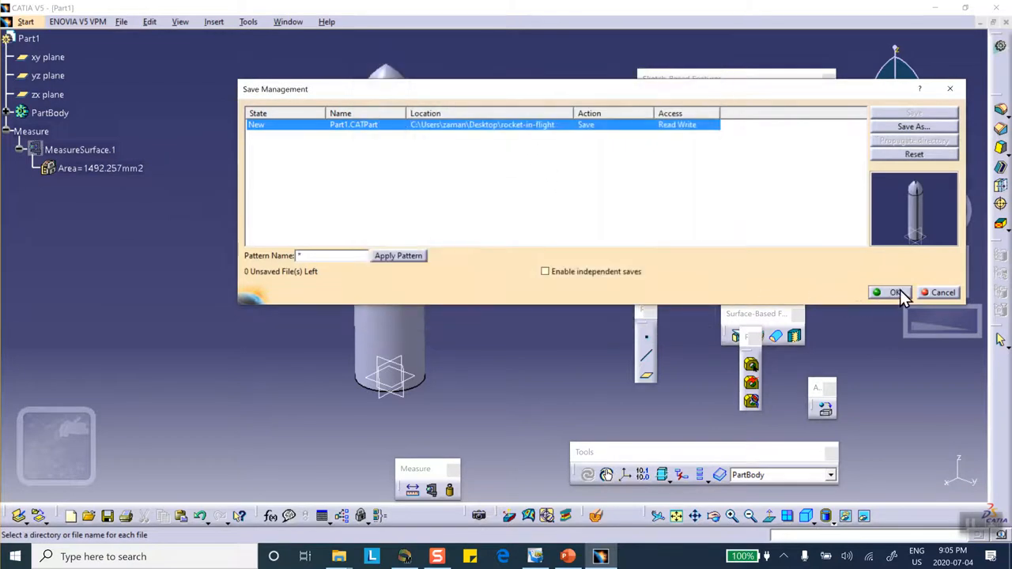
{"action": "left_click", "coordinate": [892, 292]}
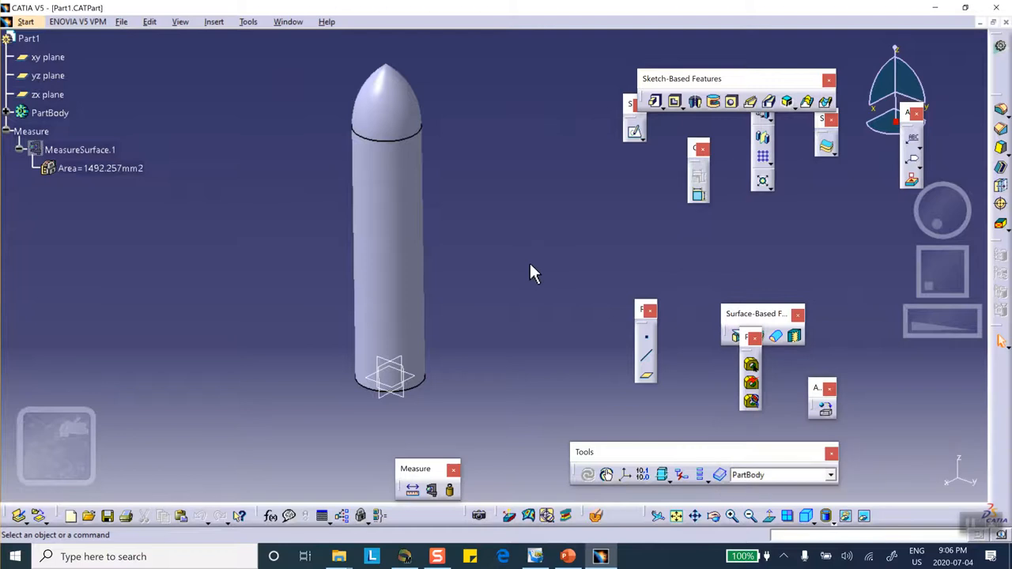
{"action": "mouse_move", "coordinate": [557, 345]}
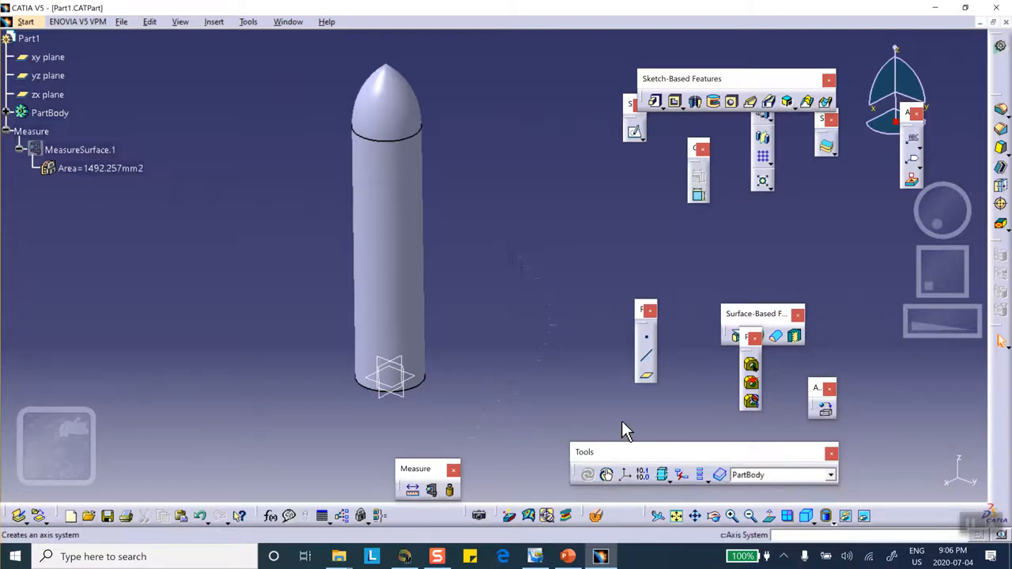
{"action": "mouse_move", "coordinate": [825, 412]}
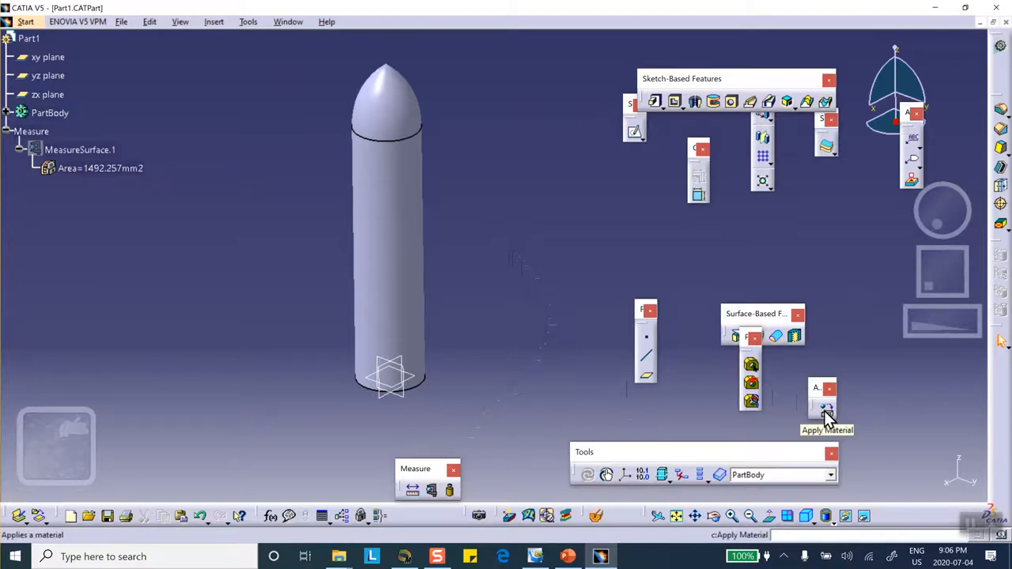
Assign Aluminium from the Metal materials to the rocket part
{"action": "left_click", "coordinate": [826, 408]}
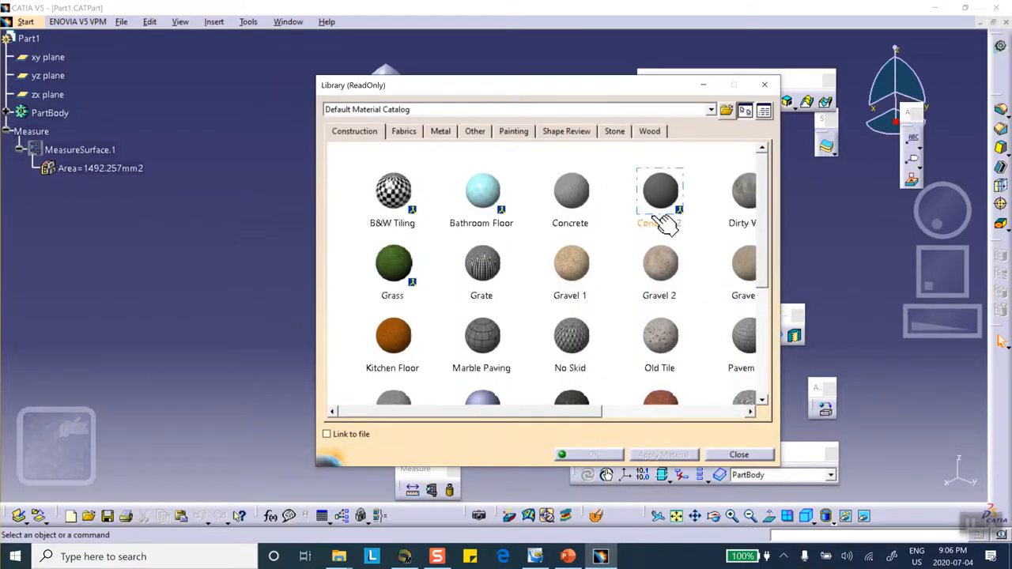
{"action": "left_click", "coordinate": [440, 130]}
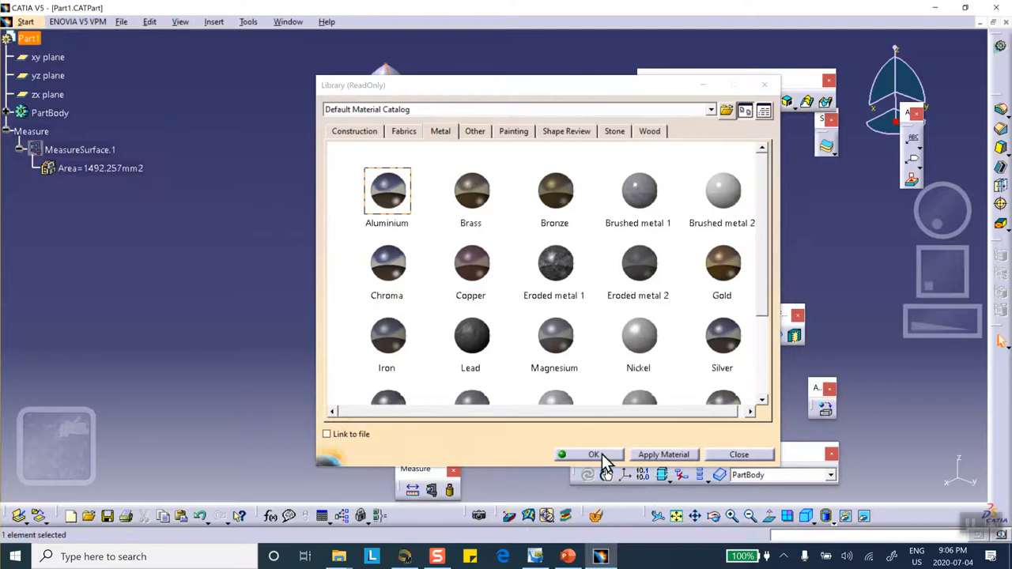
{"action": "left_click", "coordinate": [594, 456]}
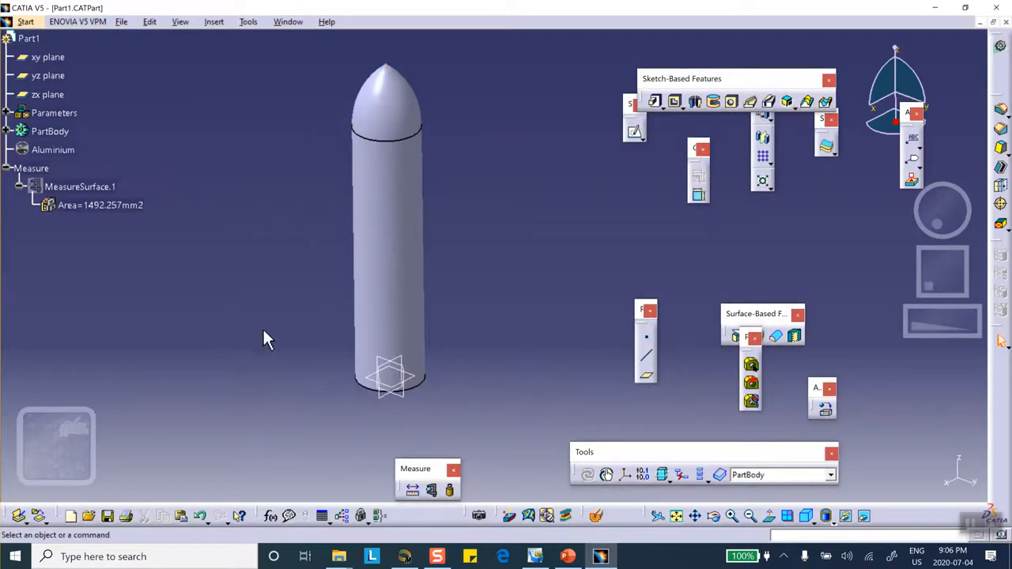
{"action": "mouse_move", "coordinate": [277, 345]}
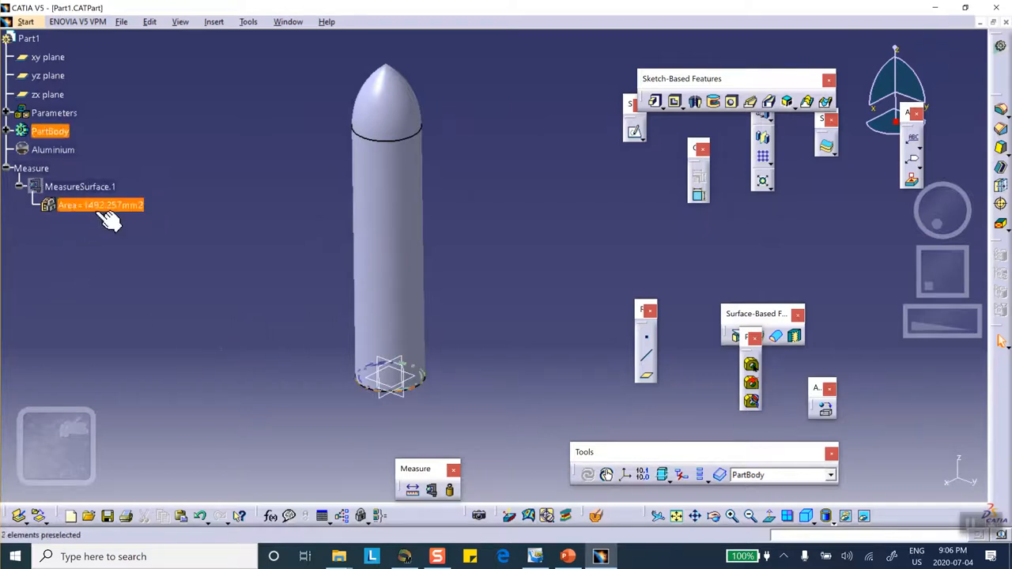
{"action": "left_click", "coordinate": [196, 266]}
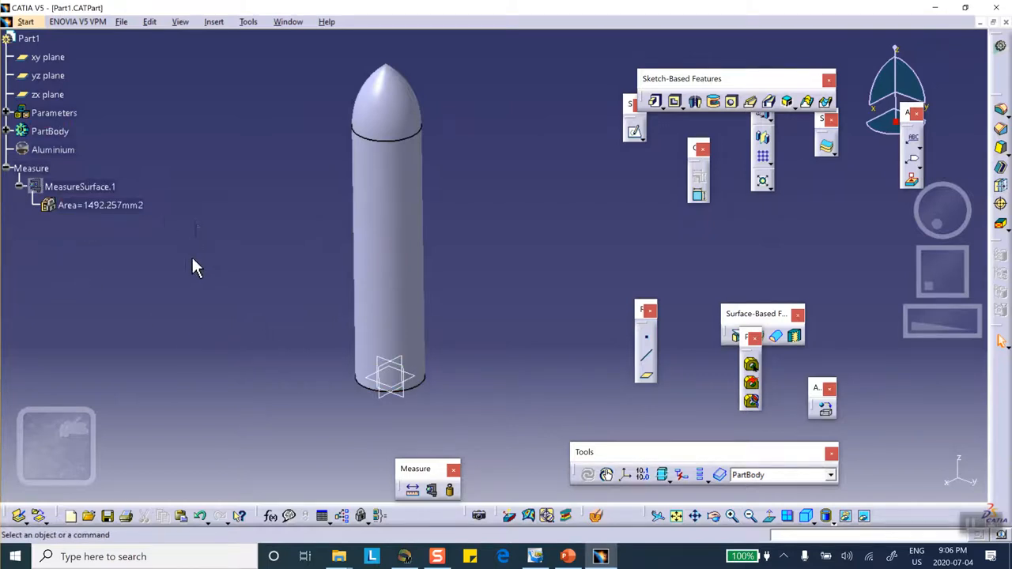
{"action": "mouse_move", "coordinate": [134, 231]}
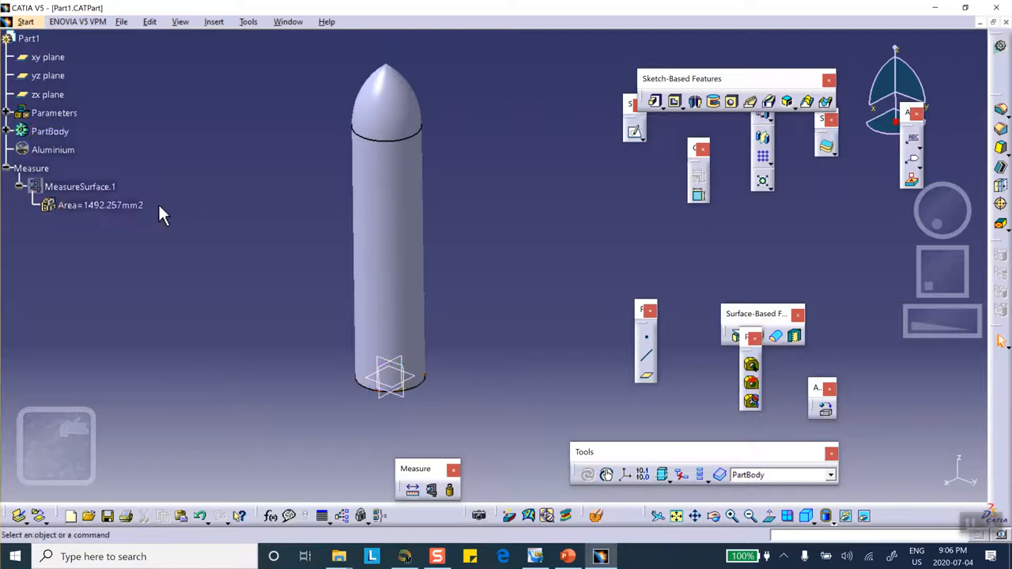
{"action": "mouse_move", "coordinate": [166, 212]}
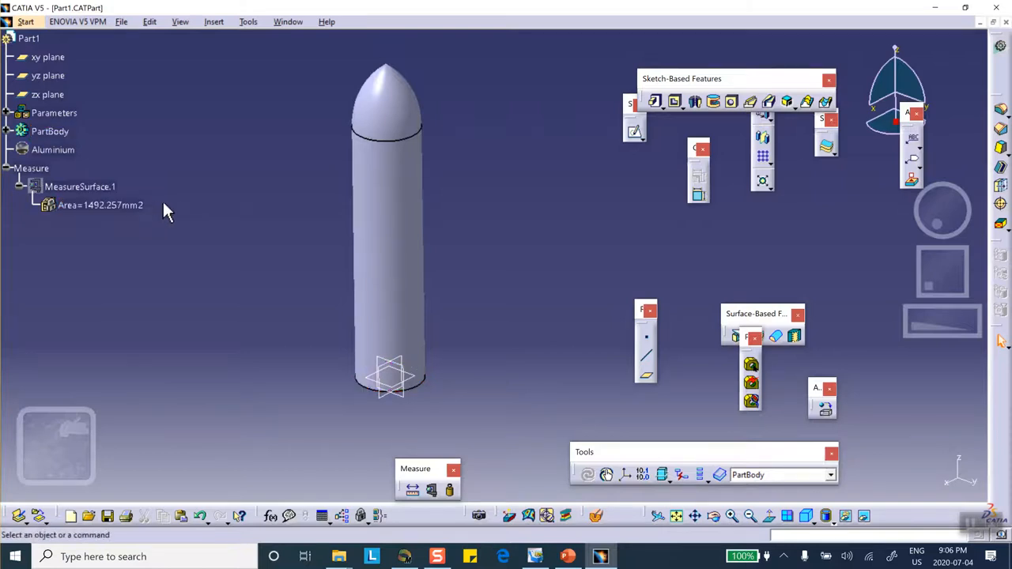
{"action": "mouse_move", "coordinate": [200, 215]}
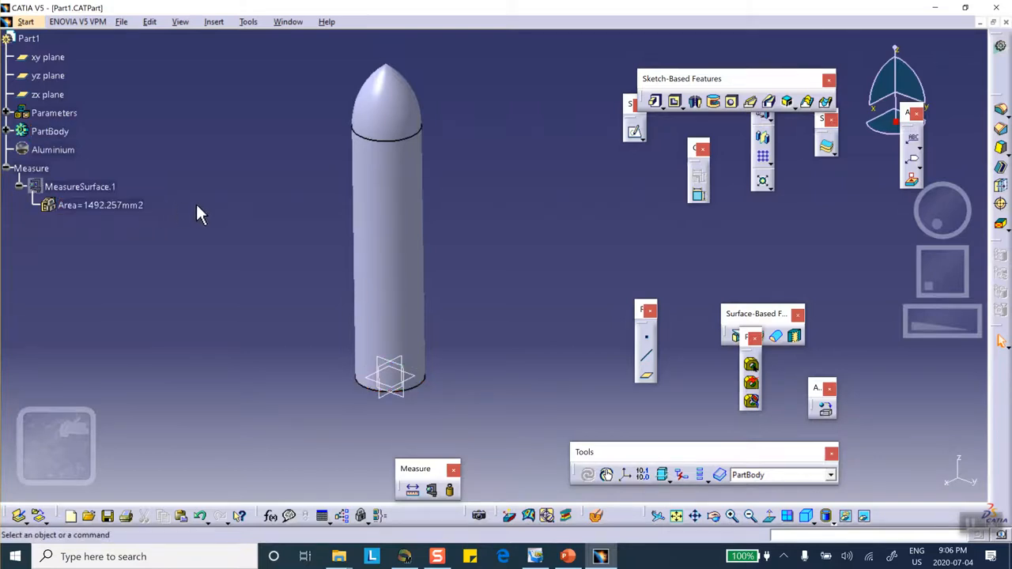
{"action": "mouse_move", "coordinate": [277, 345]}
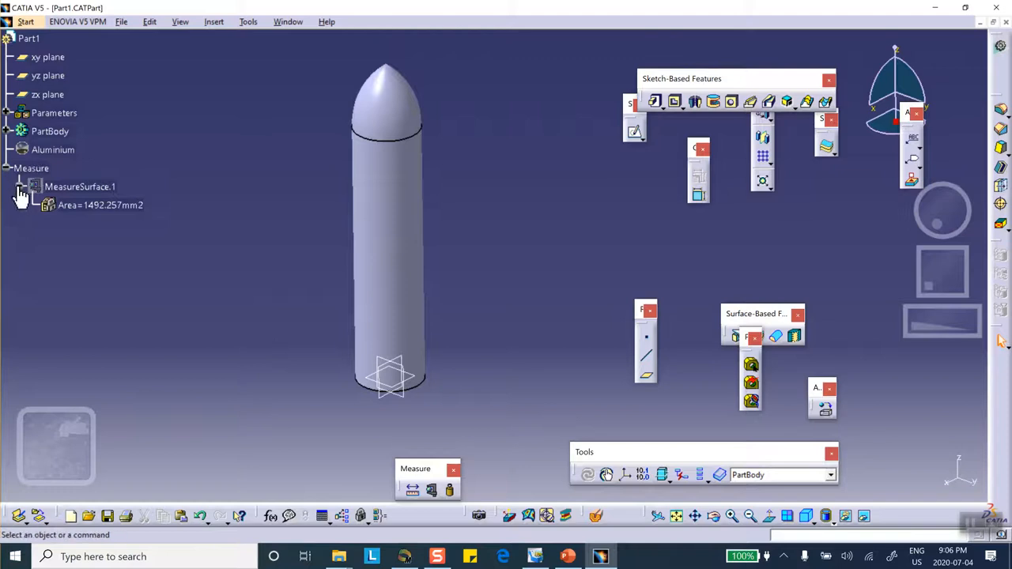
{"action": "left_click", "coordinate": [26, 22]}
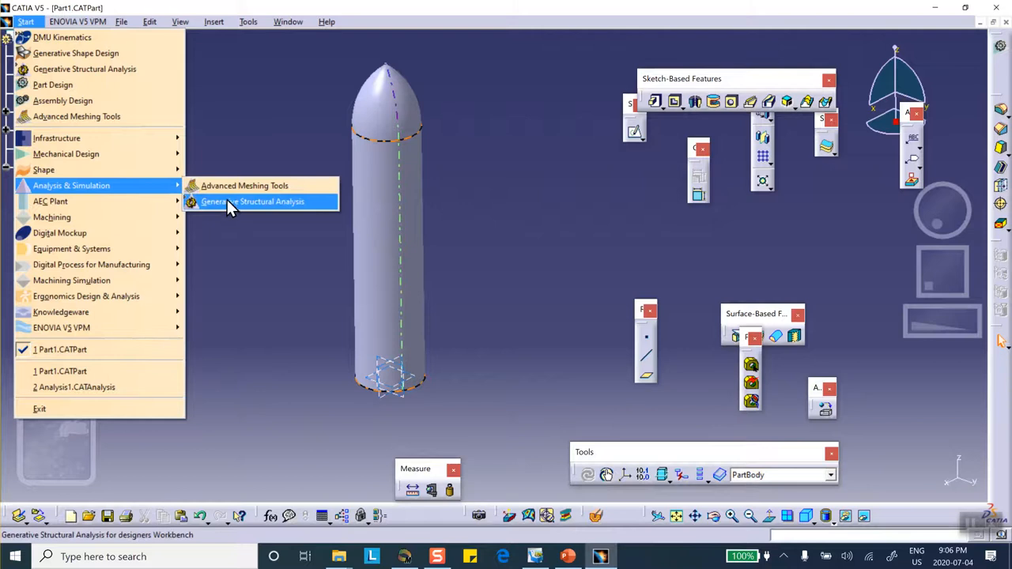
Enter Generative Structural Analysis, create a Static Analysis case and edit the OCTREE tetrahedron mesh size
{"action": "left_click", "coordinate": [253, 201]}
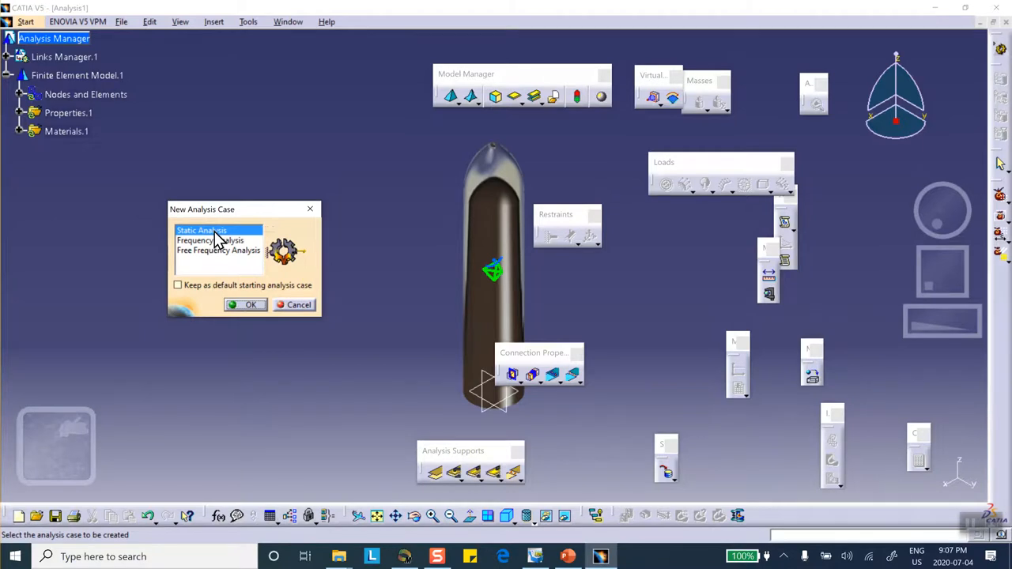
{"action": "mouse_move", "coordinate": [253, 306]}
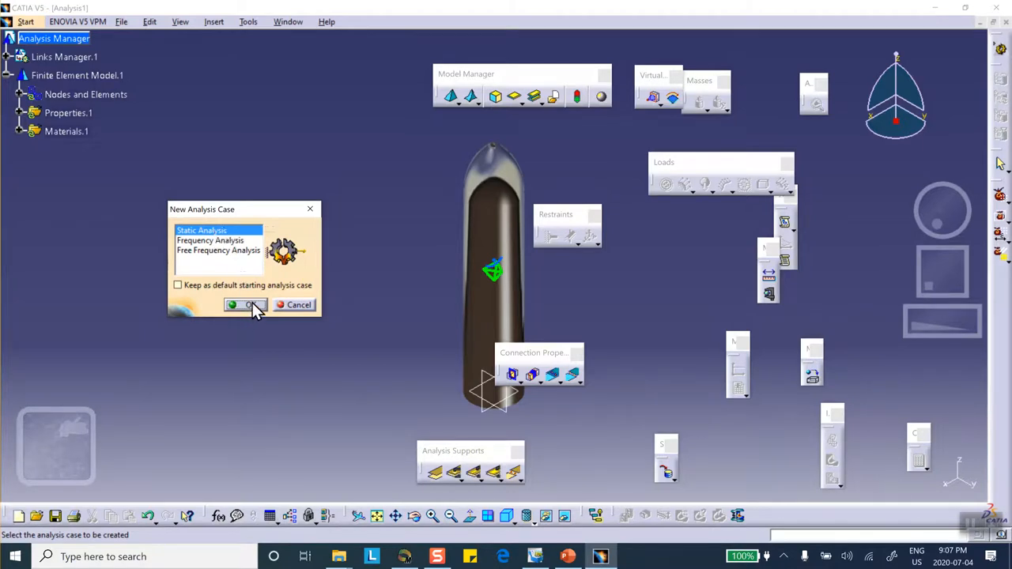
{"action": "left_click", "coordinate": [247, 305]}
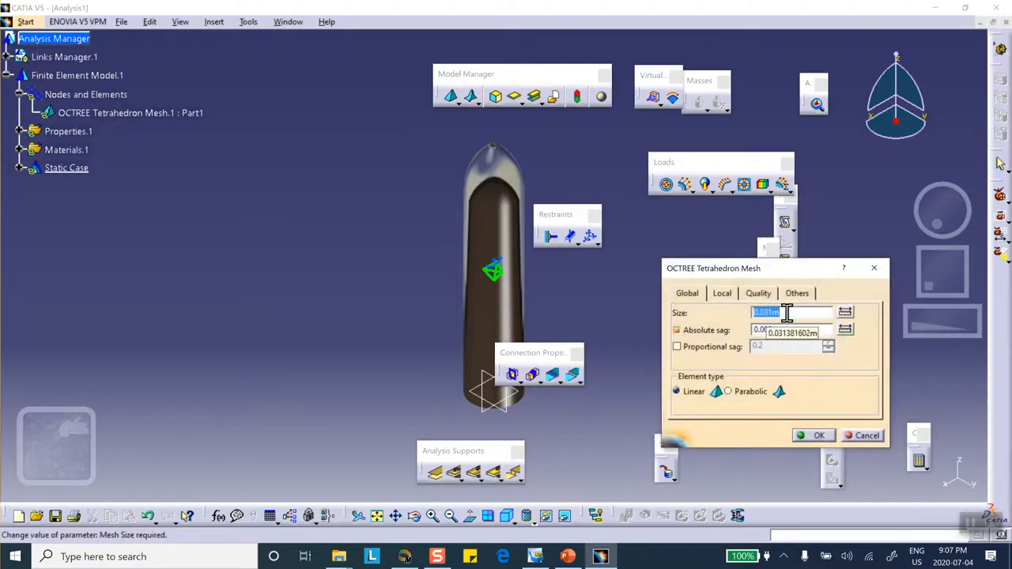
{"action": "type", "text": "02"}
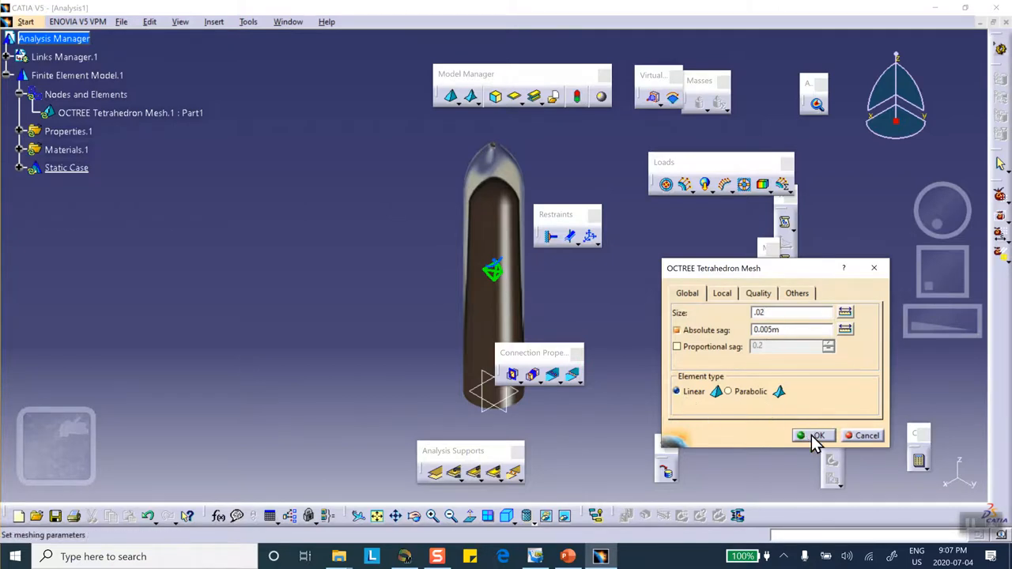
{"action": "left_click", "coordinate": [813, 437]}
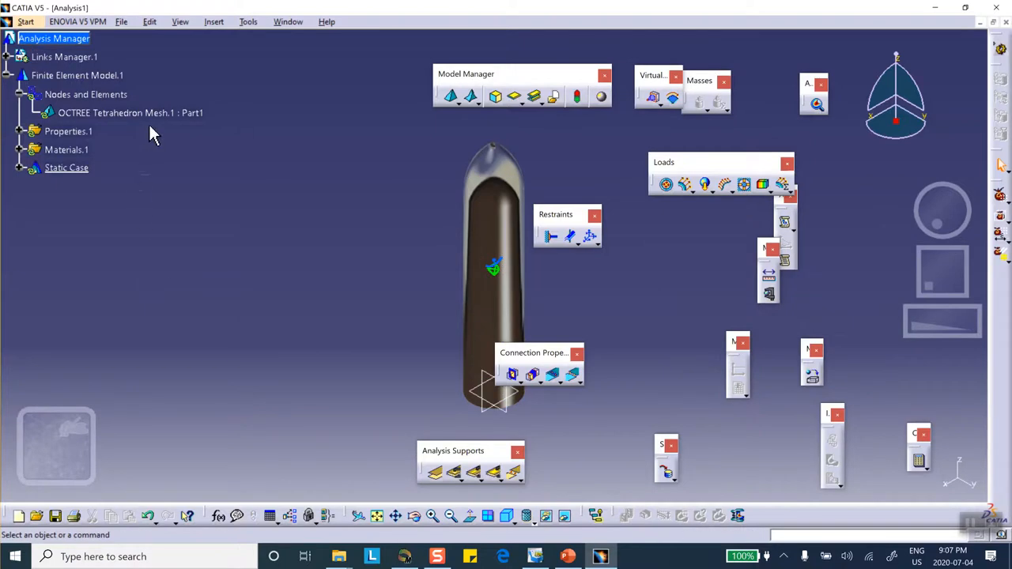
{"action": "left_click", "coordinate": [130, 112]}
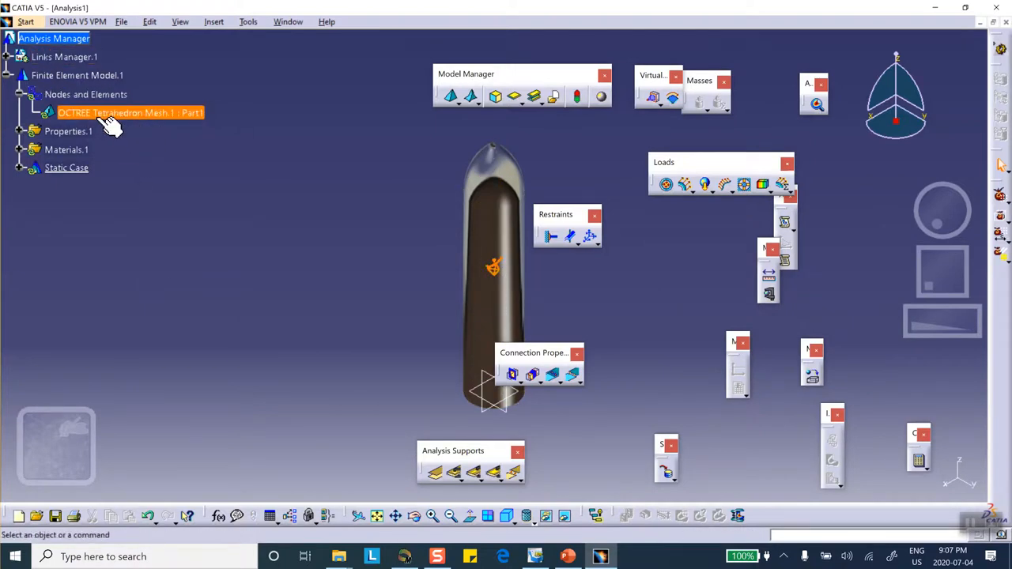
{"action": "double_click", "coordinate": [130, 112]}
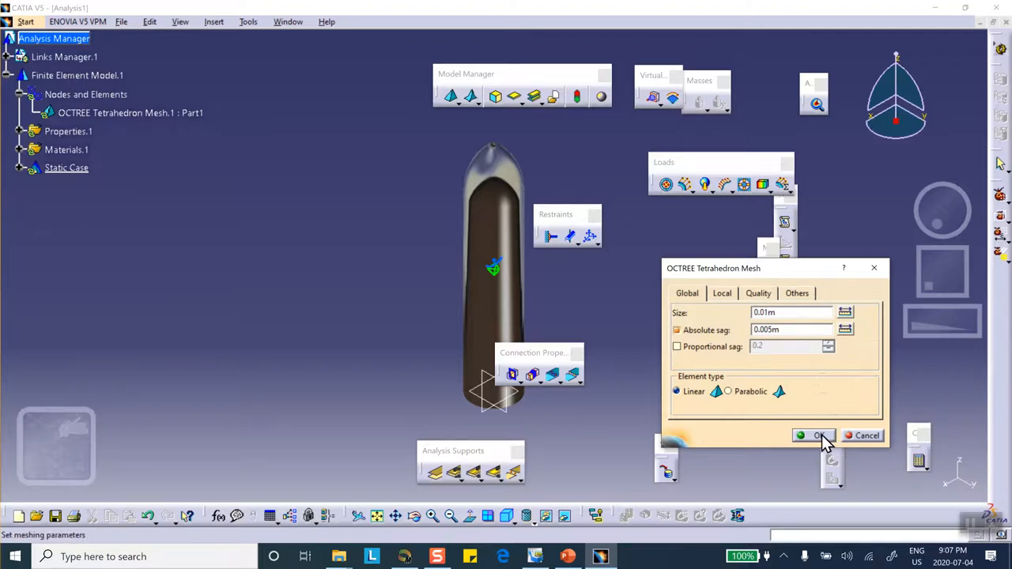
Confirm the 0.01 m mesh settings and turn on Mesh Visualization over the rocket shell
{"action": "left_click", "coordinate": [819, 437]}
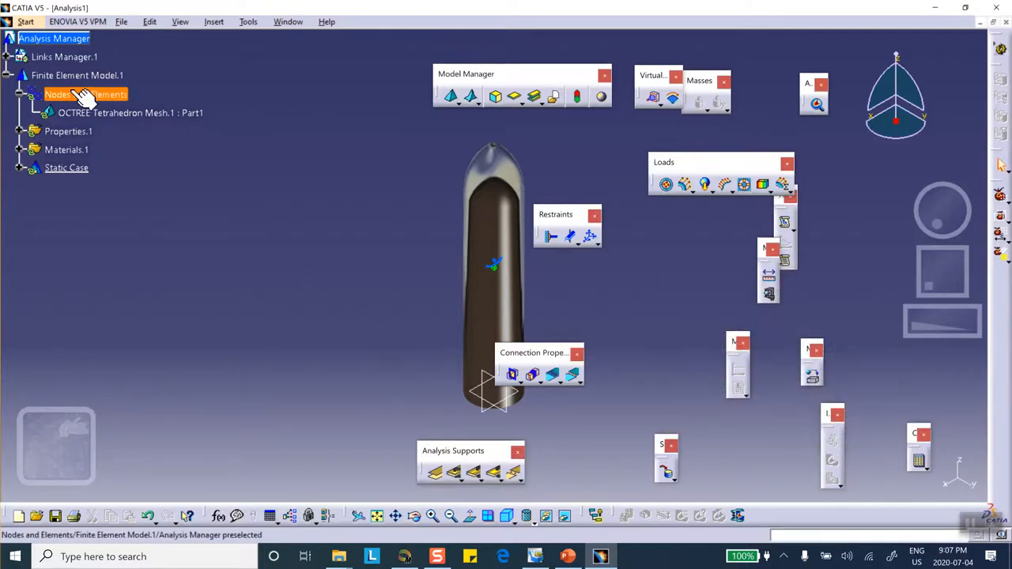
{"action": "right_click", "coordinate": [86, 94]}
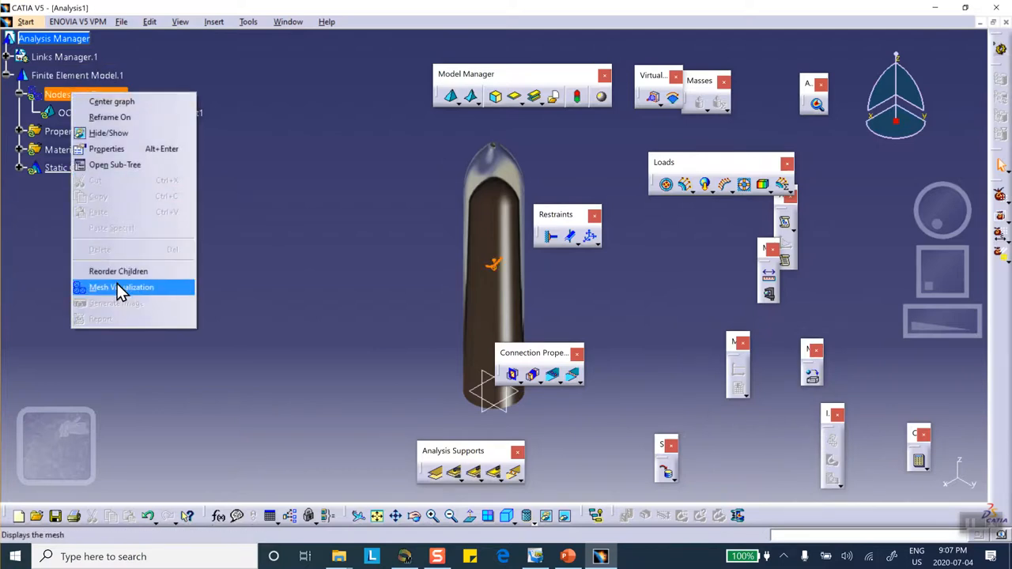
{"action": "left_click", "coordinate": [121, 288]}
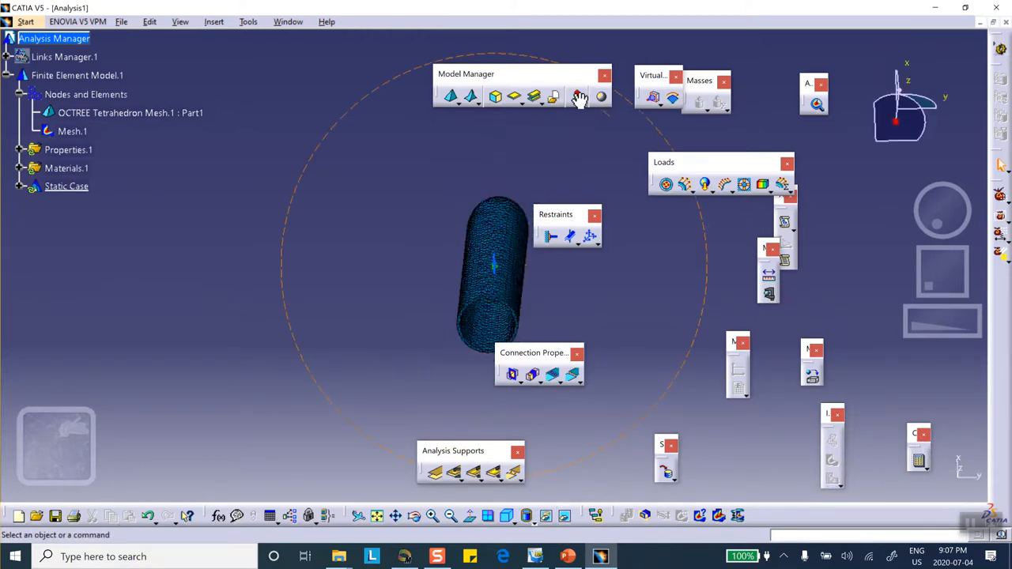
{"action": "left_click_drag", "start_coordinate": [582, 98], "coordinate": [428, 294]}
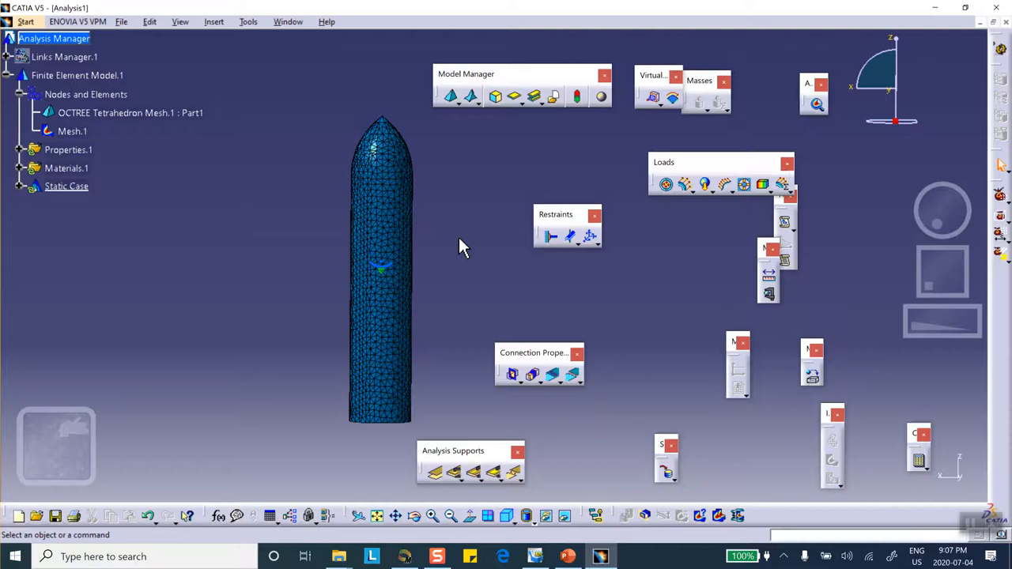
{"action": "mouse_move", "coordinate": [249, 272]}
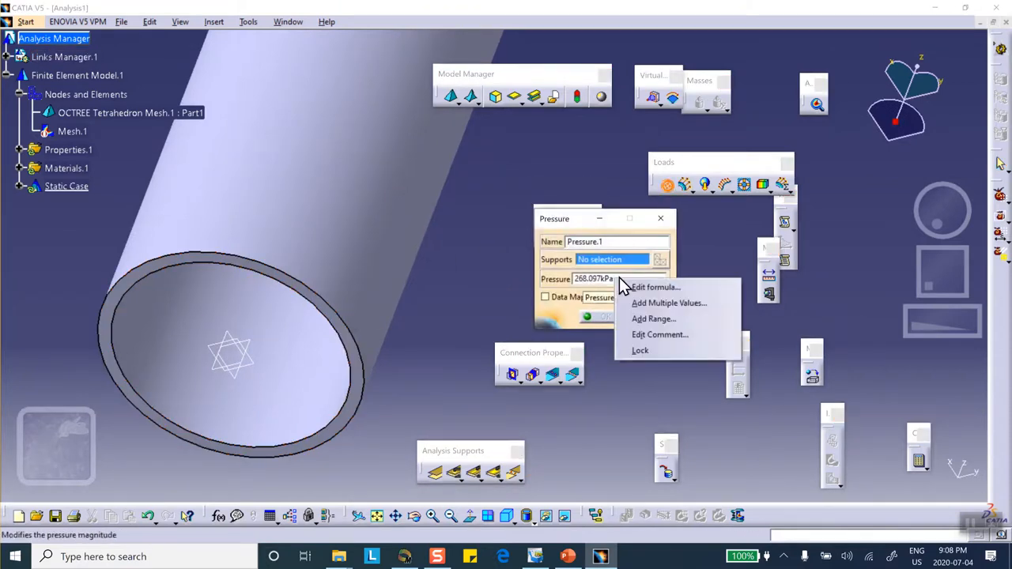
Define the pressure as the formula 400N/Part1\MeasureSurface.1\Area, giving about 268.05 kPa
{"action": "left_click", "coordinate": [655, 286]}
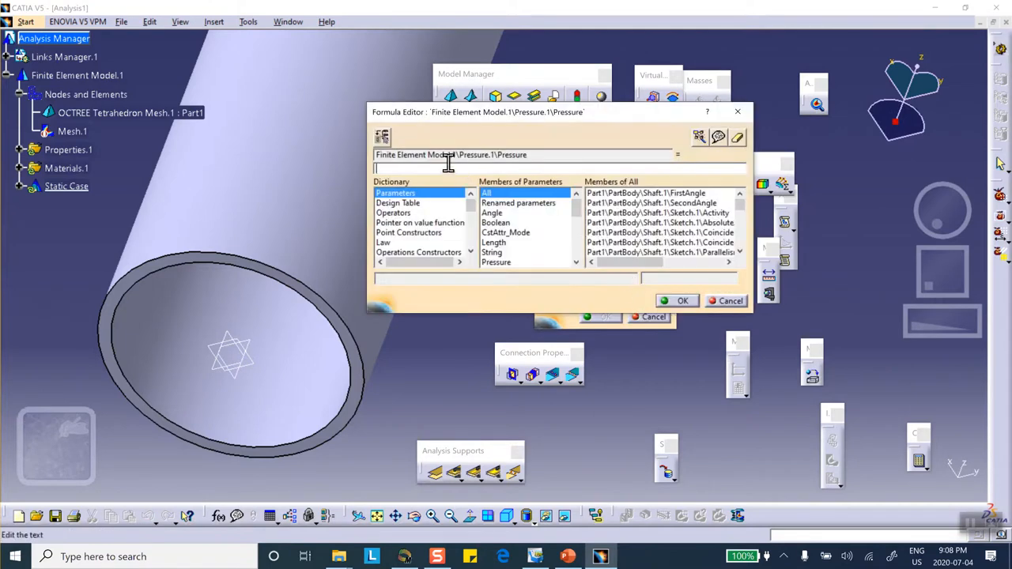
{"action": "type", "text": "4"}
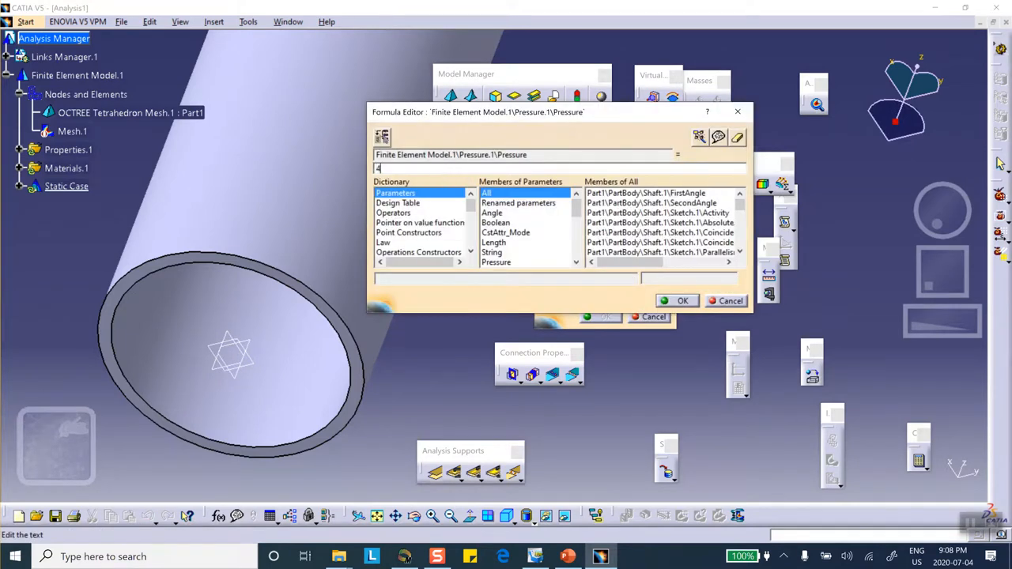
{"action": "type", "text": "00N/Part1\\MeasureSurface.1\\Area"}
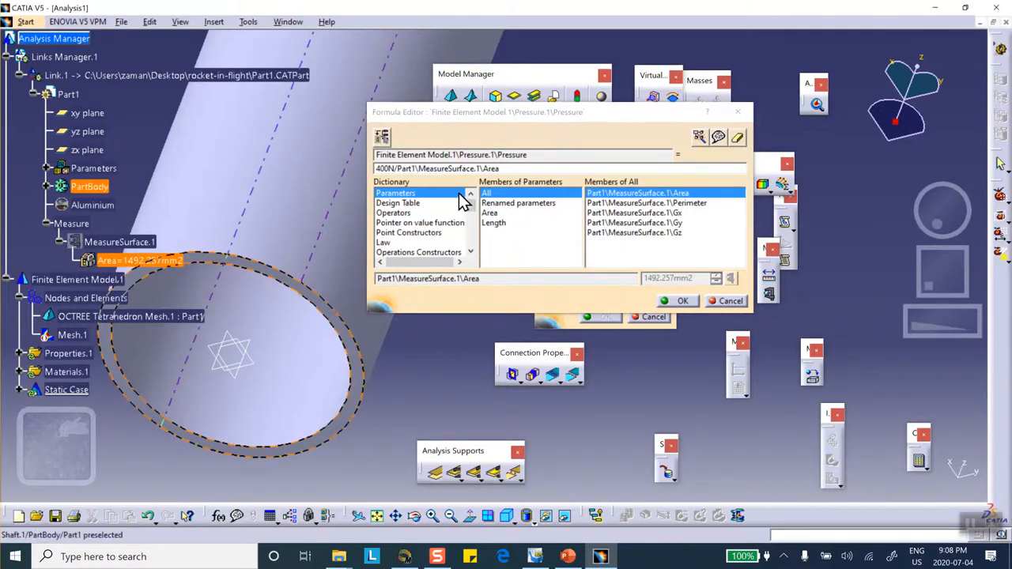
{"action": "left_click", "coordinate": [497, 168]}
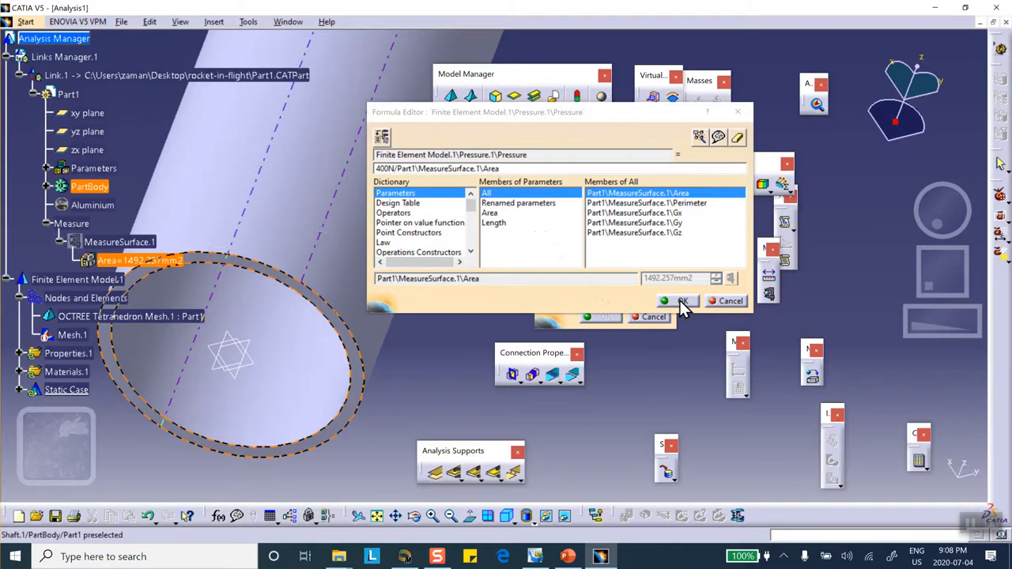
{"action": "left_click", "coordinate": [681, 301]}
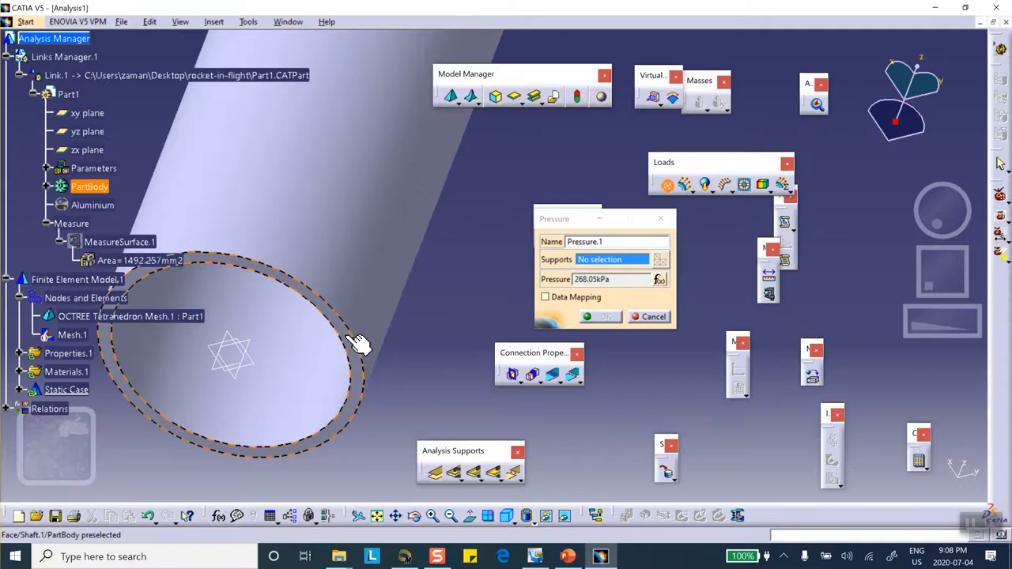
Use the rocket's open base face as the support for the 268.05 kPa pressure and apply it
{"action": "left_click", "coordinate": [237, 371]}
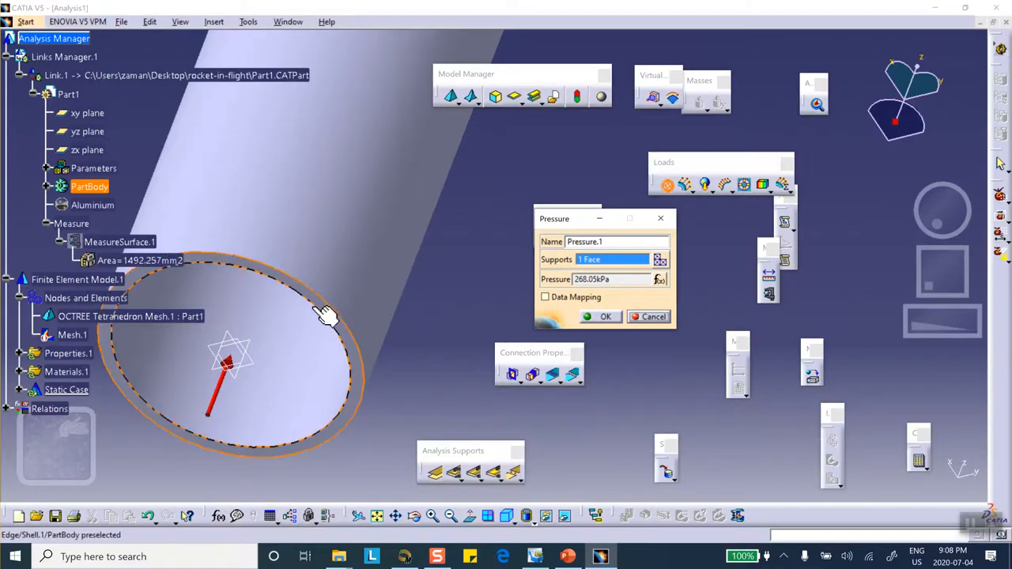
{"action": "left_click", "coordinate": [601, 317]}
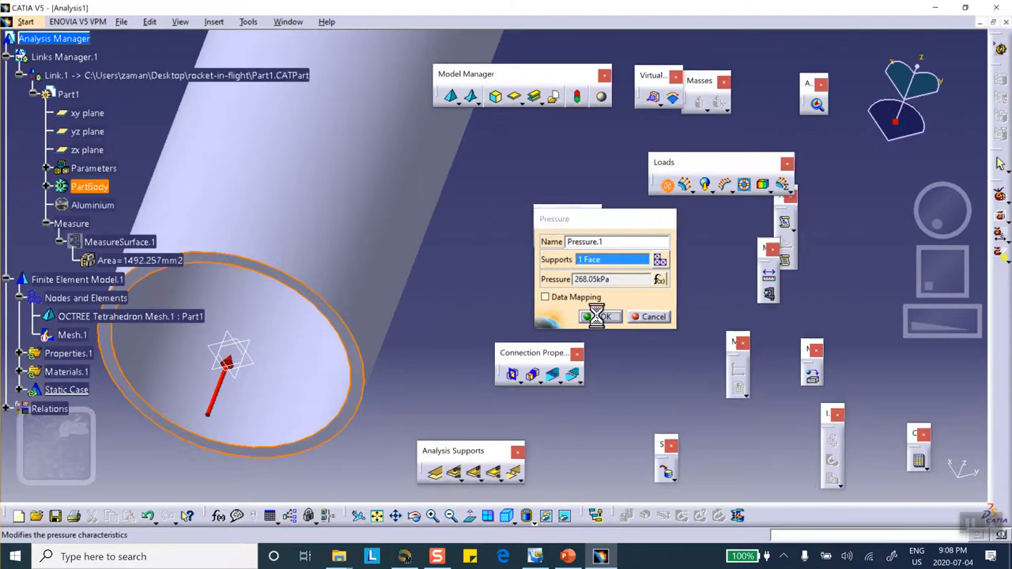
{"action": "left_click", "coordinate": [600, 316]}
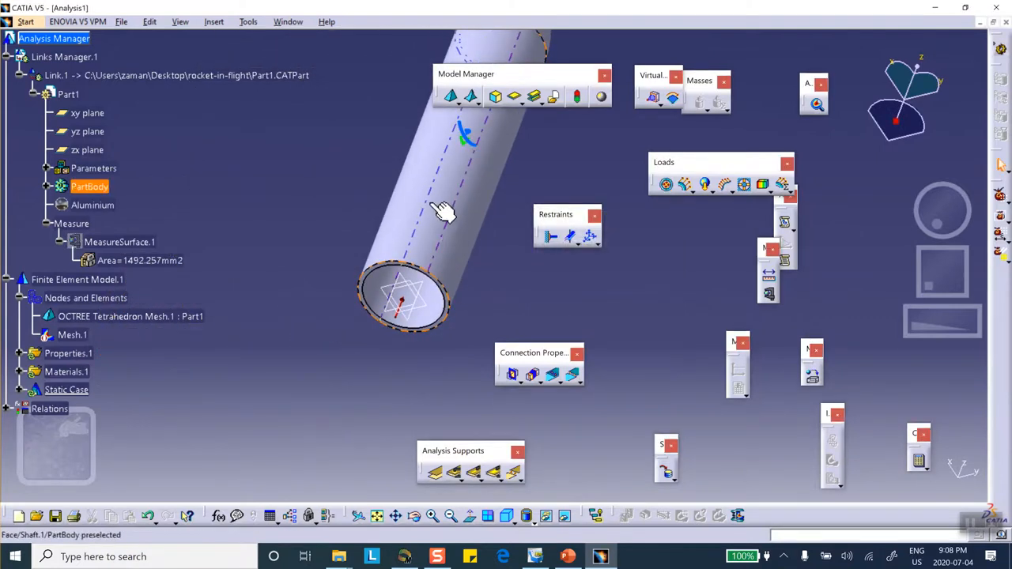
{"action": "left_click_drag", "start_coordinate": [443, 213], "coordinate": [392, 325]}
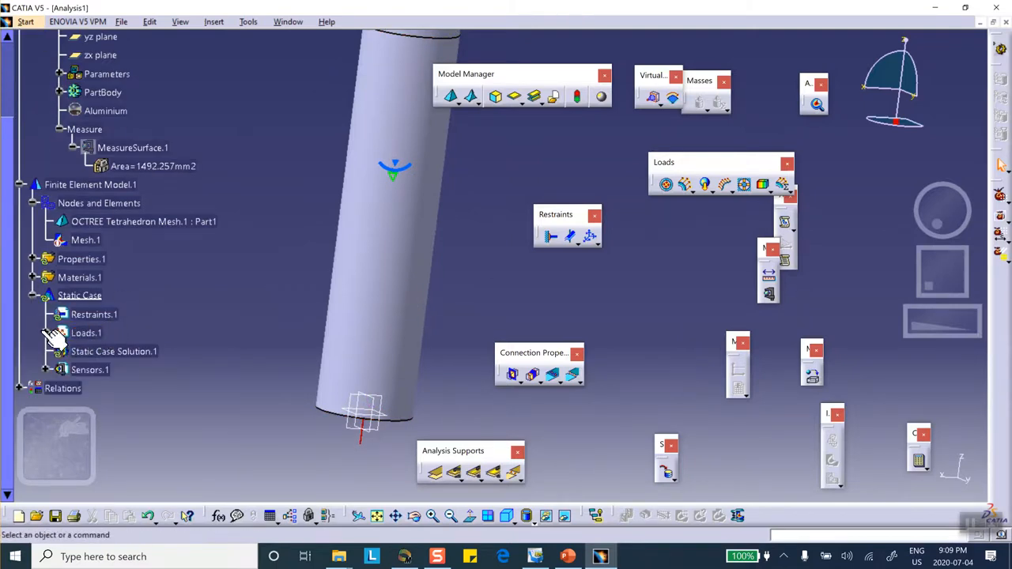
Expand Loads.1 to reveal Pressure.1 and fit the whole rocket in the 3D view
{"action": "left_click", "coordinate": [86, 332]}
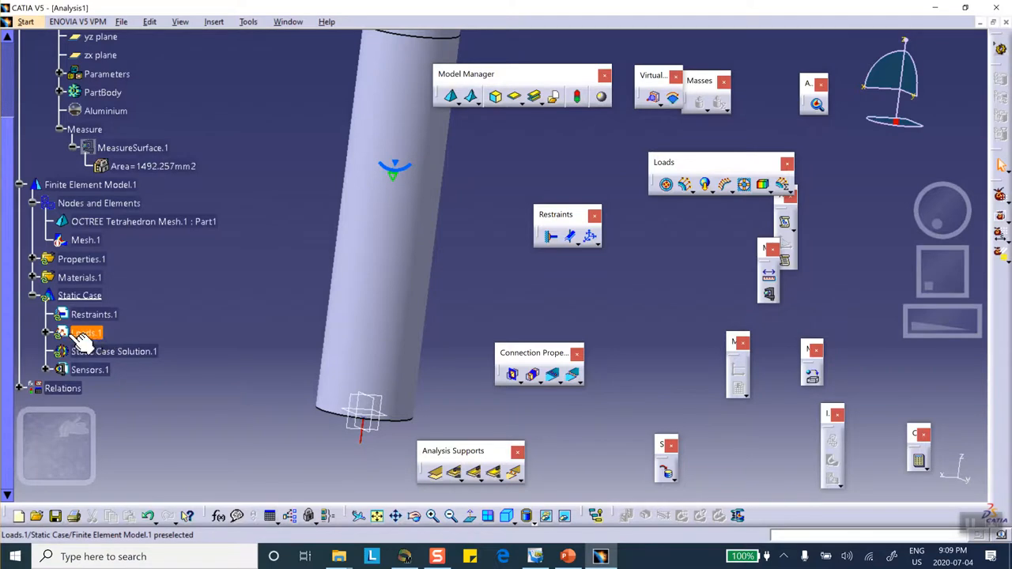
{"action": "double_click", "coordinate": [85, 332]}
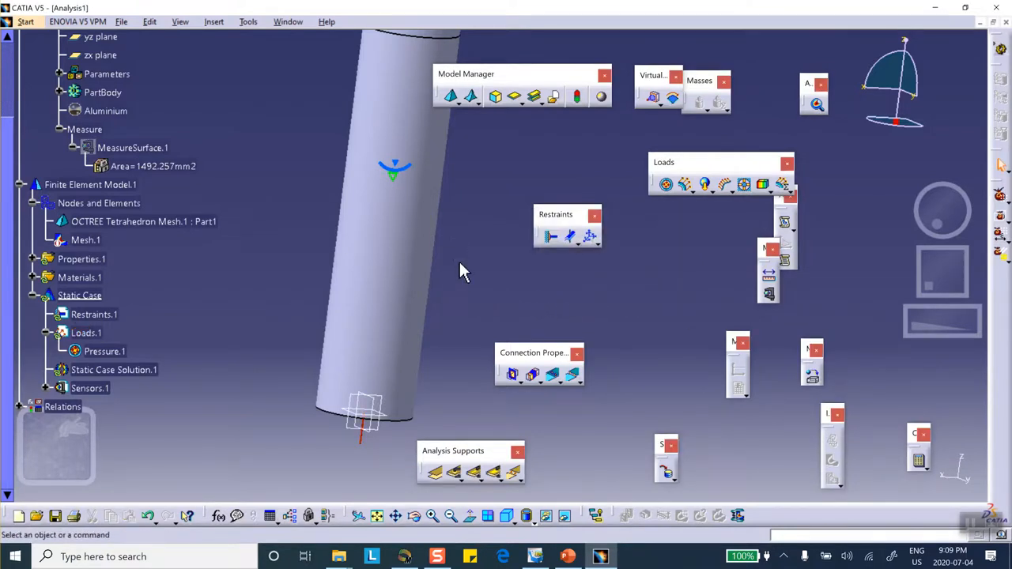
{"action": "left_click_drag", "start_coordinate": [462, 272], "coordinate": [396, 281]}
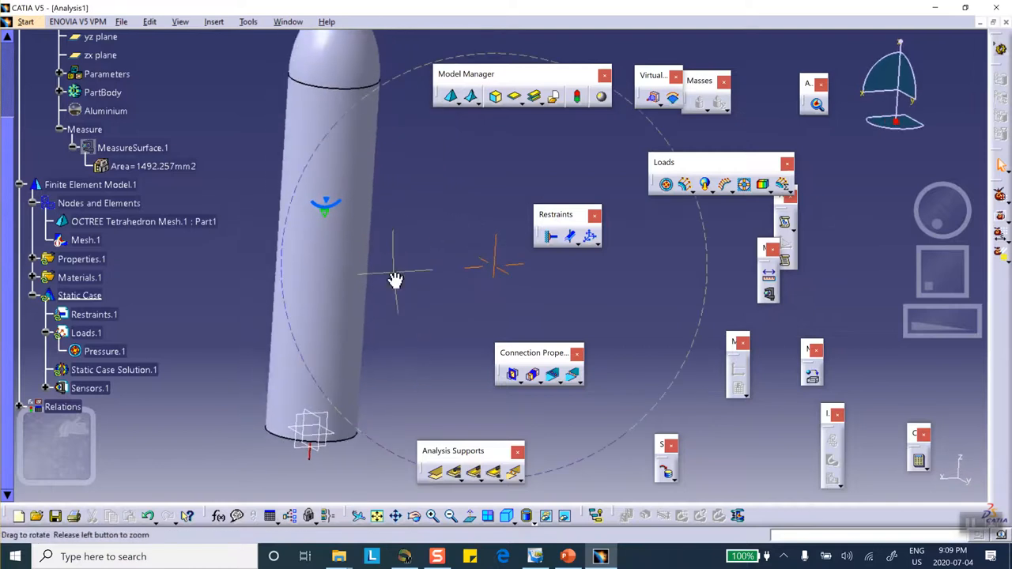
{"action": "left_click_drag", "start_coordinate": [395, 282], "coordinate": [443, 332]}
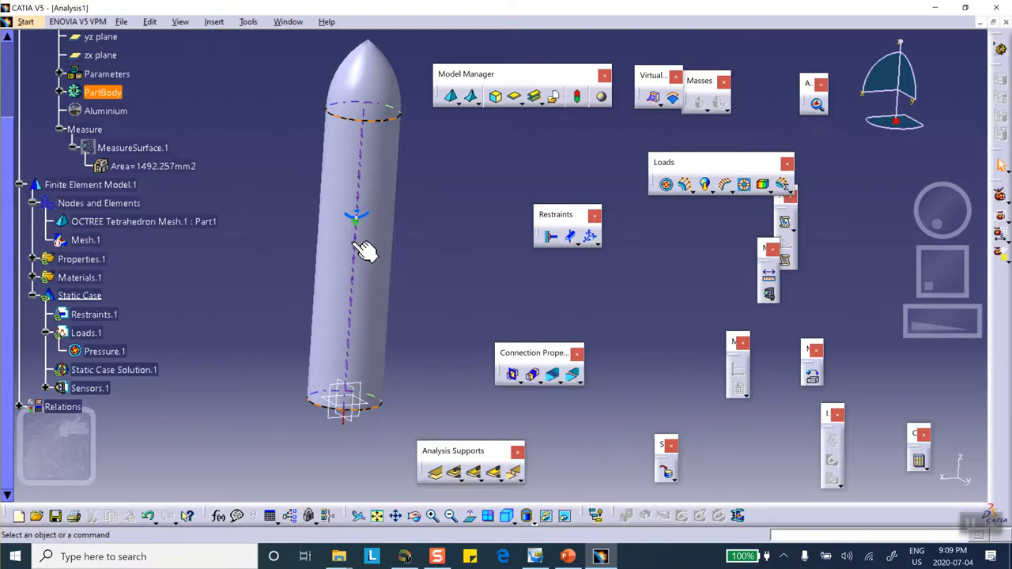
{"action": "mouse_move", "coordinate": [372, 184]}
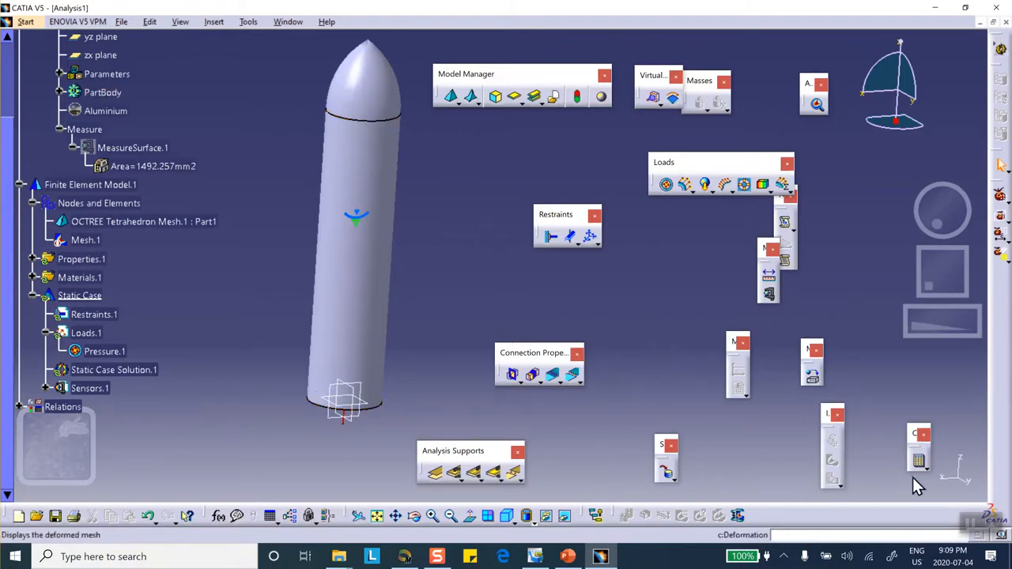
Compute all analysis cases, accepting the resource estimate
{"action": "left_click", "coordinate": [917, 460]}
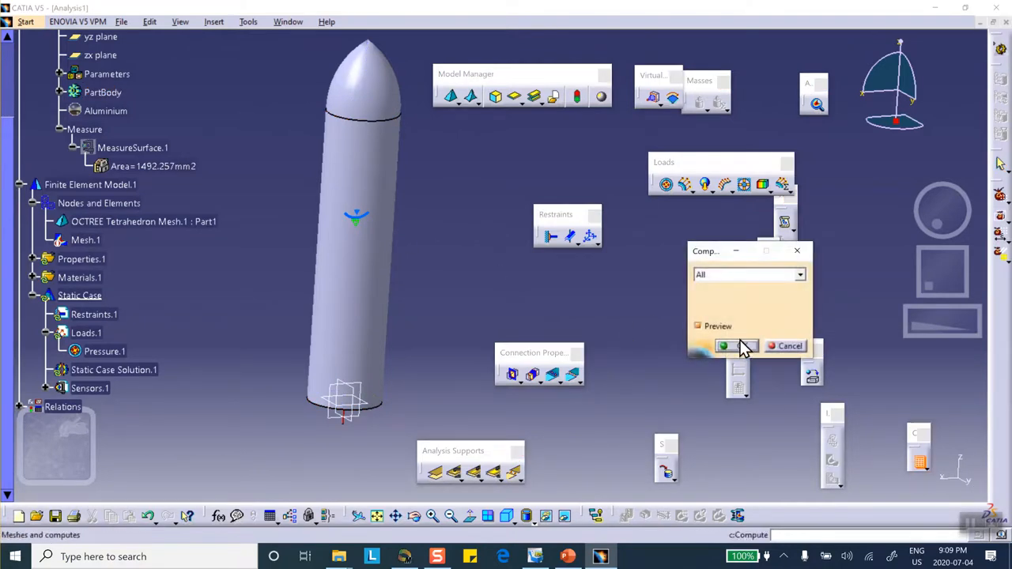
{"action": "left_click", "coordinate": [728, 345]}
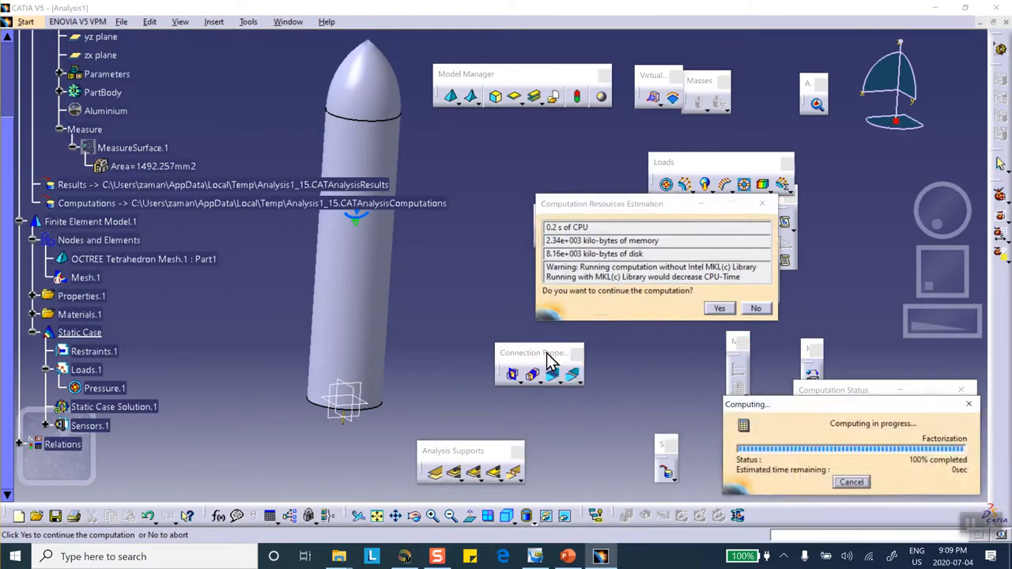
{"action": "left_click", "coordinate": [719, 308]}
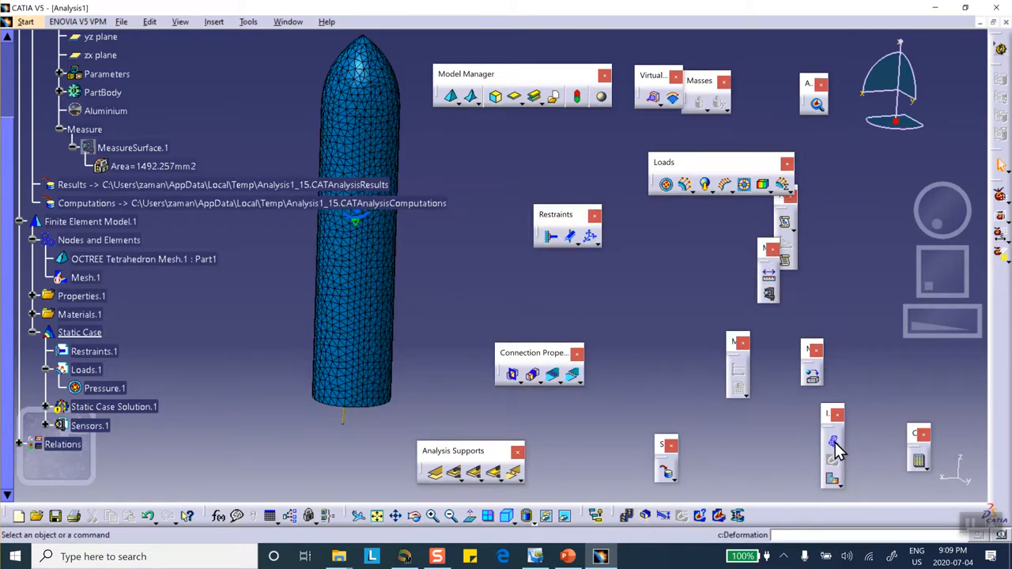
Display the rocket's deformed mesh and dismiss the animation settings
{"action": "left_click", "coordinate": [832, 443]}
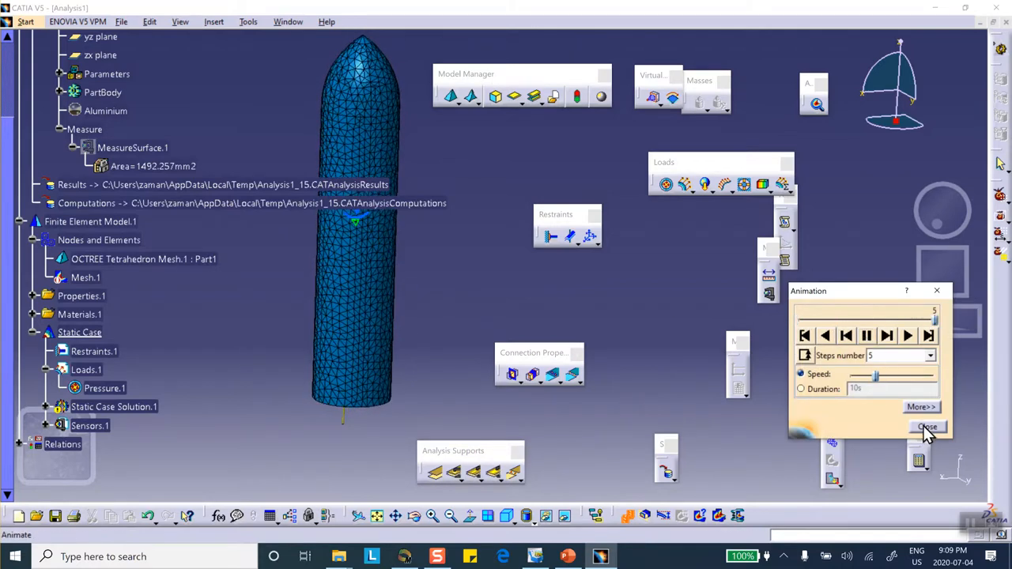
{"action": "left_click", "coordinate": [926, 427]}
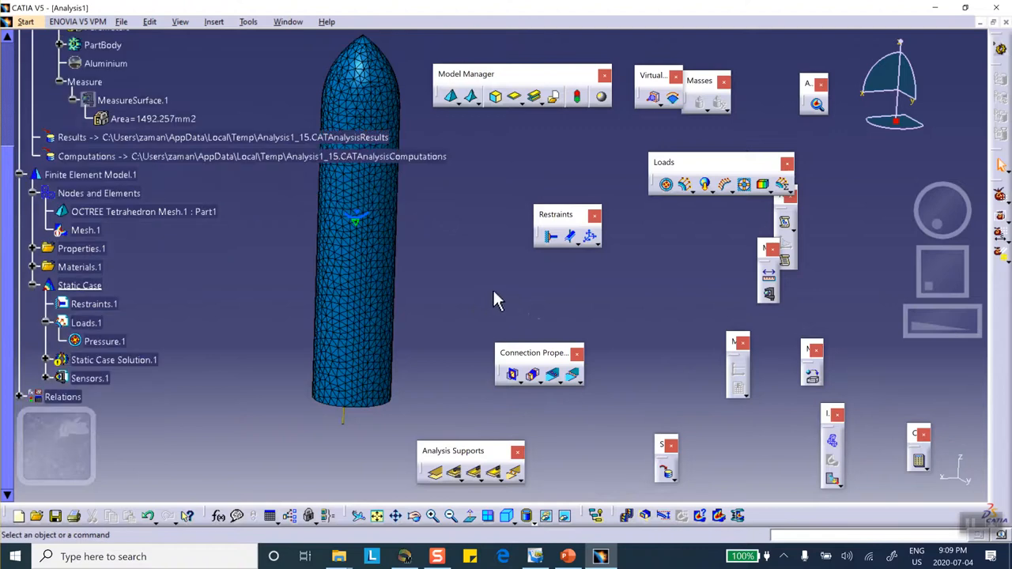
{"action": "scroll", "scroll_direction": "down", "scroll_amount": 3}
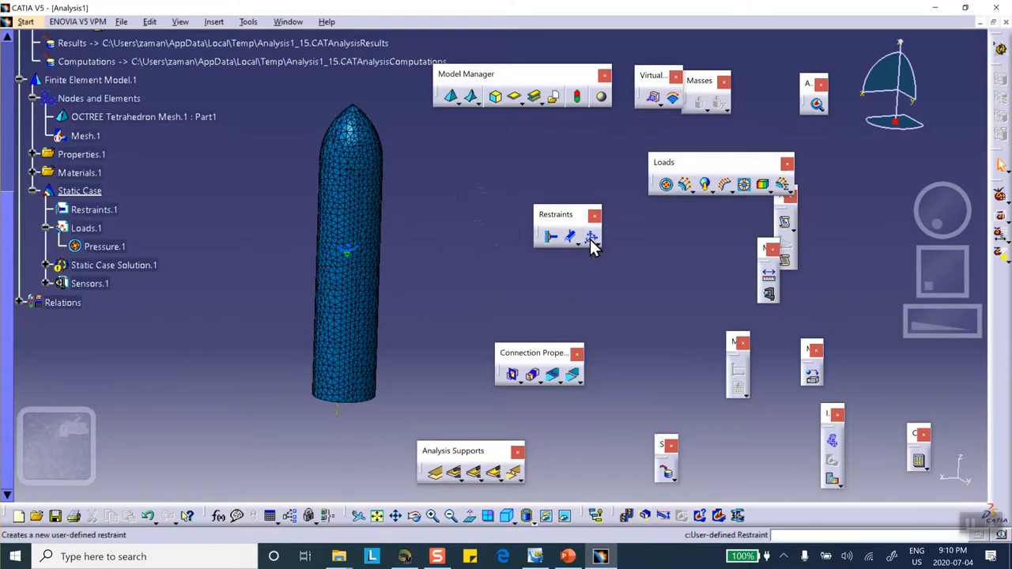
{"action": "mouse_move", "coordinate": [592, 238]}
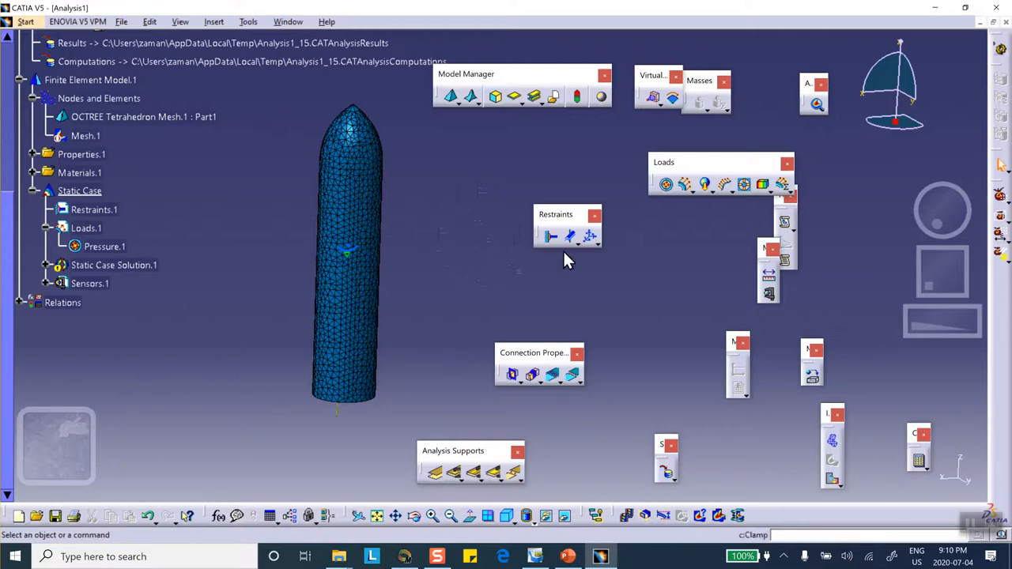
{"action": "mouse_move", "coordinate": [611, 260]}
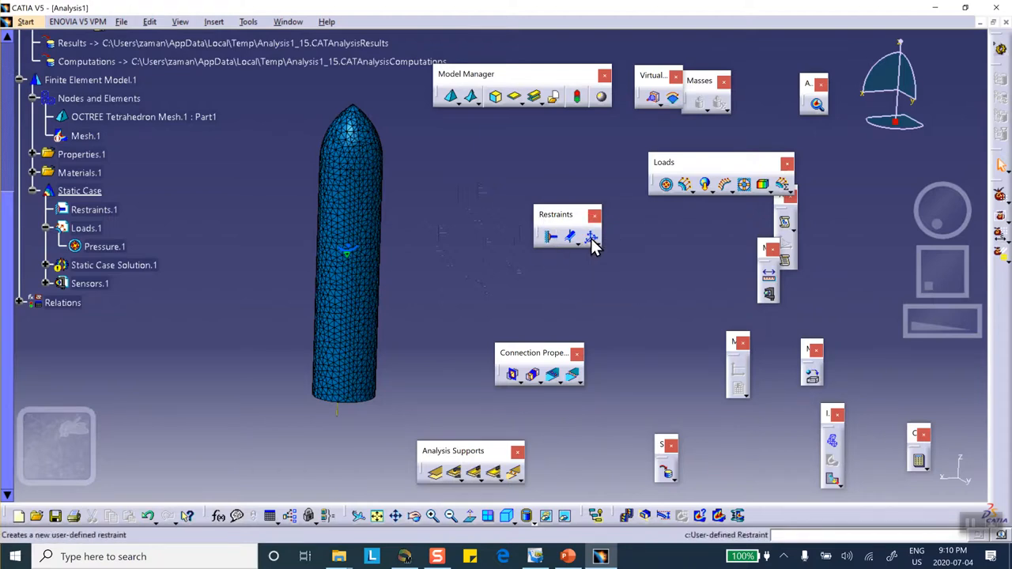
{"action": "mouse_move", "coordinate": [592, 239]}
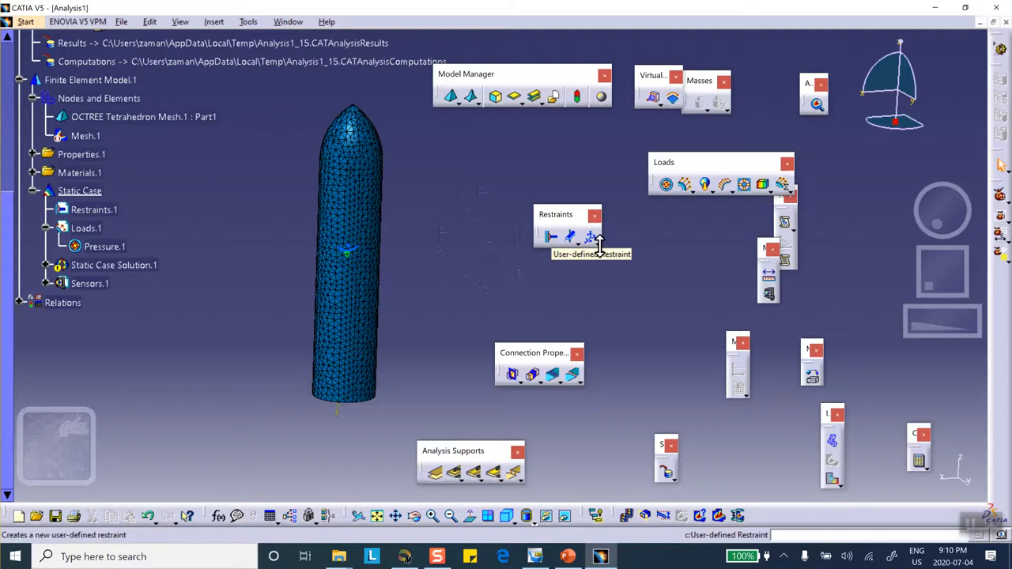
{"action": "mouse_move", "coordinate": [613, 284]}
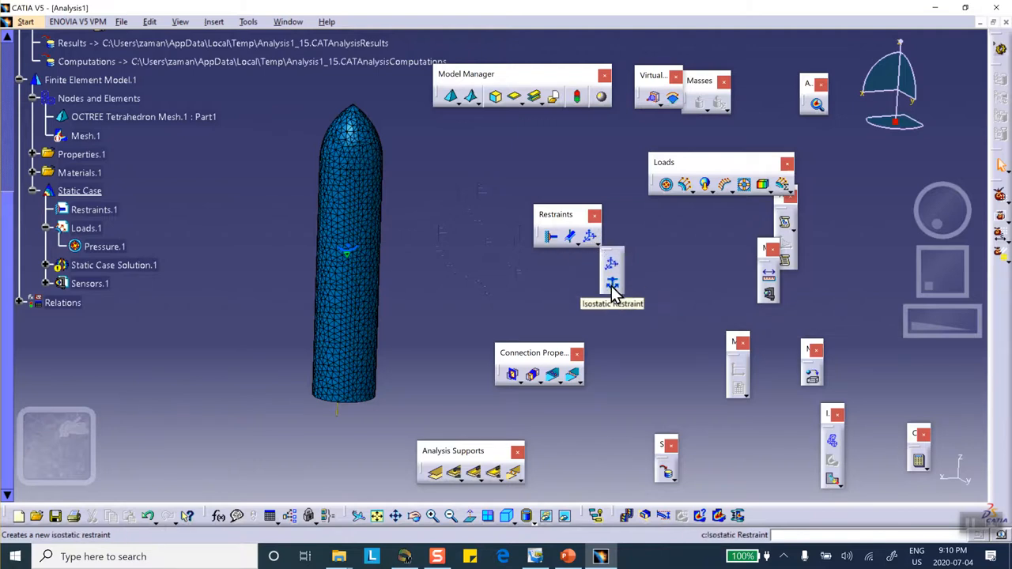
{"action": "mouse_move", "coordinate": [615, 288]}
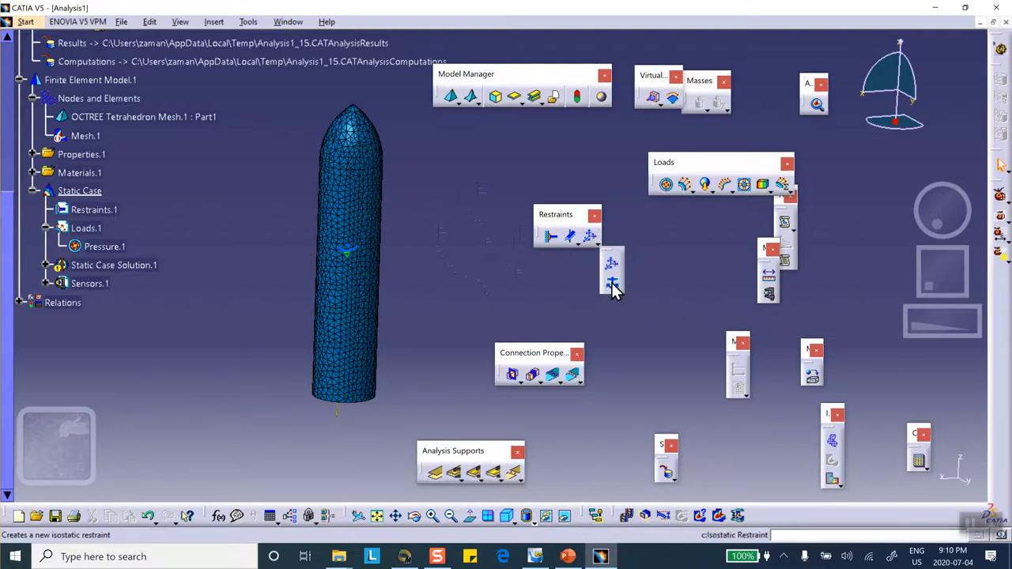
Create Isostatic.1, an isostatic restraint on the rocket body
{"action": "left_click", "coordinate": [614, 285]}
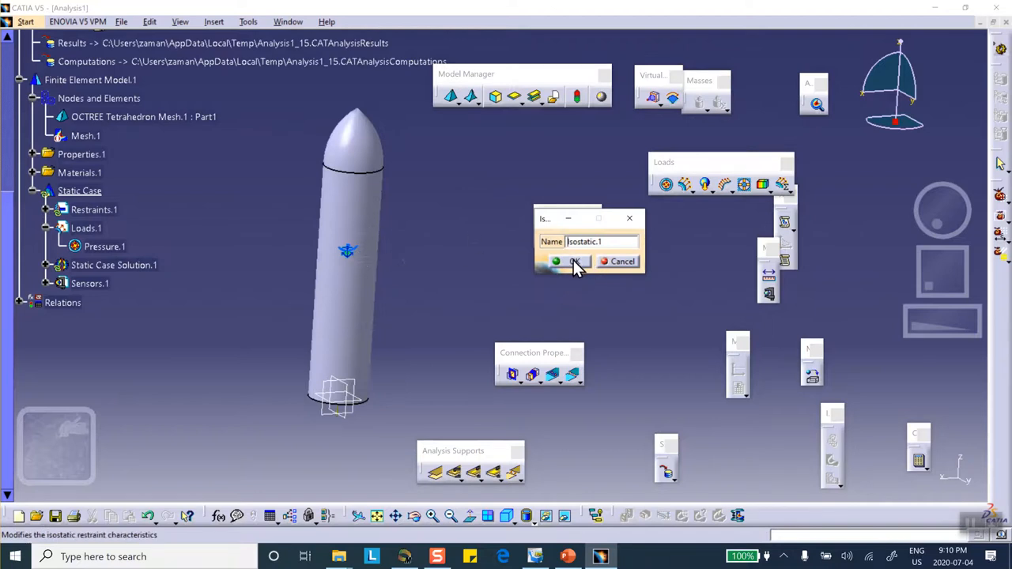
{"action": "left_click", "coordinate": [573, 261]}
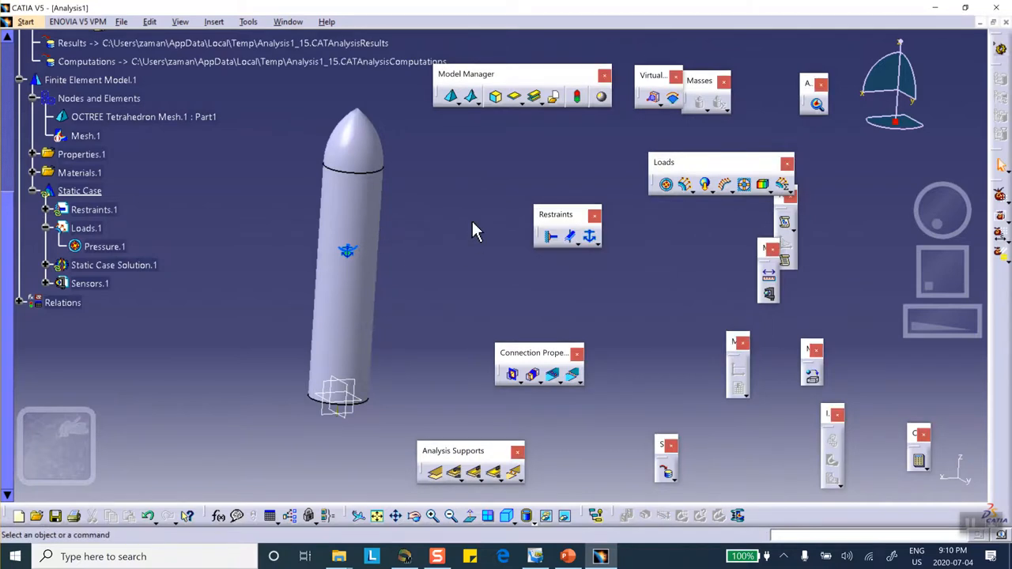
{"action": "mouse_move", "coordinate": [440, 203]}
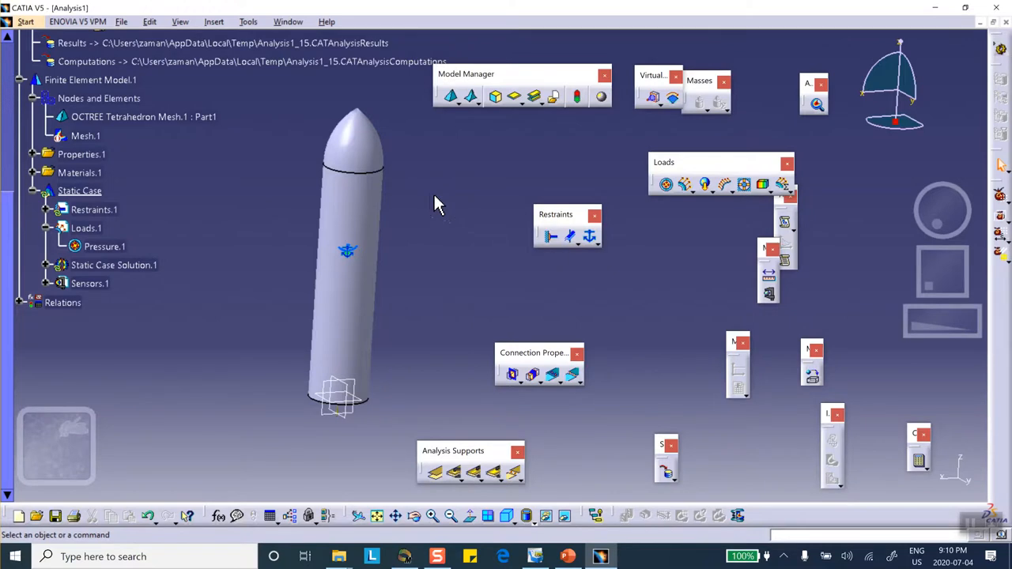
{"action": "mouse_move", "coordinate": [329, 183]}
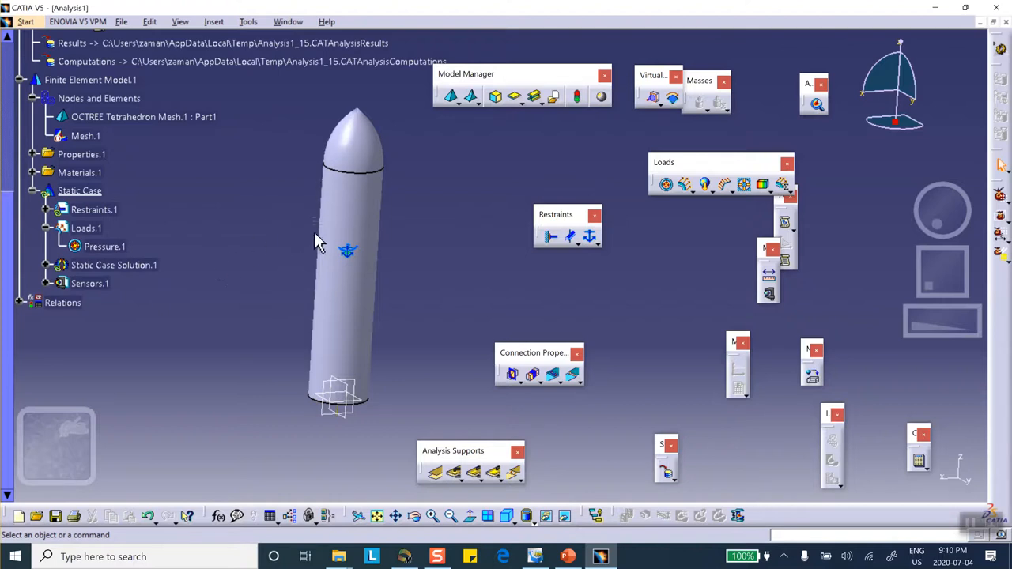
{"action": "mouse_move", "coordinate": [250, 282]}
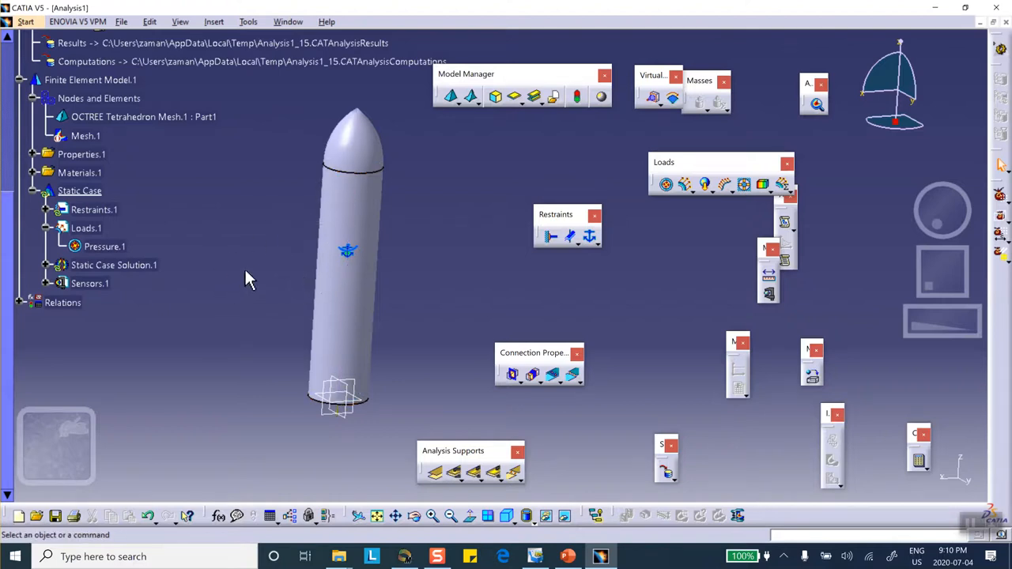
{"action": "mouse_move", "coordinate": [244, 307]}
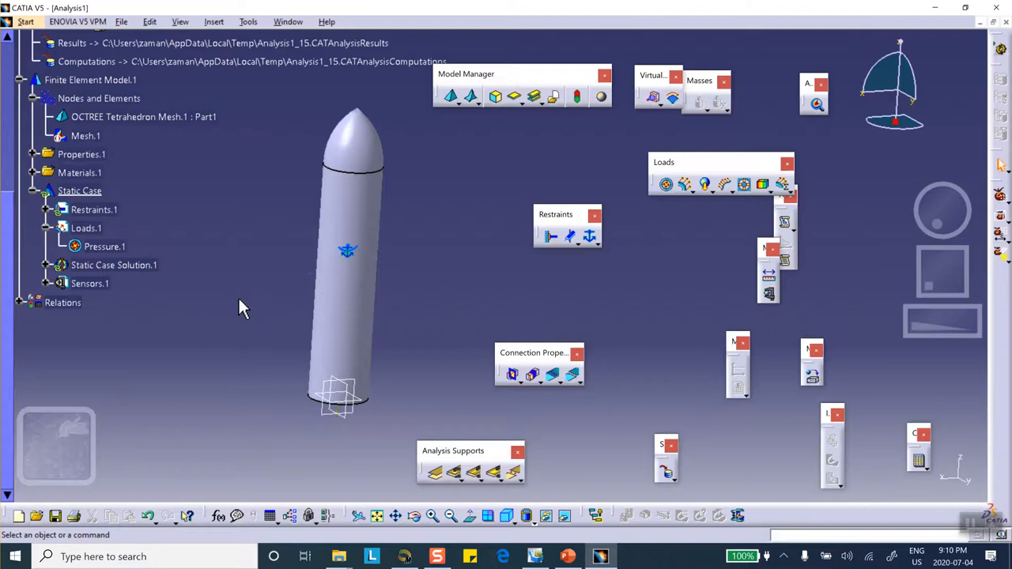
{"action": "mouse_move", "coordinate": [668, 325]}
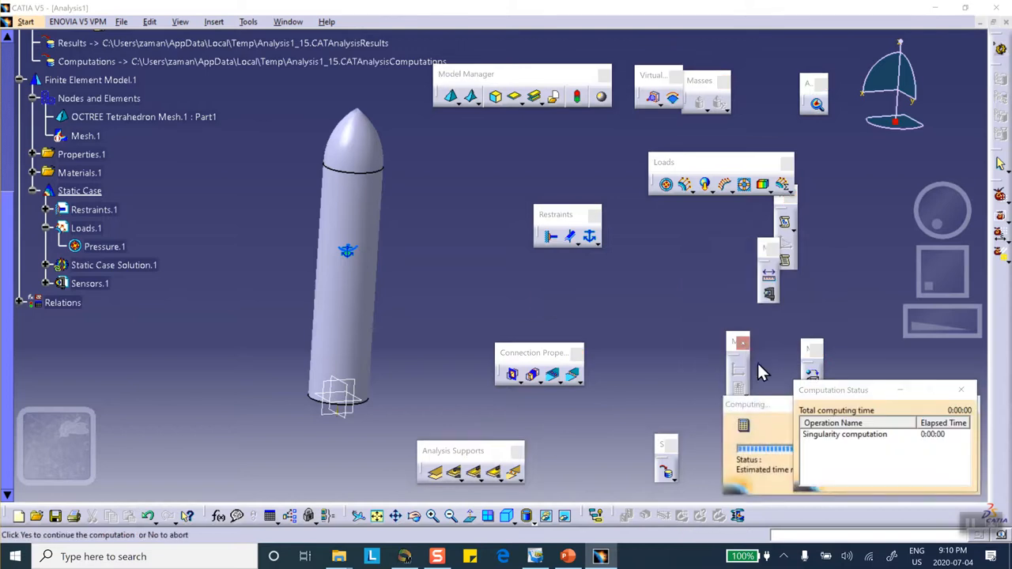
Recompute the static case with the isostatic restraint, accepting the resource estimate
{"action": "left_click", "coordinate": [720, 307]}
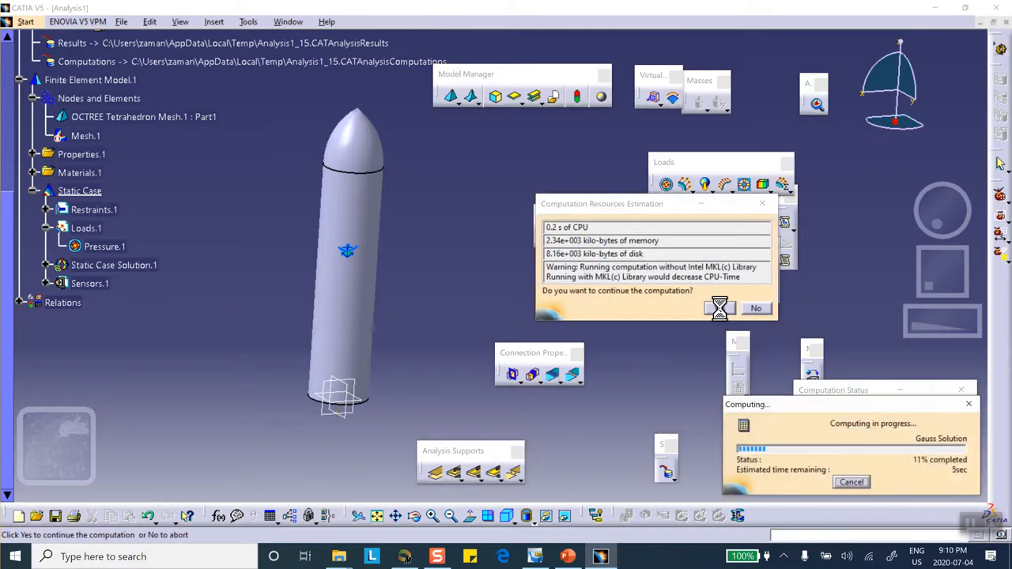
{"action": "left_click", "coordinate": [719, 307]}
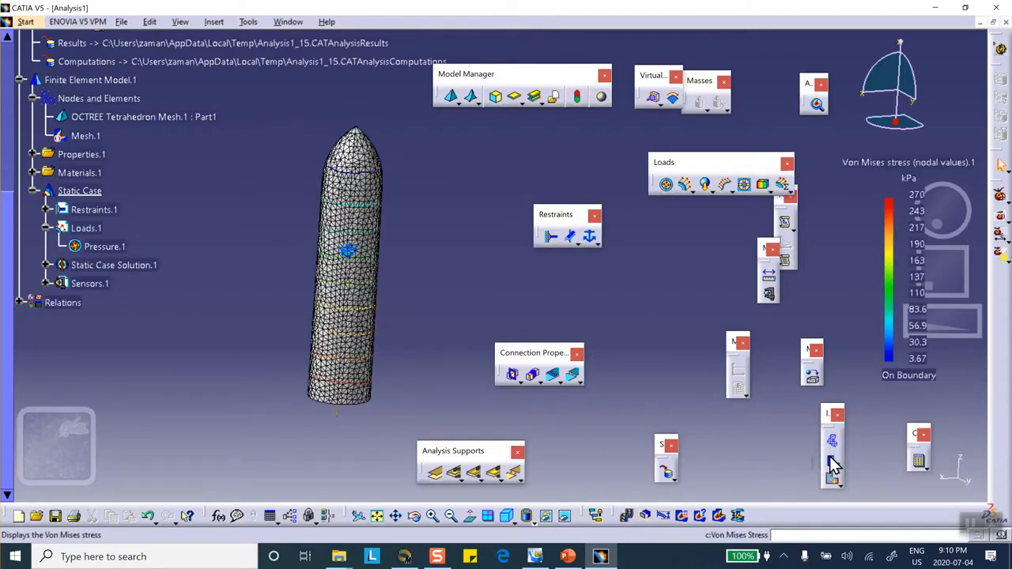
{"action": "mouse_move", "coordinate": [329, 518]}
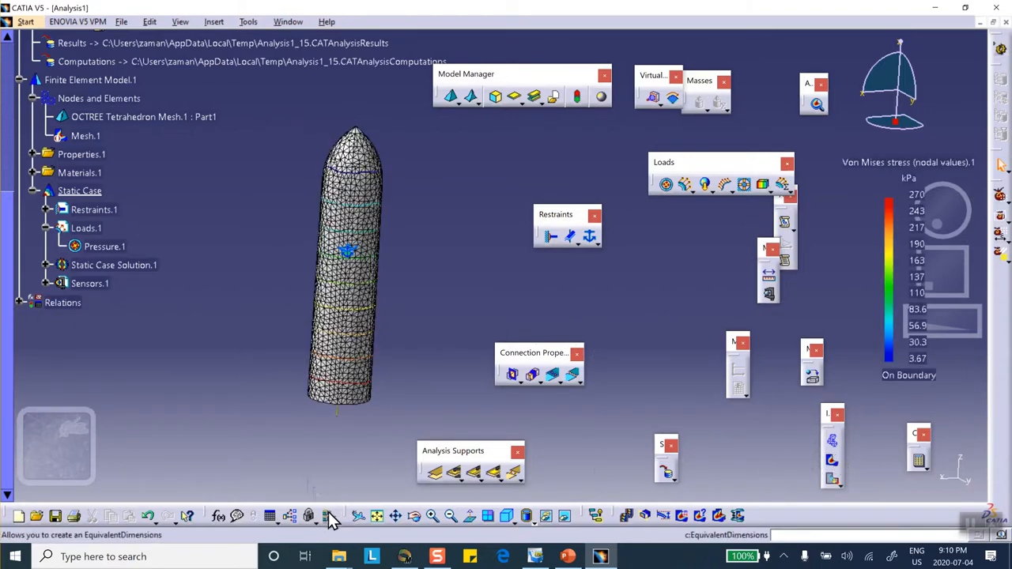
Switch to Shading with Material and inspect the peak stress of about 270 kPa near the base
{"action": "left_click", "coordinate": [544, 516]}
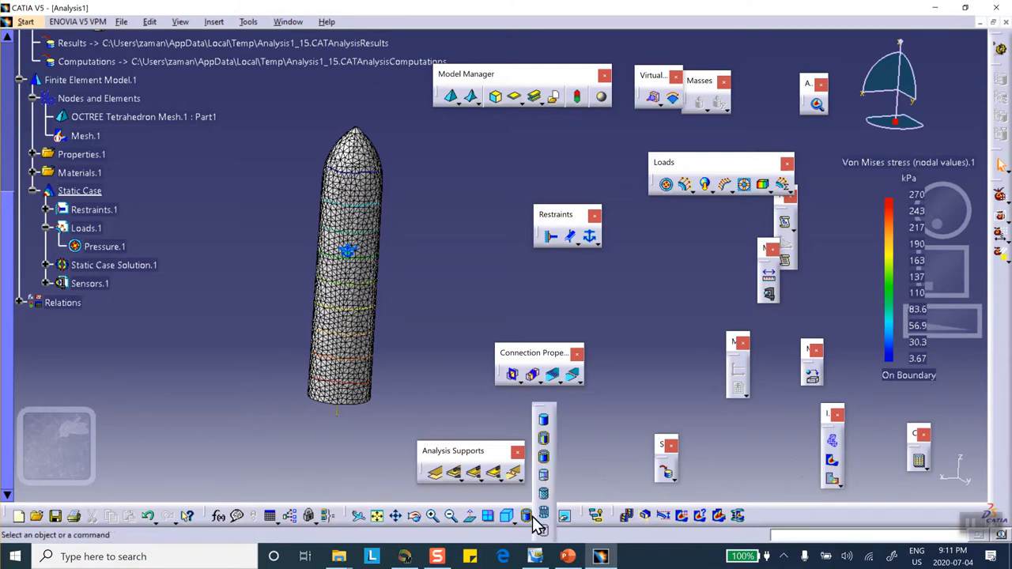
{"action": "mouse_move", "coordinate": [544, 458]}
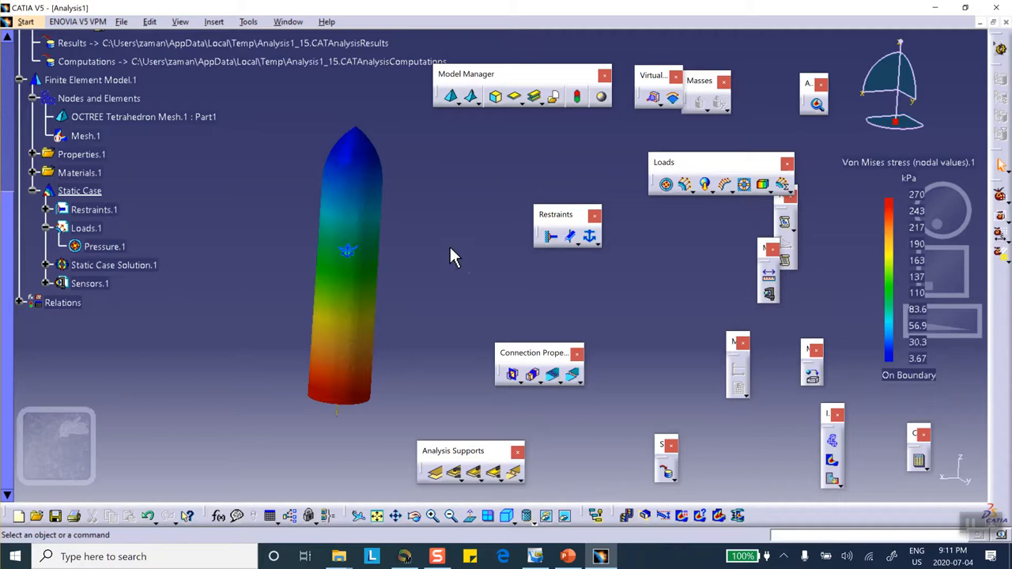
{"action": "mouse_move", "coordinate": [520, 259]}
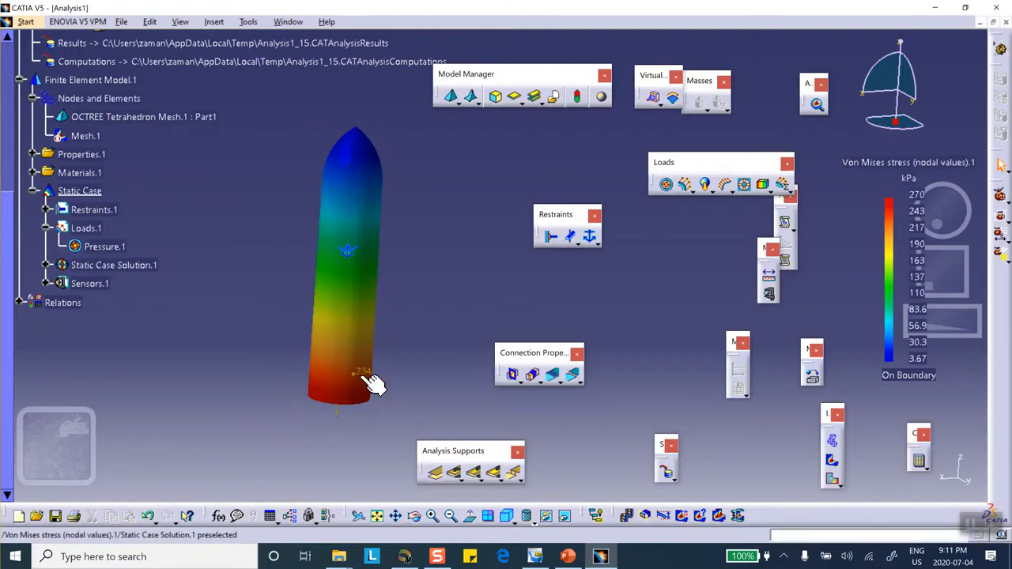
{"action": "left_click", "coordinate": [114, 265]}
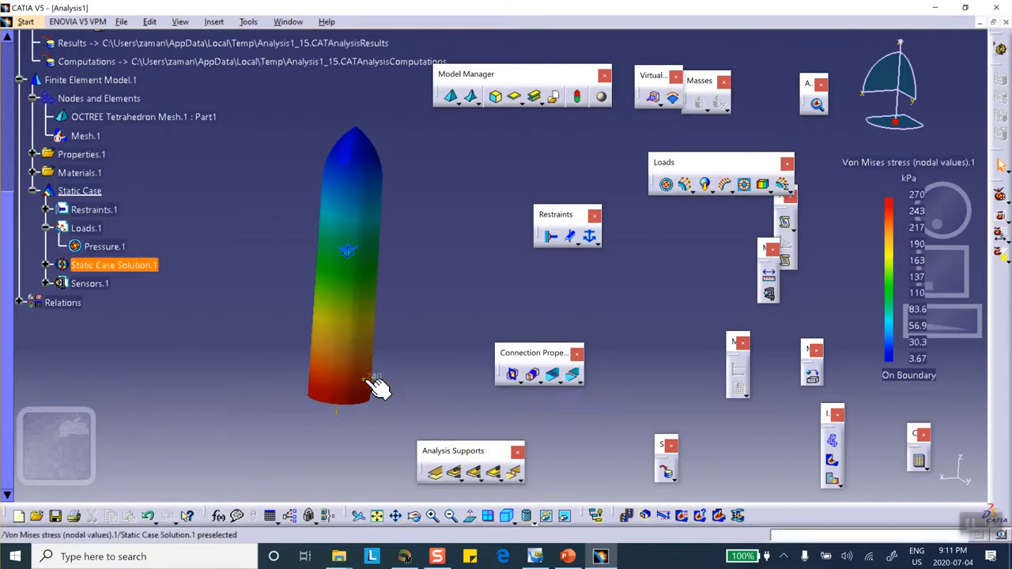
{"action": "mouse_move", "coordinate": [363, 133]}
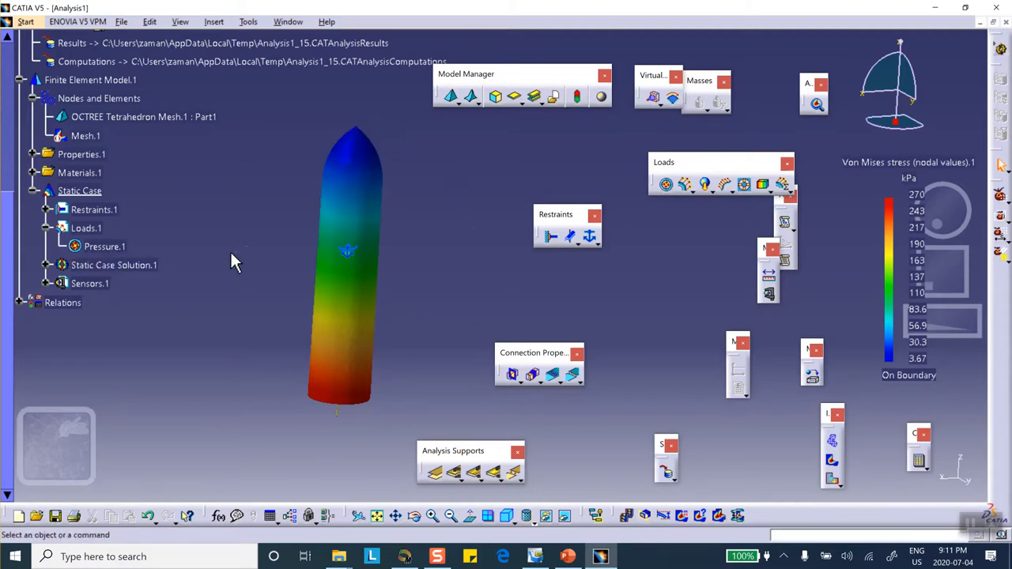
{"action": "mouse_move", "coordinate": [133, 241]}
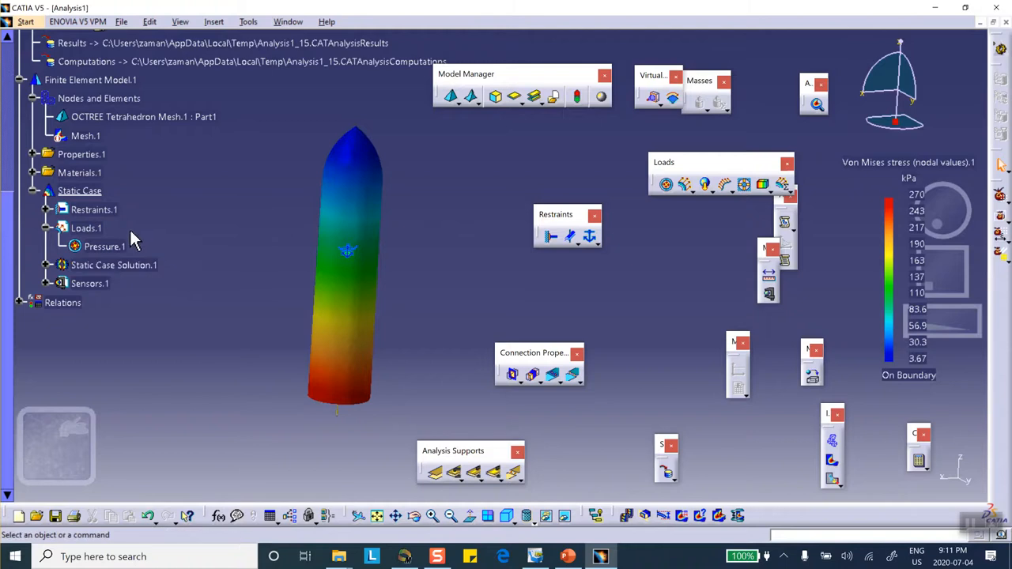
{"action": "mouse_move", "coordinate": [283, 269]}
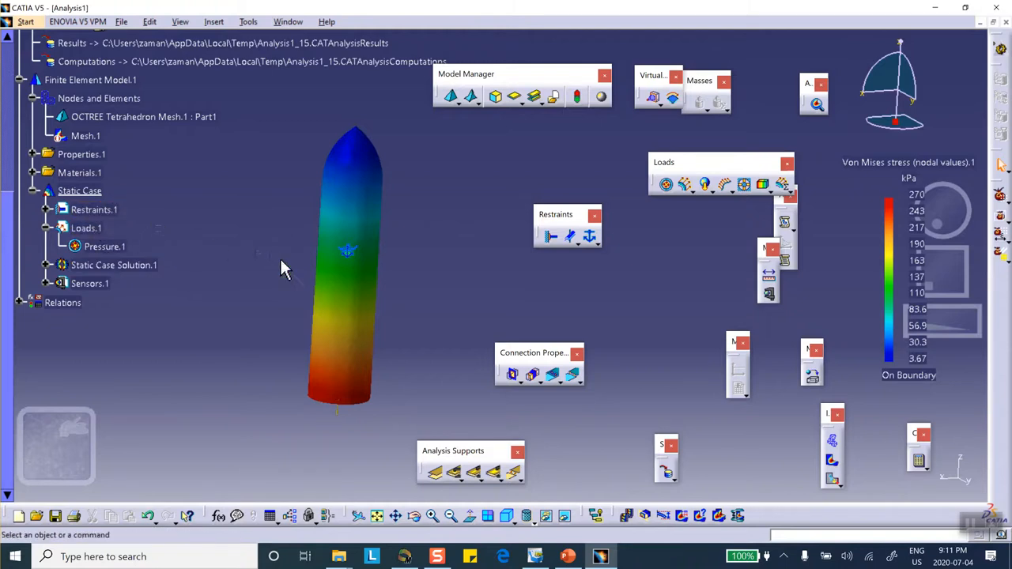
{"action": "mouse_move", "coordinate": [79, 173]}
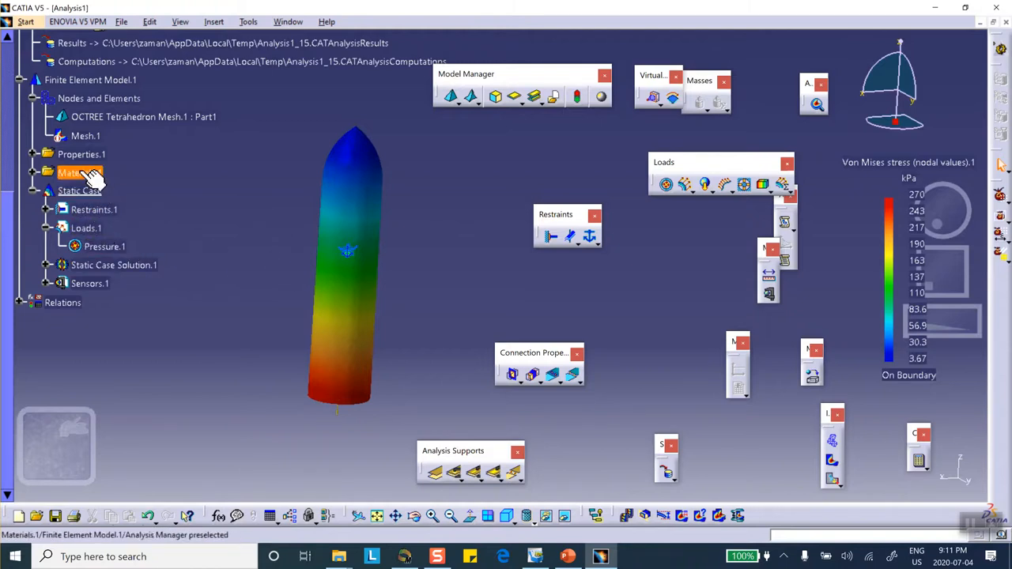
{"action": "mouse_move", "coordinate": [182, 162]}
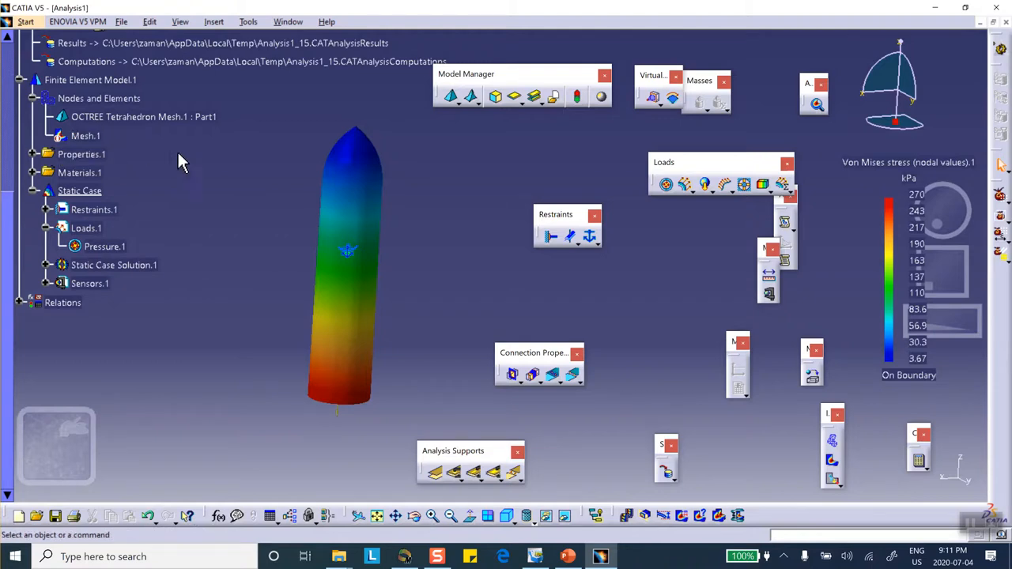
{"action": "mouse_move", "coordinate": [145, 163]}
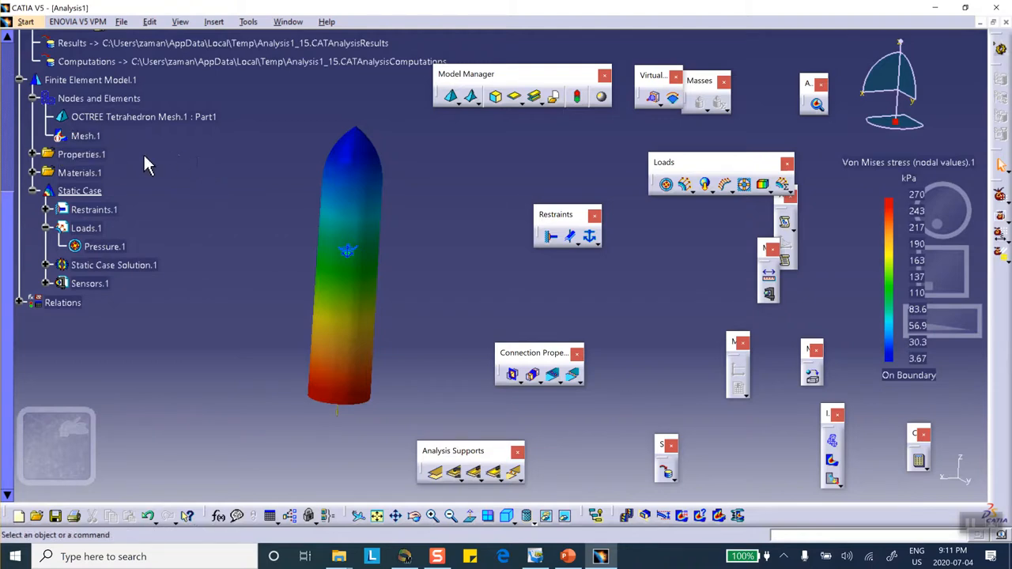
Turn on Restraint visualization on mesh for Isostatic.1 under Restraints.1
{"action": "left_click", "coordinate": [104, 247]}
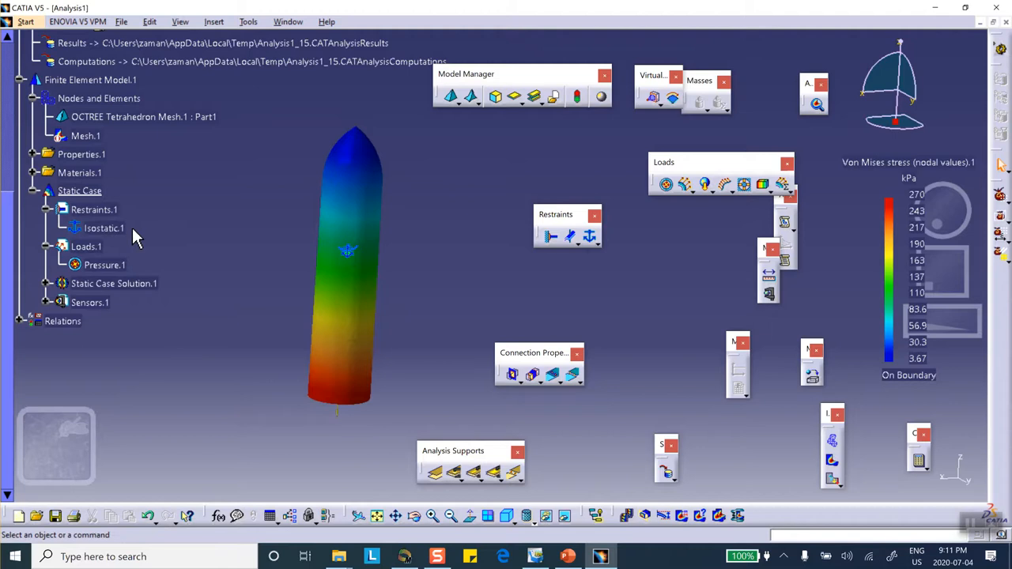
{"action": "right_click", "coordinate": [103, 227]}
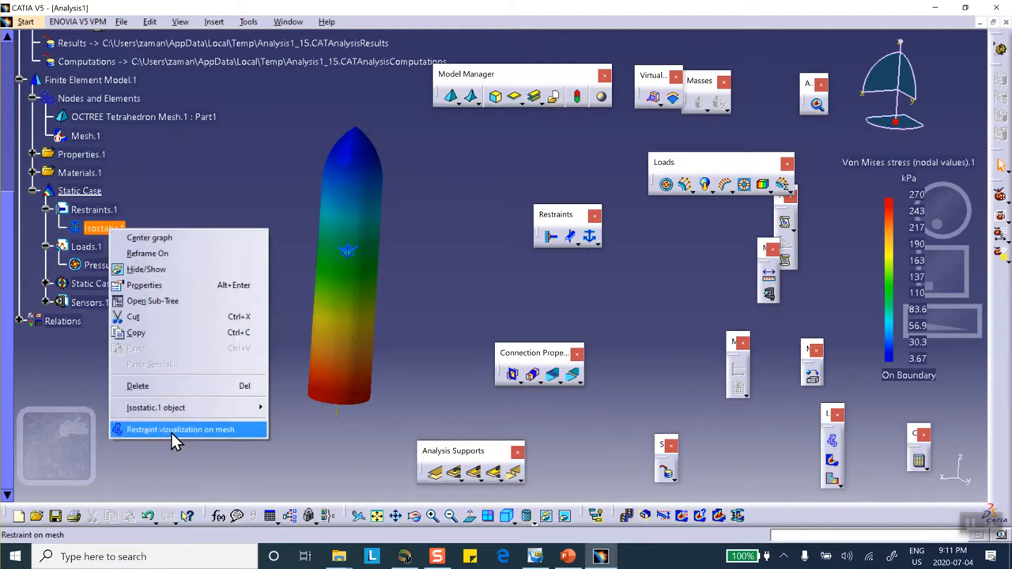
{"action": "left_click", "coordinate": [180, 431]}
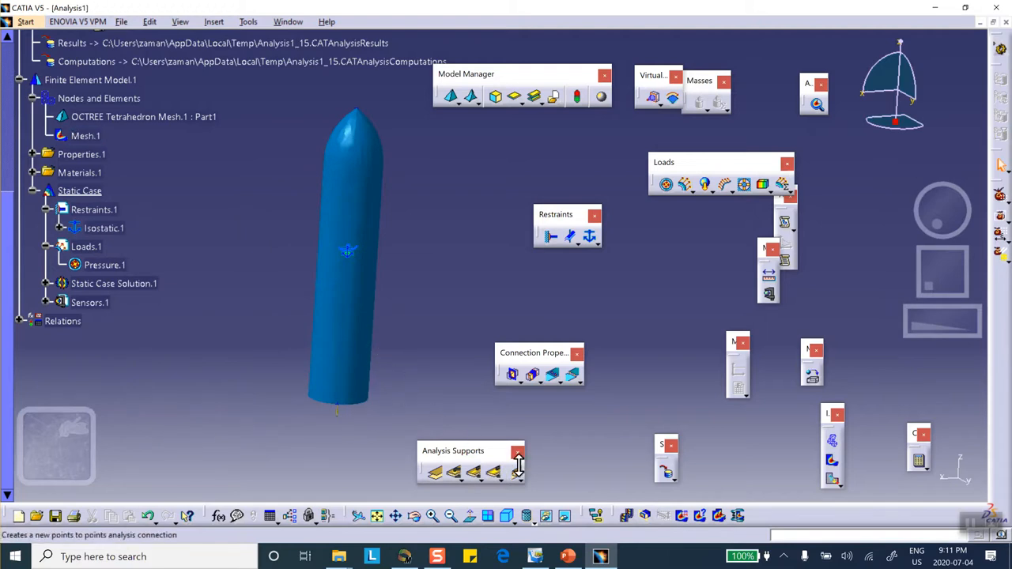
Switch the rocket to a wireframe mesh display and move to the restraint symbol at the tip
{"action": "left_click", "coordinate": [528, 515]}
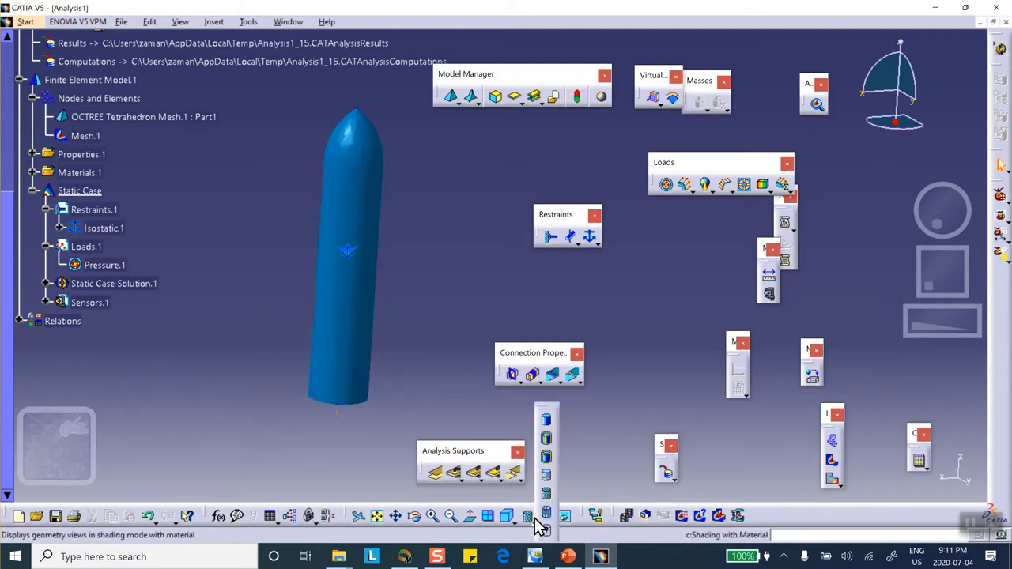
{"action": "left_click", "coordinate": [529, 516]}
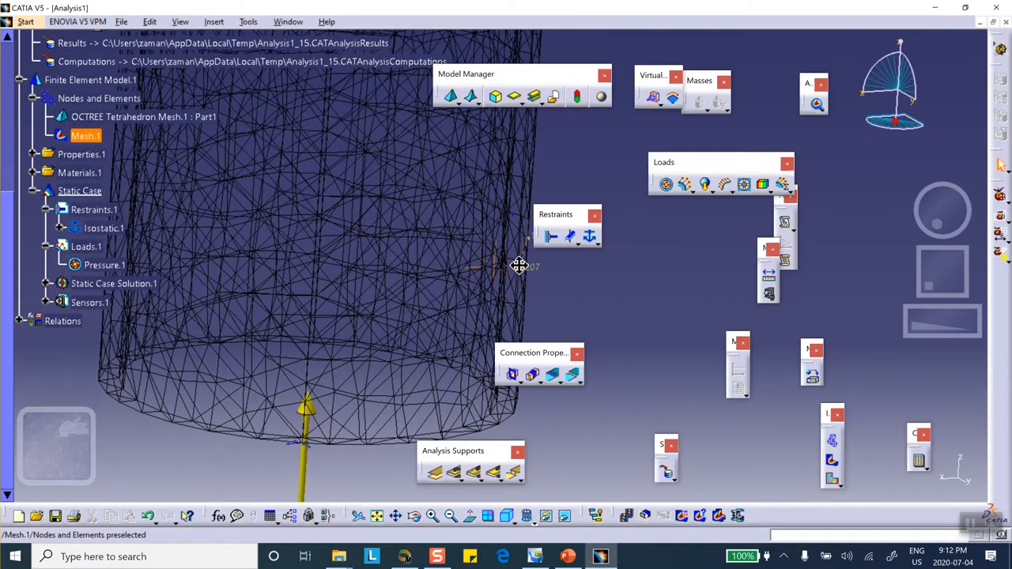
{"action": "left_click_drag", "start_coordinate": [519, 266], "coordinate": [371, 351]}
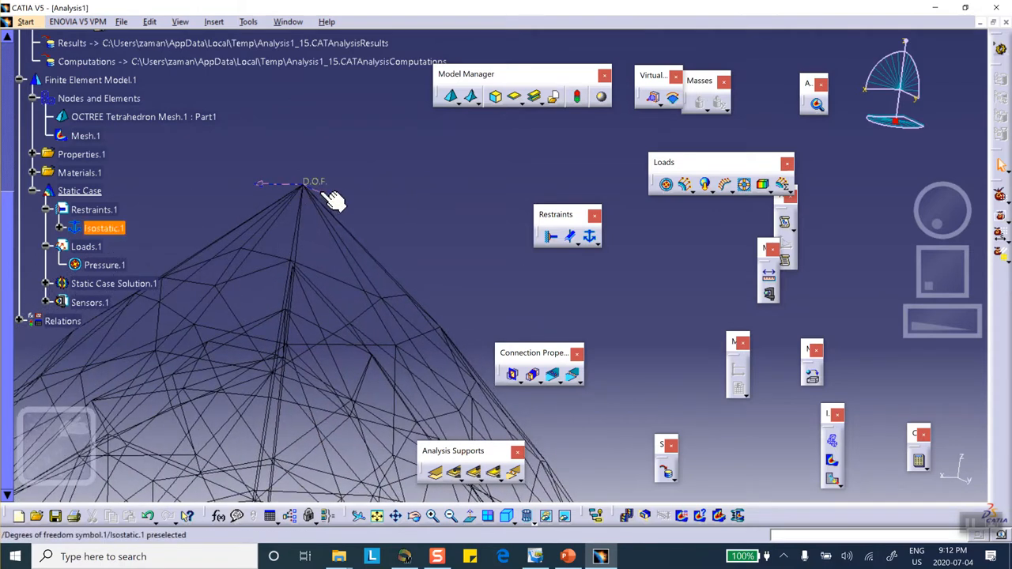
{"action": "mouse_move", "coordinate": [313, 193]}
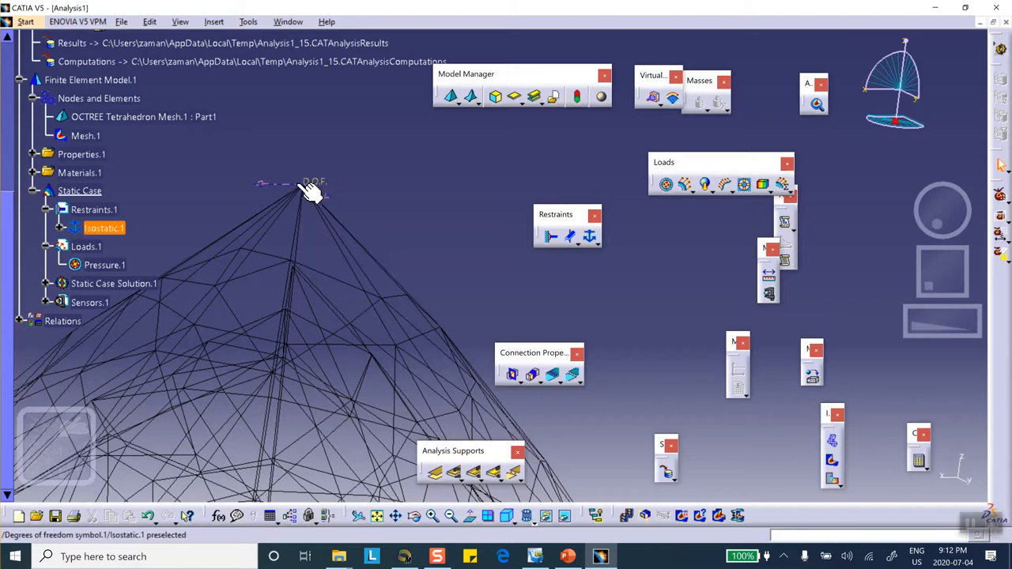
{"action": "mouse_move", "coordinate": [315, 196]}
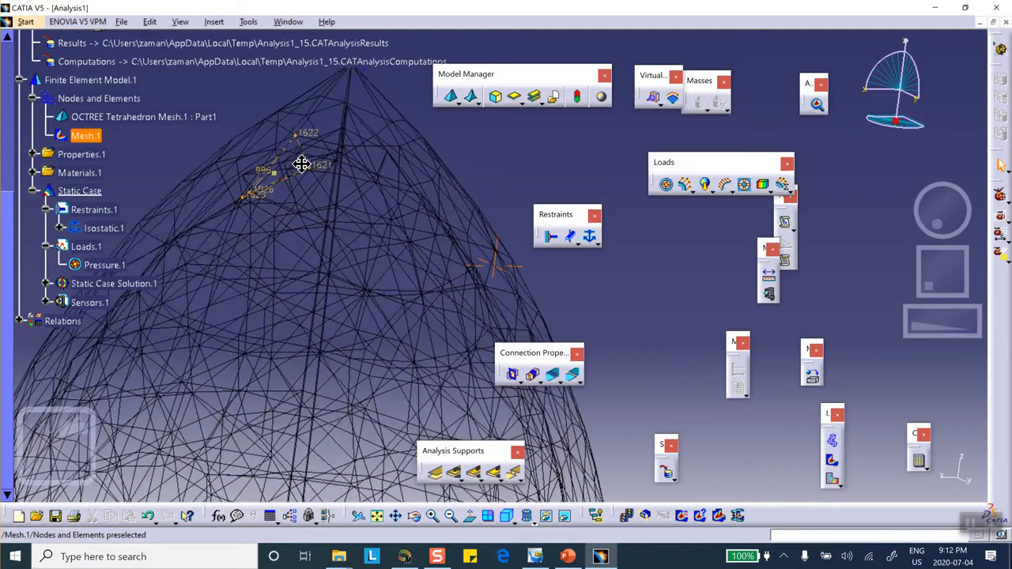
Rotate and zoom around the mesh to inspect restraint nodes from tip to base
{"action": "left_click_drag", "start_coordinate": [304, 163], "coordinate": [294, 184]}
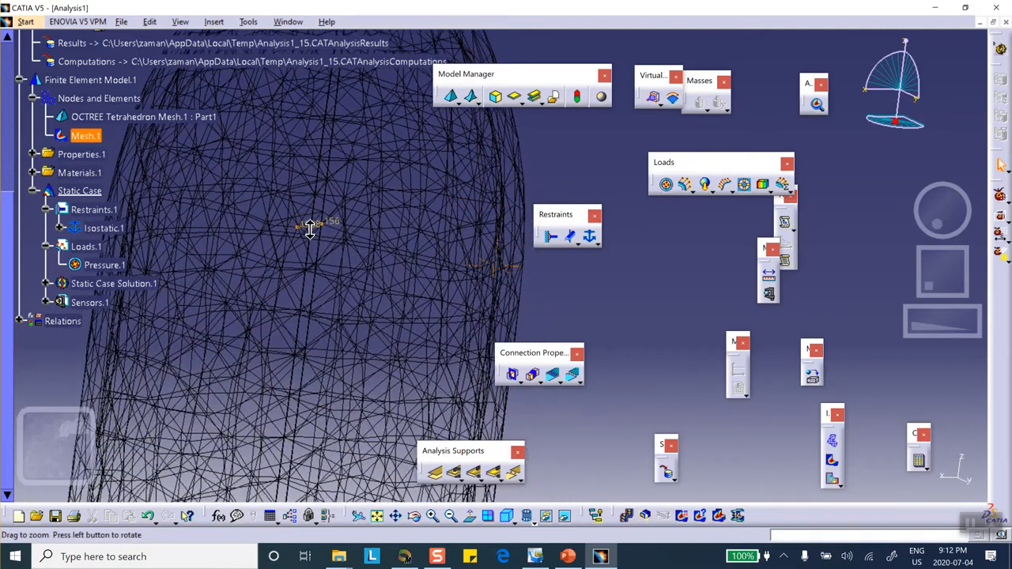
{"action": "left_click_drag", "start_coordinate": [310, 229], "coordinate": [307, 206]}
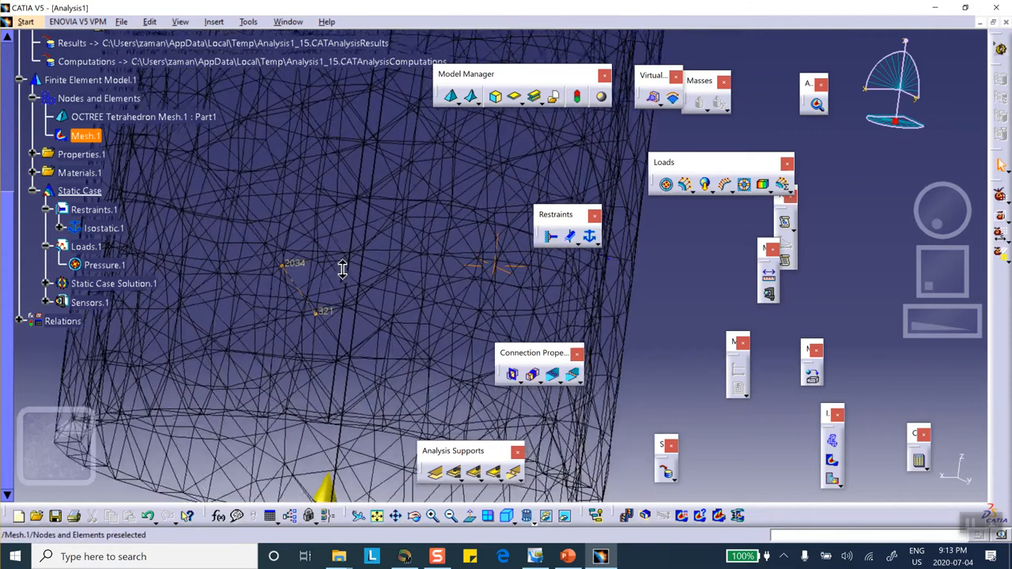
{"action": "left_click_drag", "start_coordinate": [341, 265], "coordinate": [367, 308]}
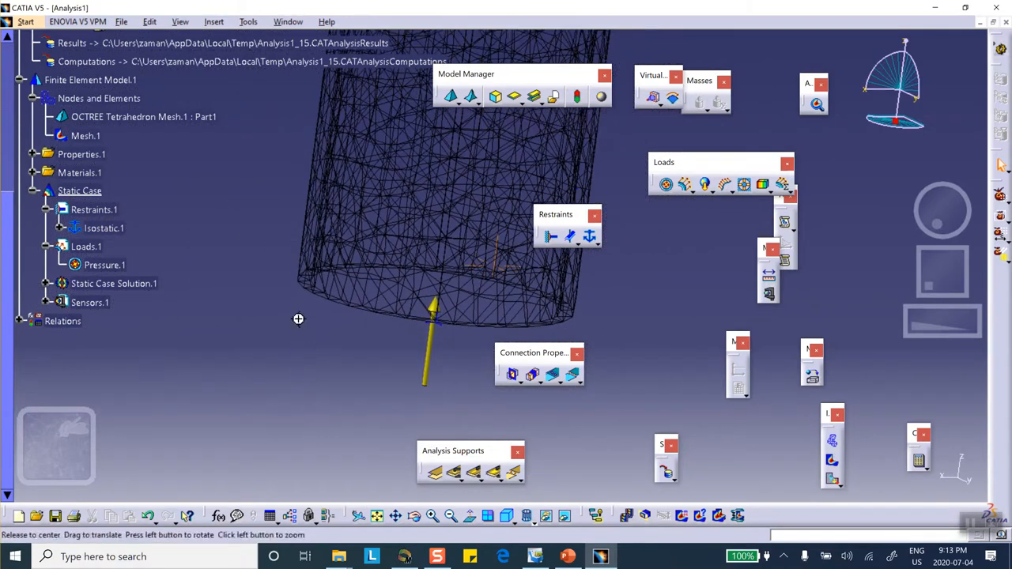
{"action": "left_click_drag", "start_coordinate": [297, 320], "coordinate": [293, 346]}
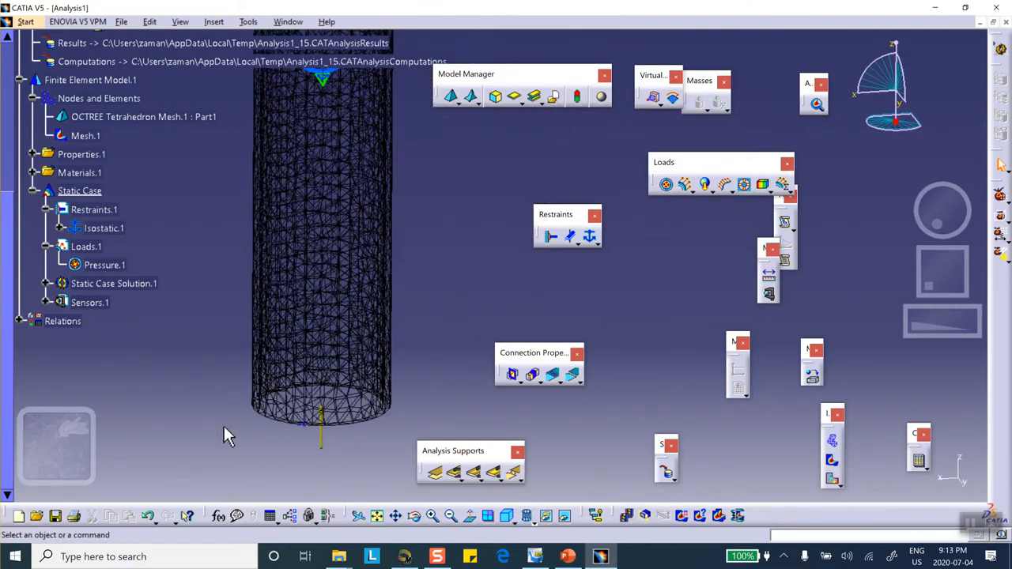
{"action": "mouse_move", "coordinate": [250, 378]}
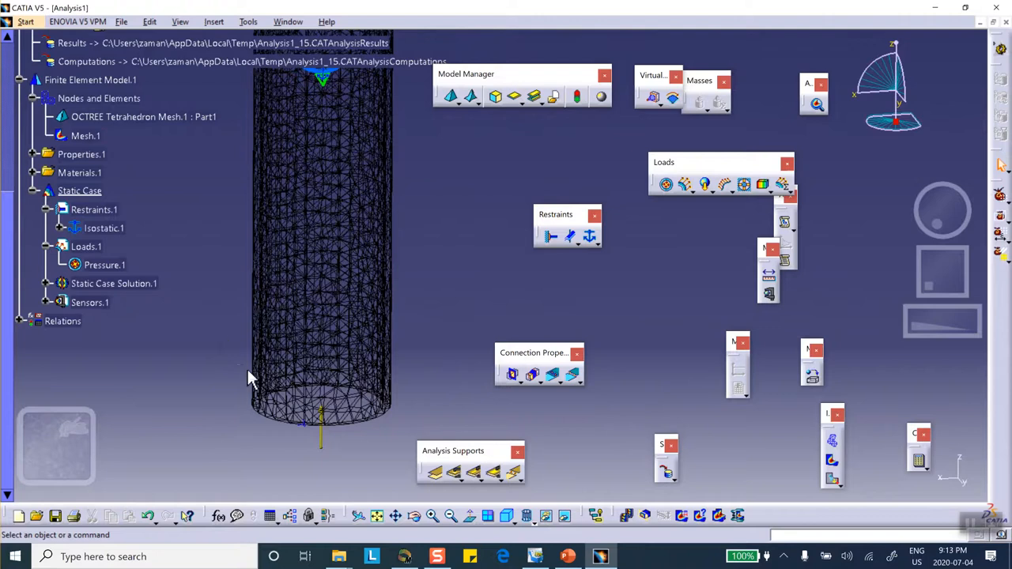
{"action": "mouse_move", "coordinate": [152, 384]}
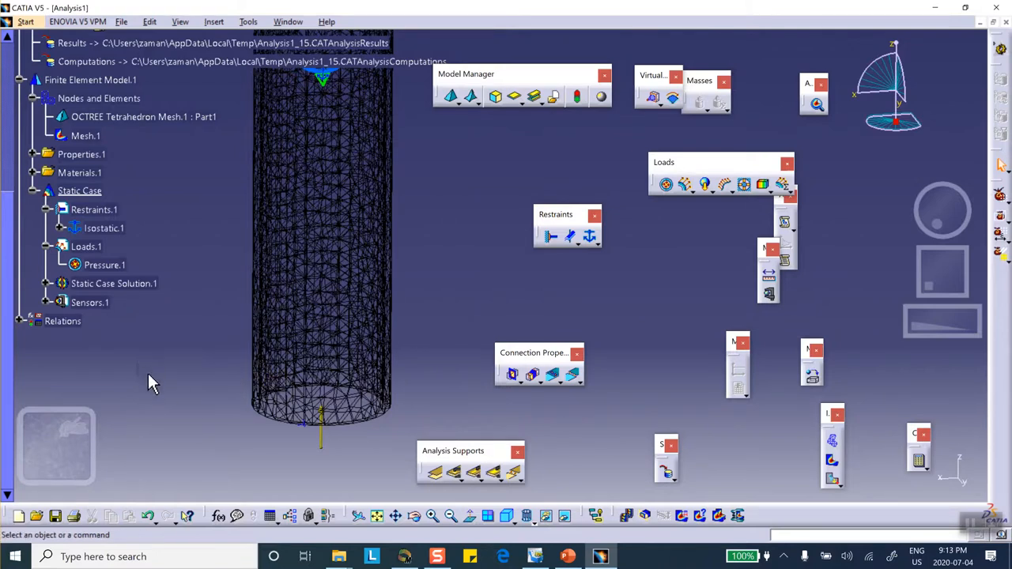
{"action": "mouse_move", "coordinate": [235, 433]}
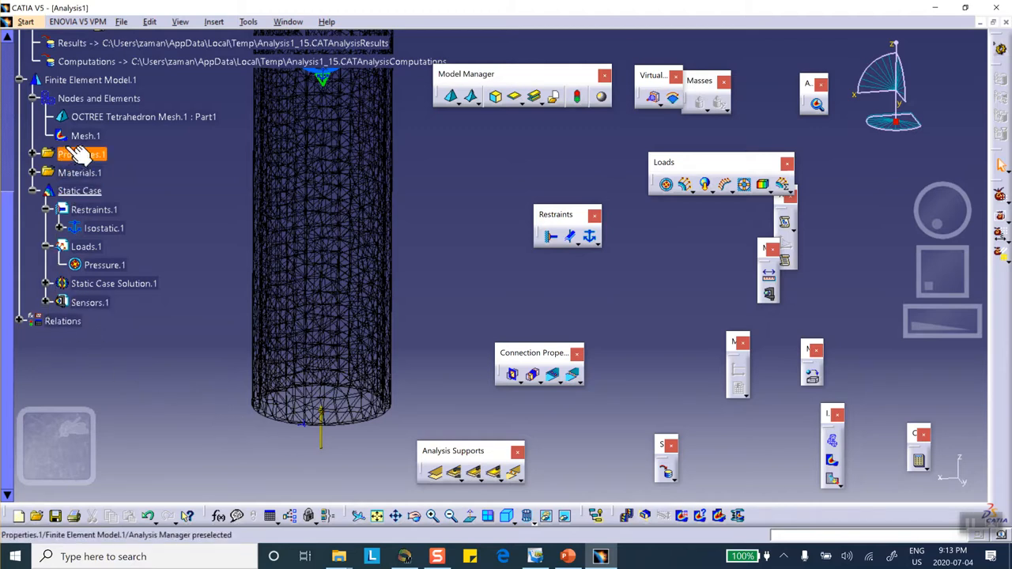
Reactivate the Von Mises stress image from the specification tree
{"action": "right_click", "coordinate": [85, 136]}
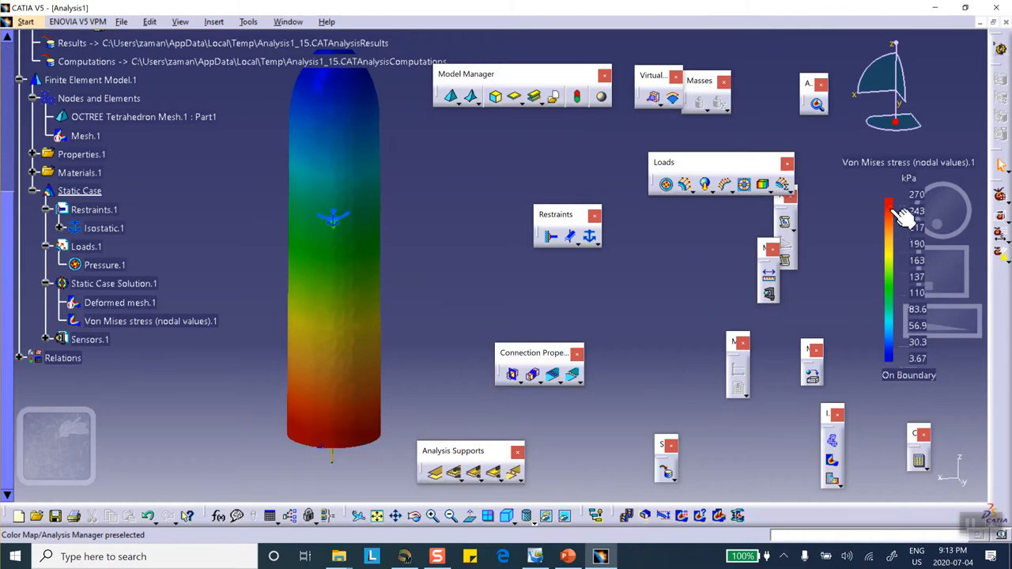
{"action": "mouse_move", "coordinate": [446, 219]}
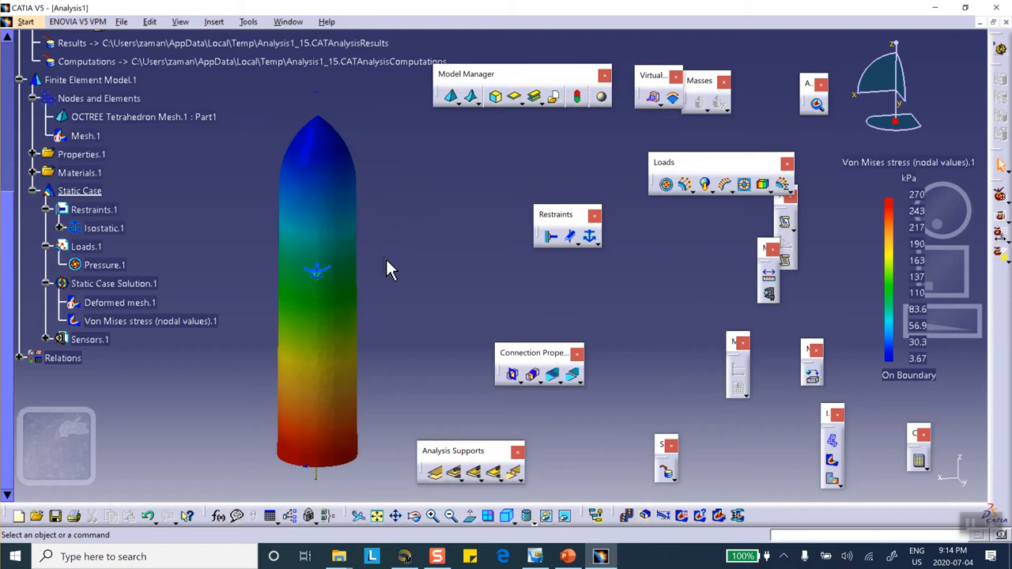
{"action": "mouse_move", "coordinate": [433, 282]}
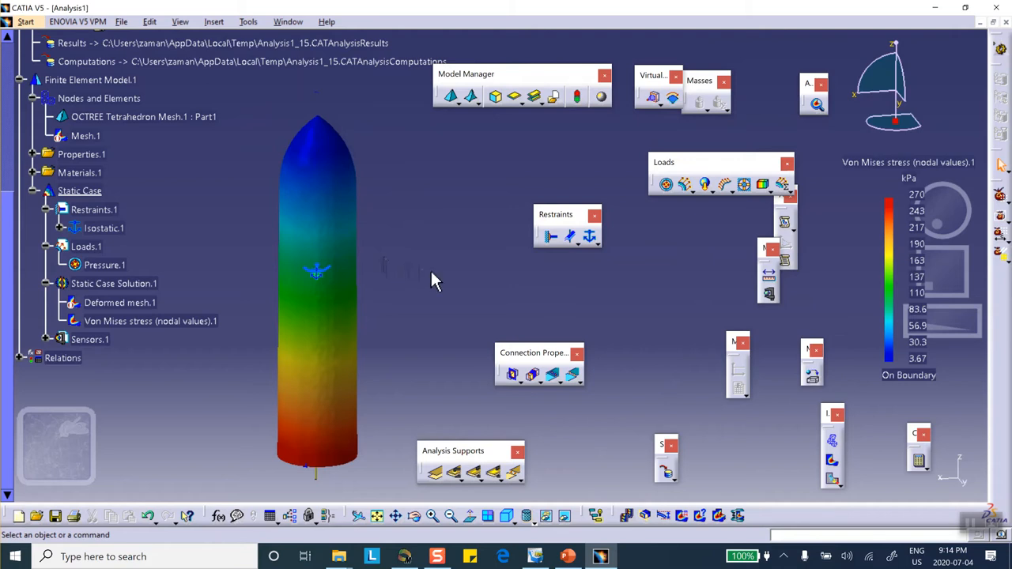